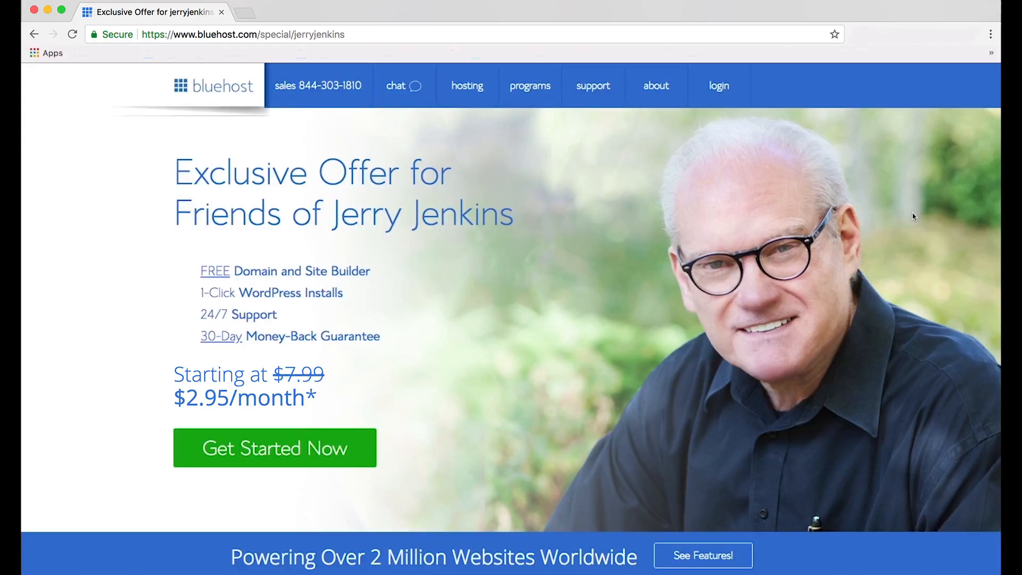
{"action": "mouse_move", "coordinate": [385, 420]}
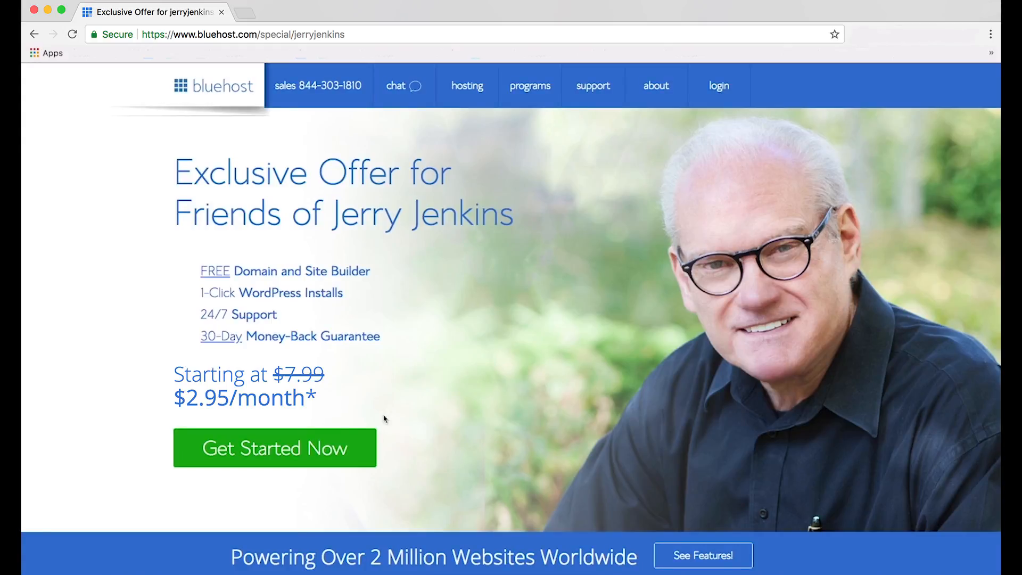
{"action": "mouse_move", "coordinate": [326, 438]}
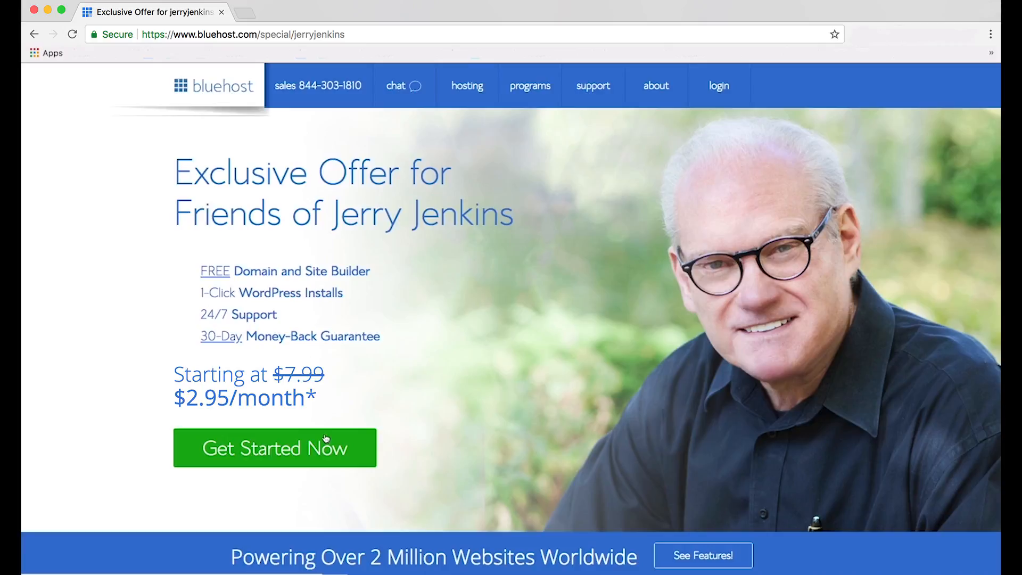
Step: Start sign-up from the Get Started offer and select the basic hosting plan
{"action": "left_click", "coordinate": [275, 449]}
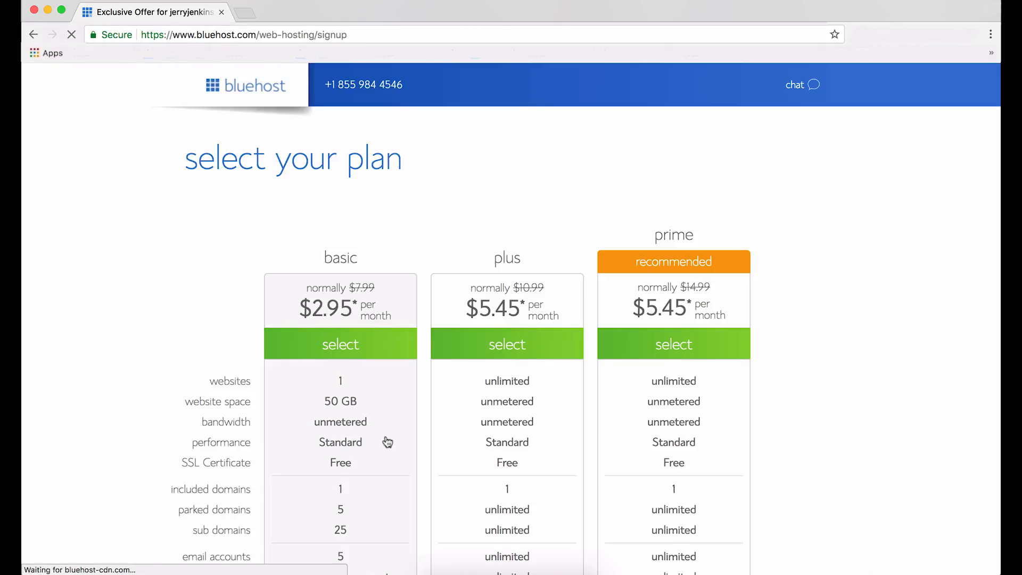
{"action": "mouse_move", "coordinate": [803, 84]}
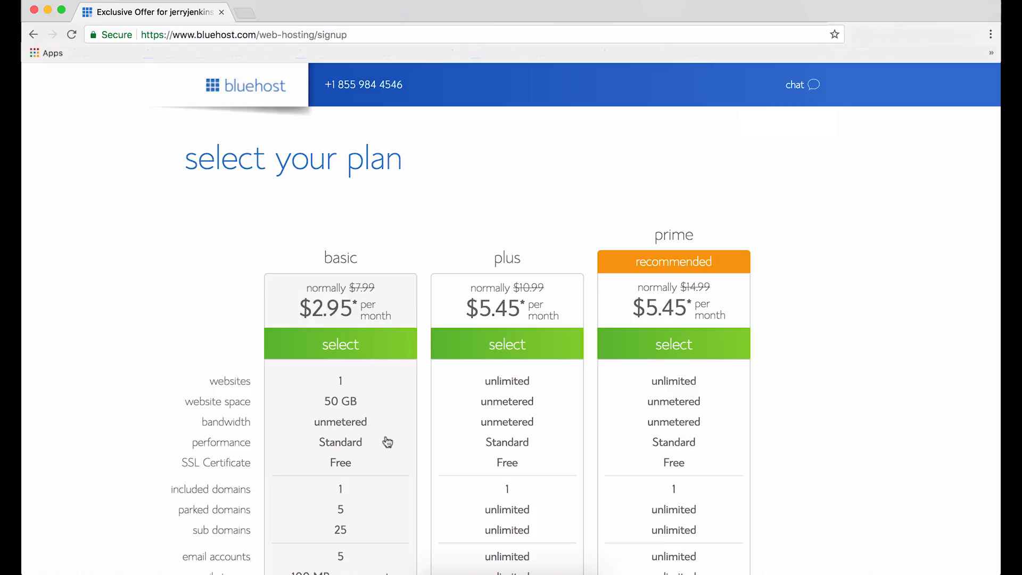
{"action": "scroll", "scroll_direction": "down", "scroll_amount": 3}
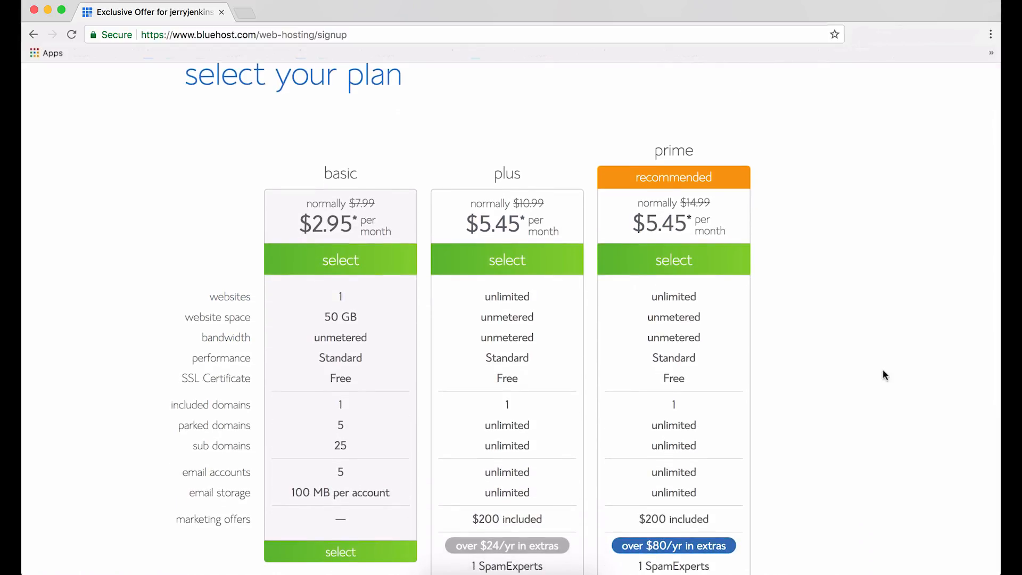
{"action": "scroll", "scroll_direction": "down", "scroll_amount": 3}
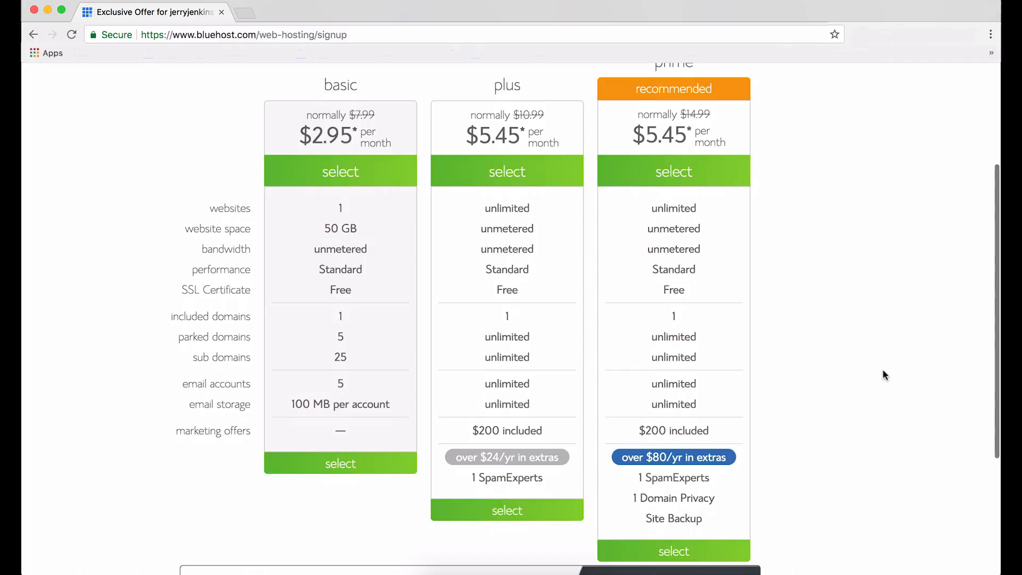
{"action": "mouse_move", "coordinate": [625, 444]}
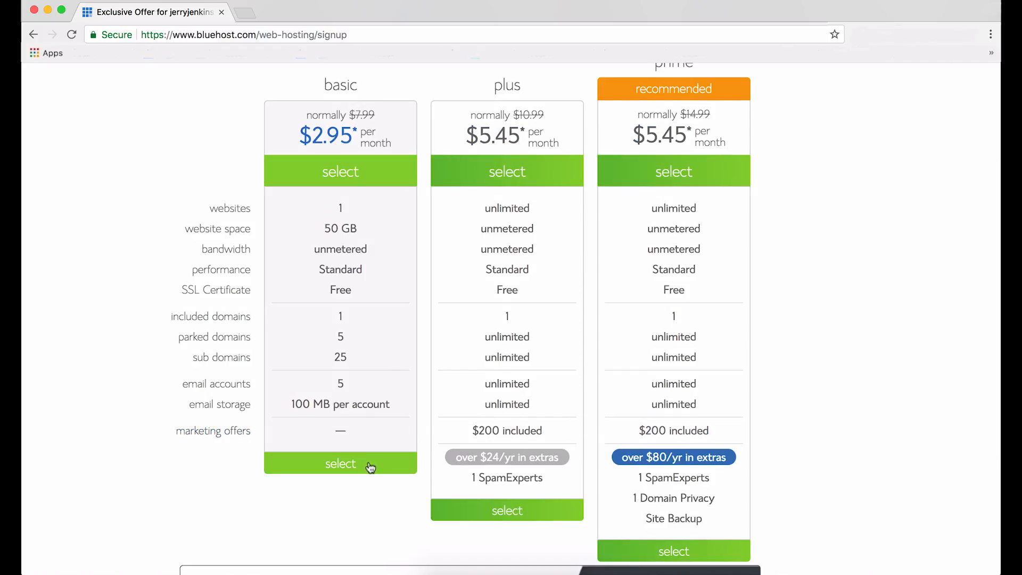
{"action": "left_click", "coordinate": [340, 463]}
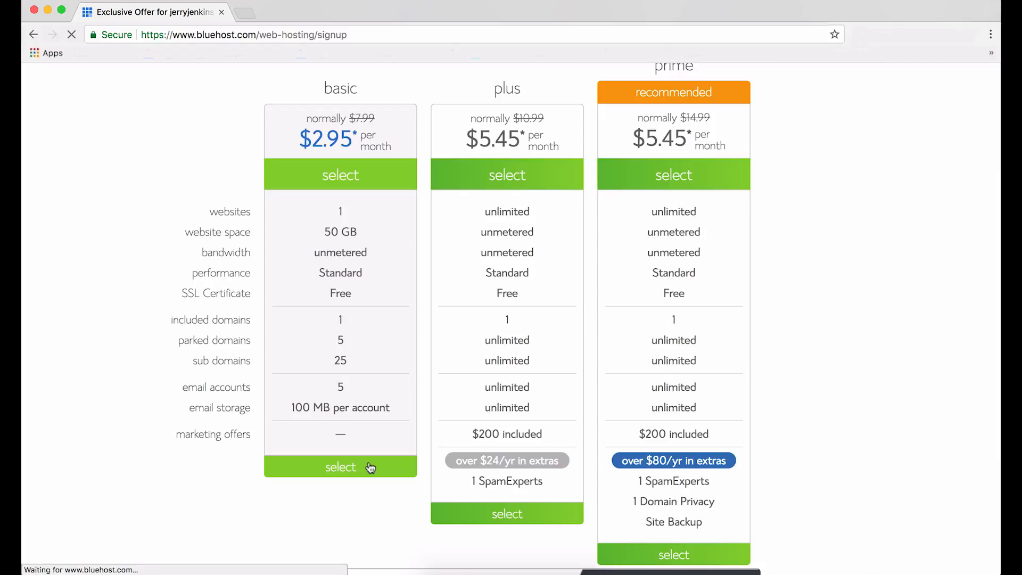
Step: Enter 'jerryjenkins' as the new .com domain and submit it
{"action": "left_click", "coordinate": [339, 467]}
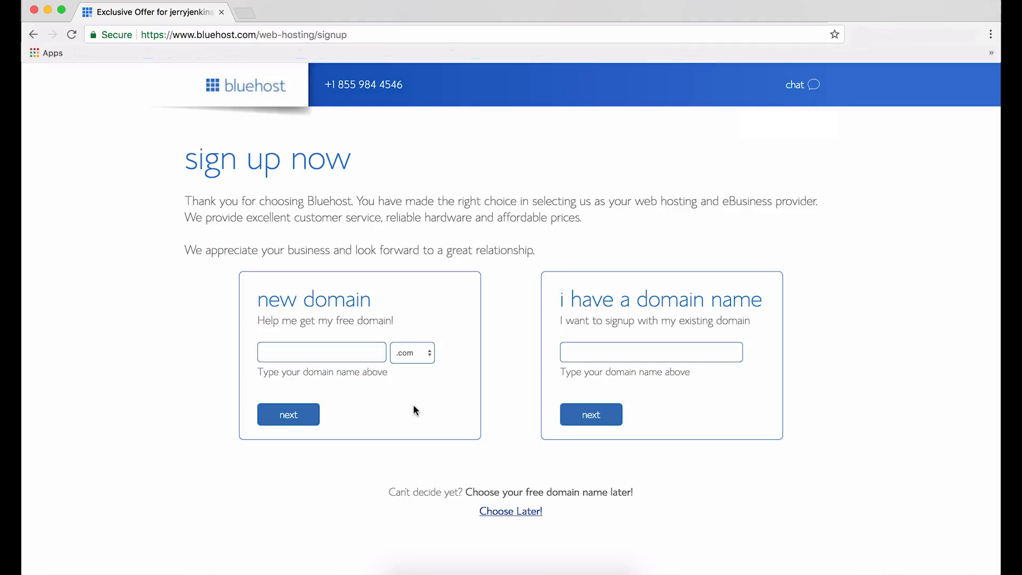
{"action": "mouse_move", "coordinate": [390, 379]}
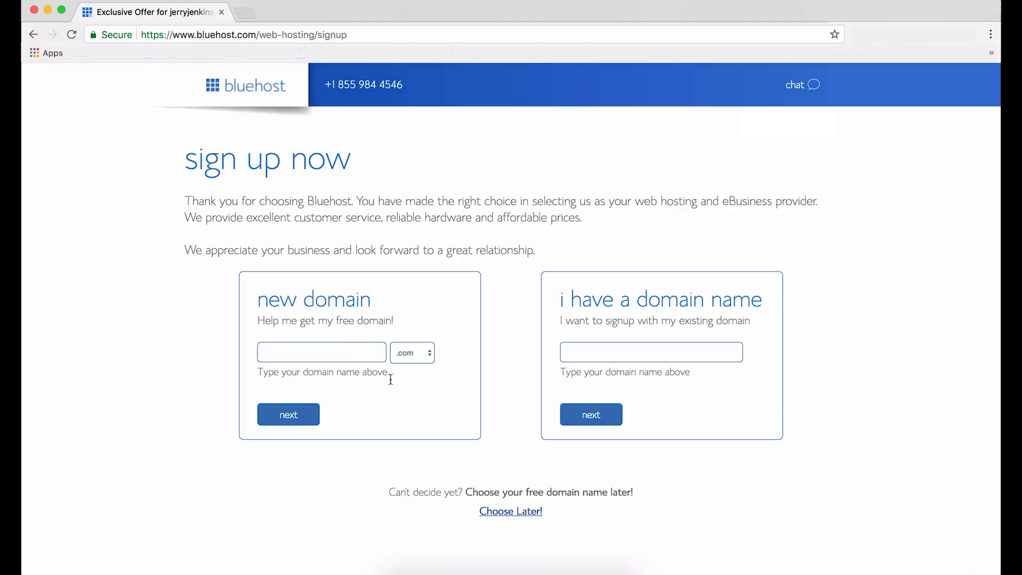
{"action": "mouse_move", "coordinate": [411, 408]}
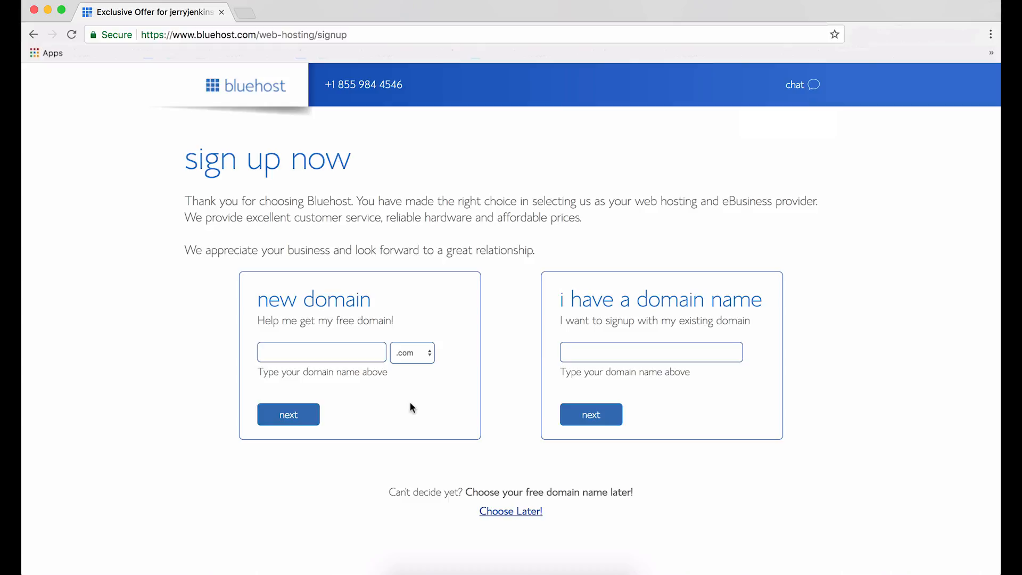
{"action": "type", "text": "jerry"}
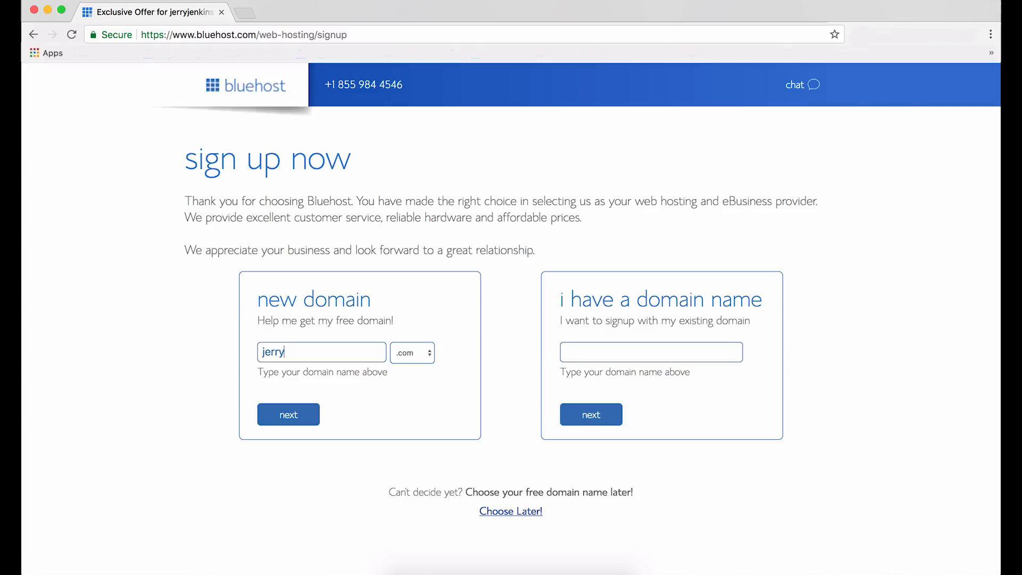
{"action": "type", "text": "jenk"}
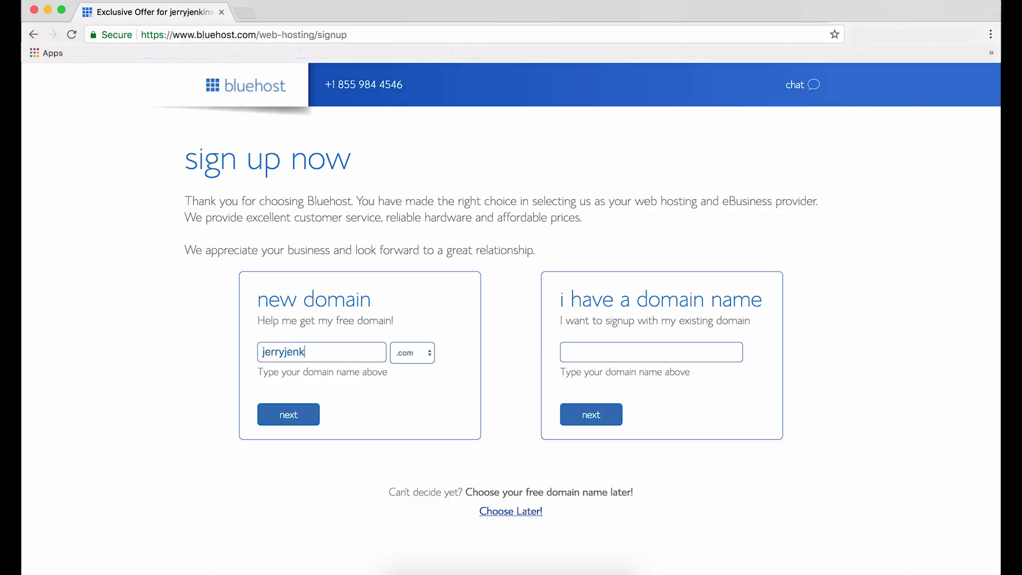
{"action": "type", "text": "ins"}
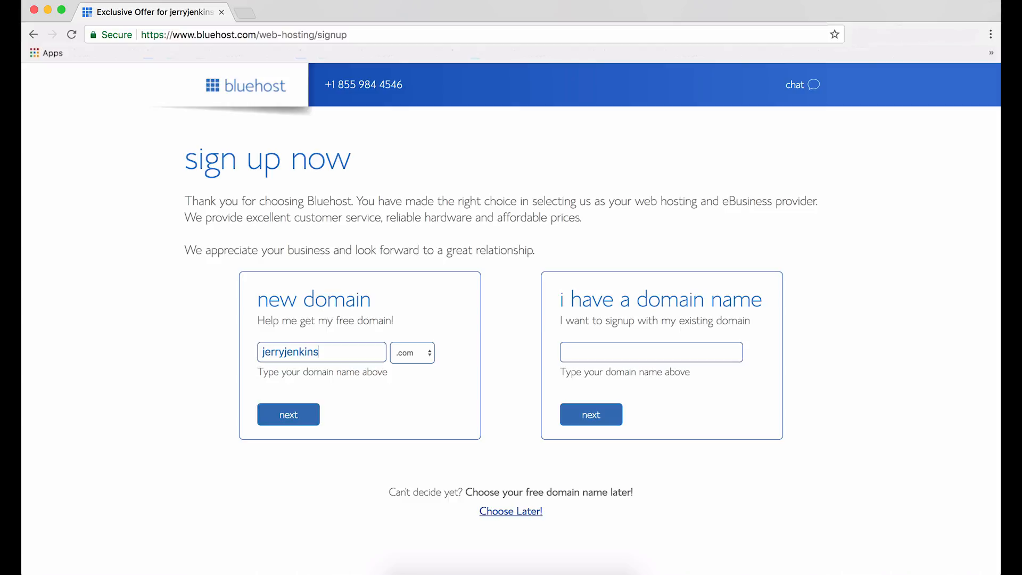
{"action": "mouse_move", "coordinate": [310, 423]}
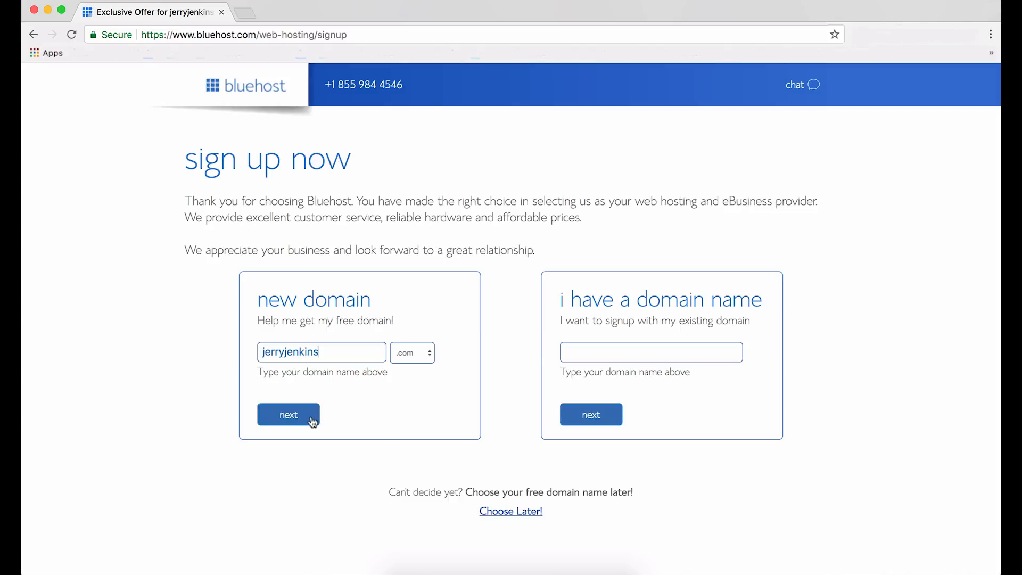
{"action": "left_click", "coordinate": [288, 414]}
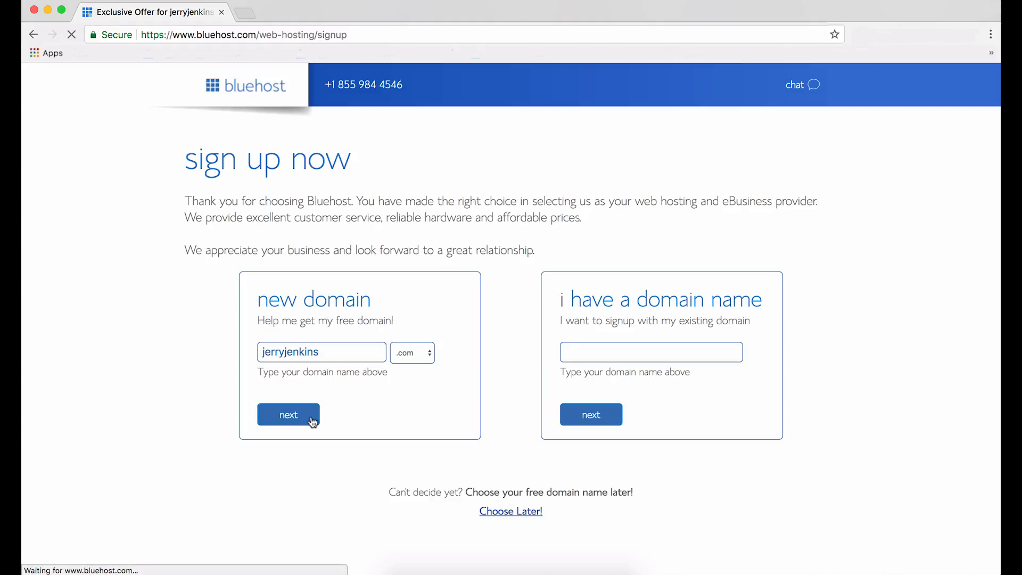
{"action": "left_click", "coordinate": [287, 414]}
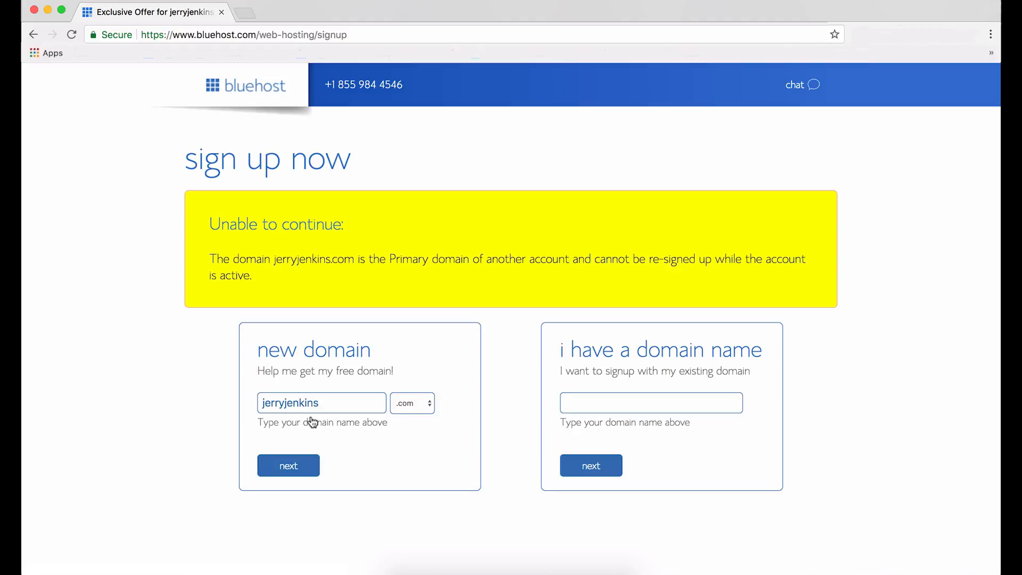
{"action": "mouse_move", "coordinate": [803, 85]}
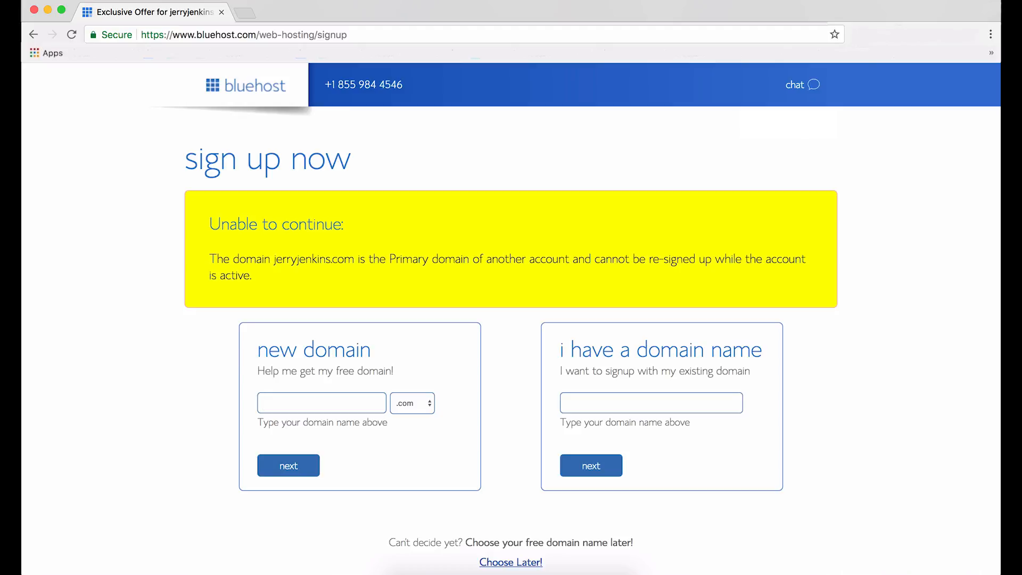
Step: Draft a writing-themed domain name, trimming and retyping parts of it
{"action": "type", "text": "timothyw"}
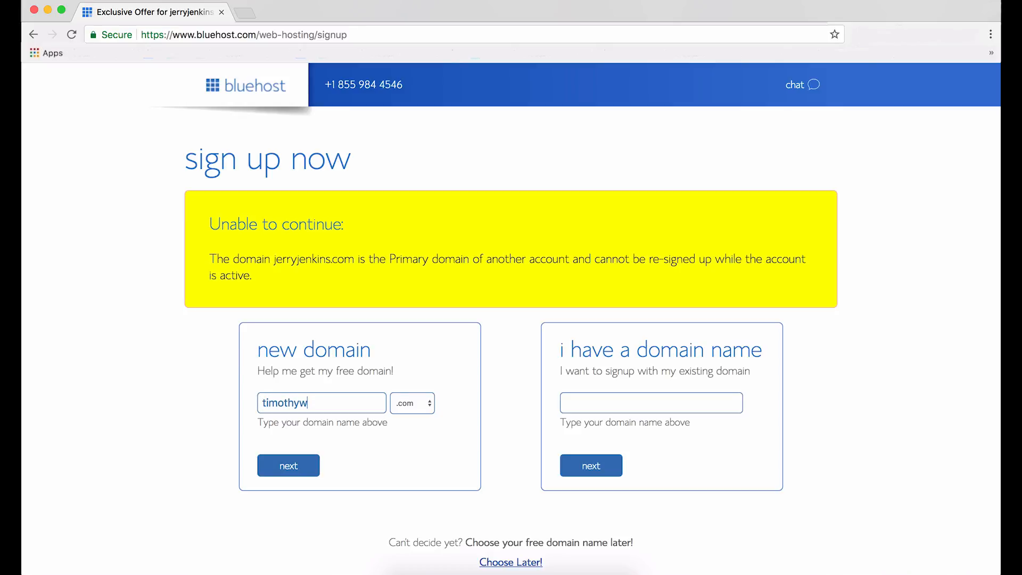
{"action": "type", "text": "oodfordwri"}
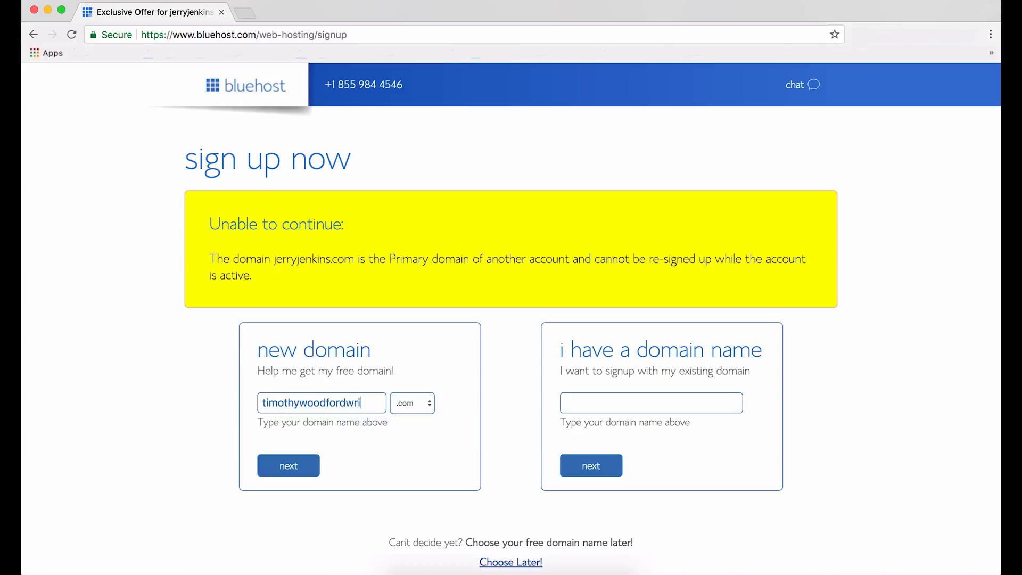
{"action": "type", "text": "ting"}
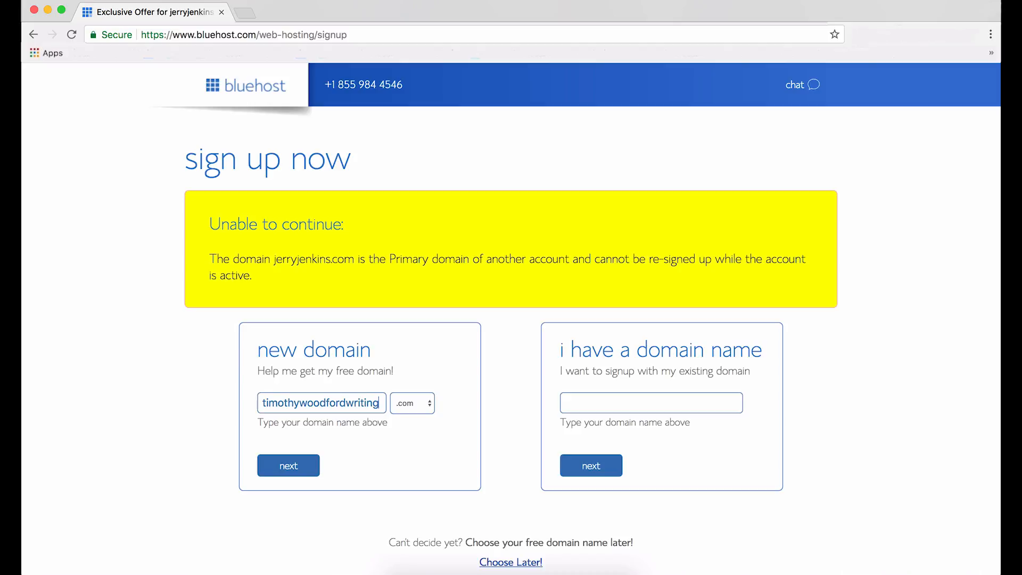
{"action": "key", "text": "Backspace"}
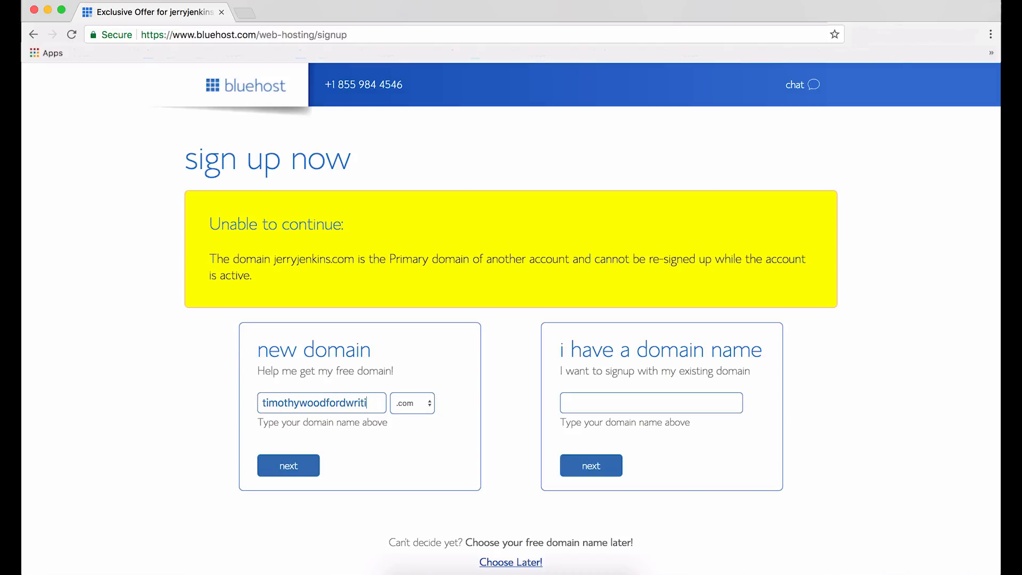
{"action": "key", "text": "Backspace"}
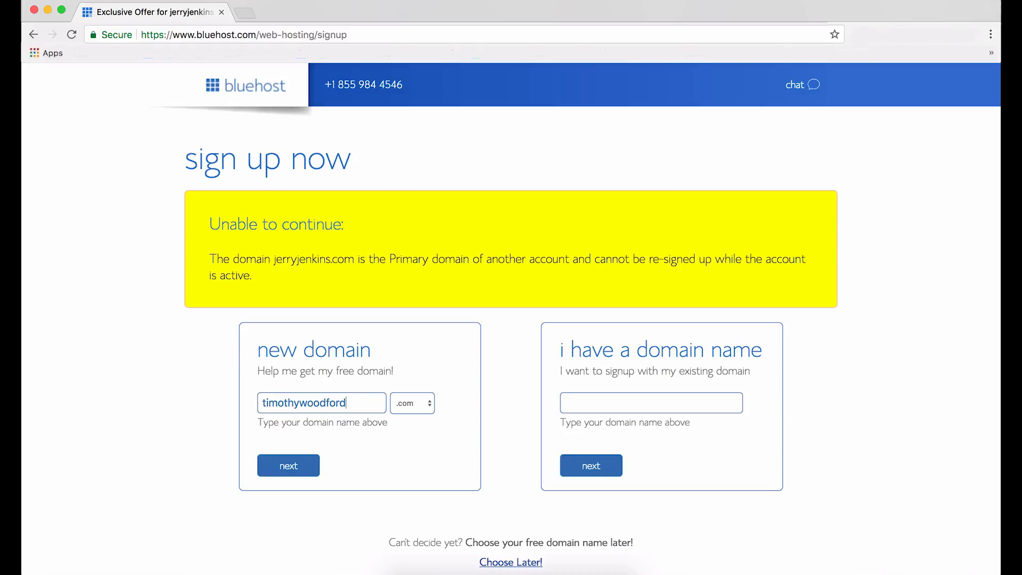
{"action": "type", "text": "sgreatwritin"}
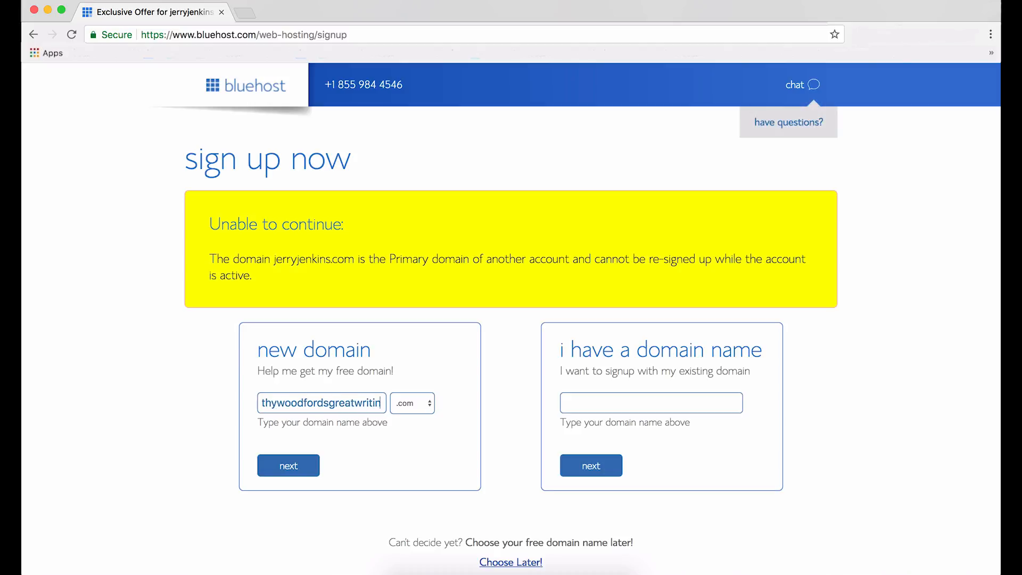
{"action": "type", "text": "website"}
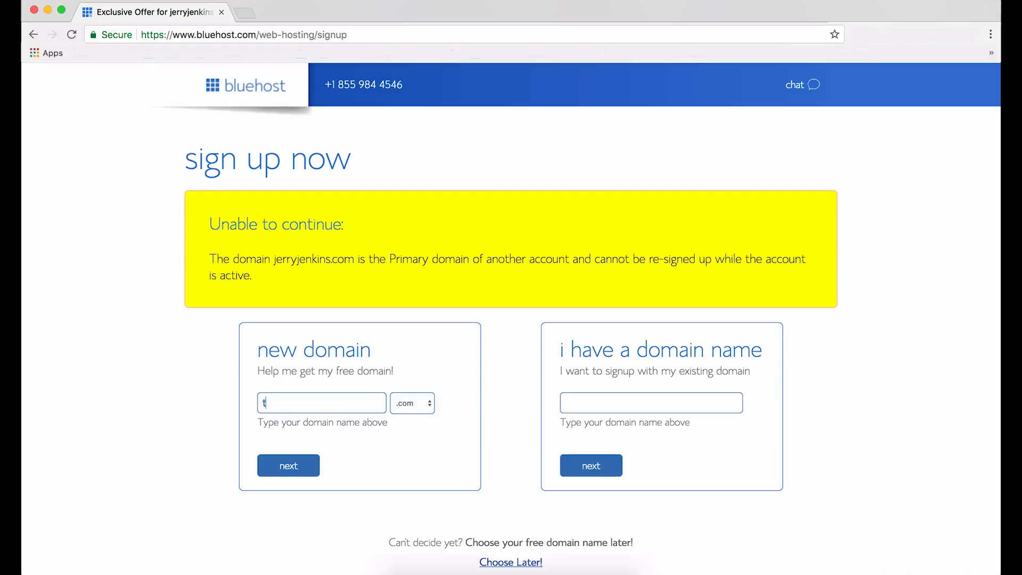
Step: Enter 'timwoodfordwriting' as the new .com domain and submit it
{"action": "type", "text": "imwo"}
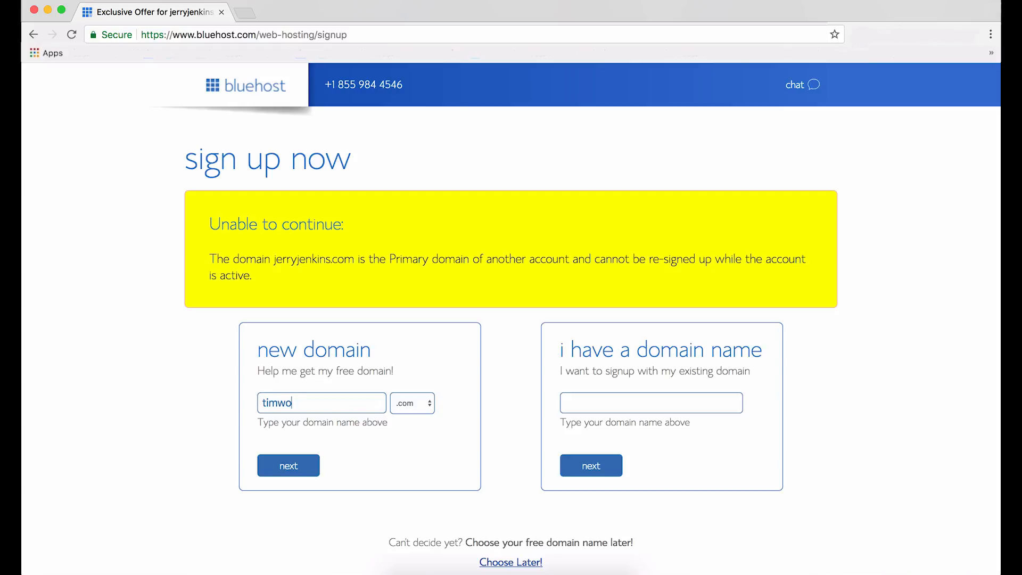
{"action": "type", "text": "odfor"}
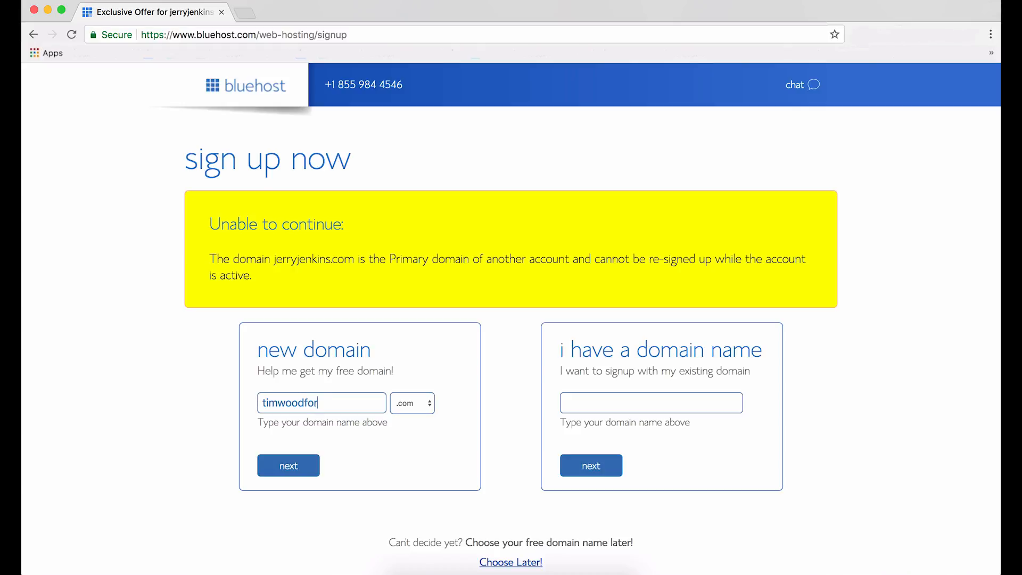
{"action": "type", "text": "dwriti"}
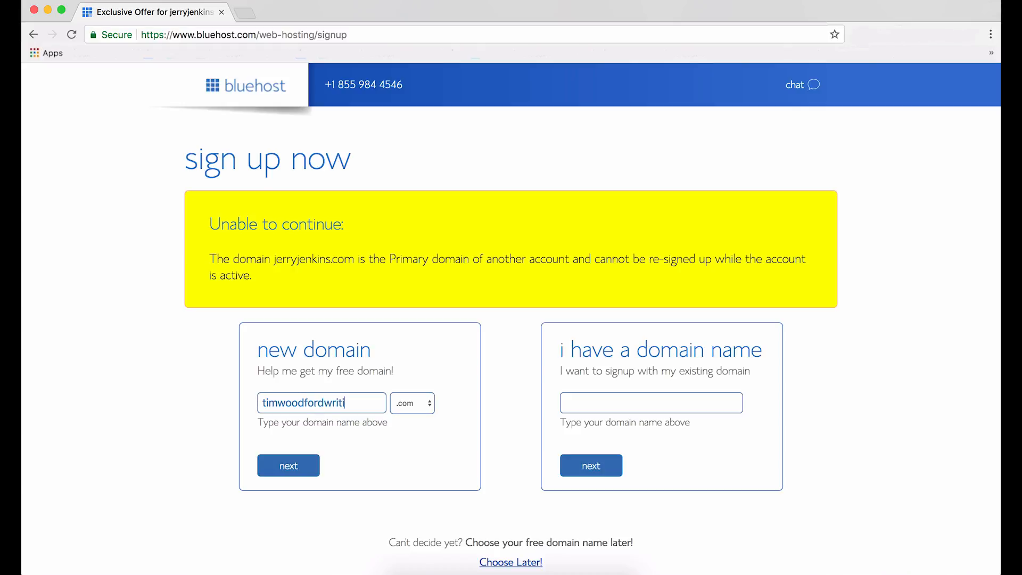
{"action": "type", "text": "ng"}
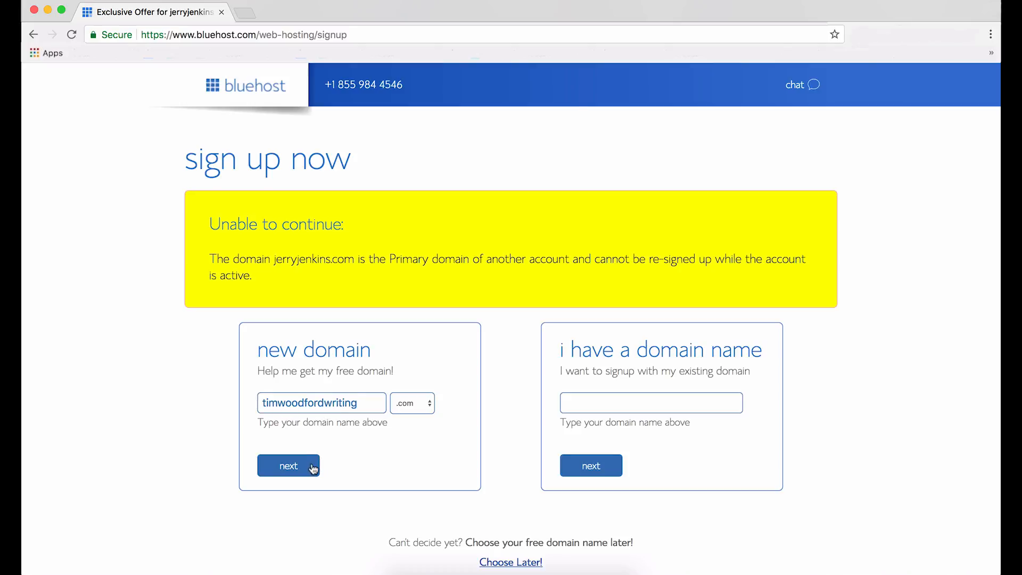
{"action": "left_click", "coordinate": [289, 465]}
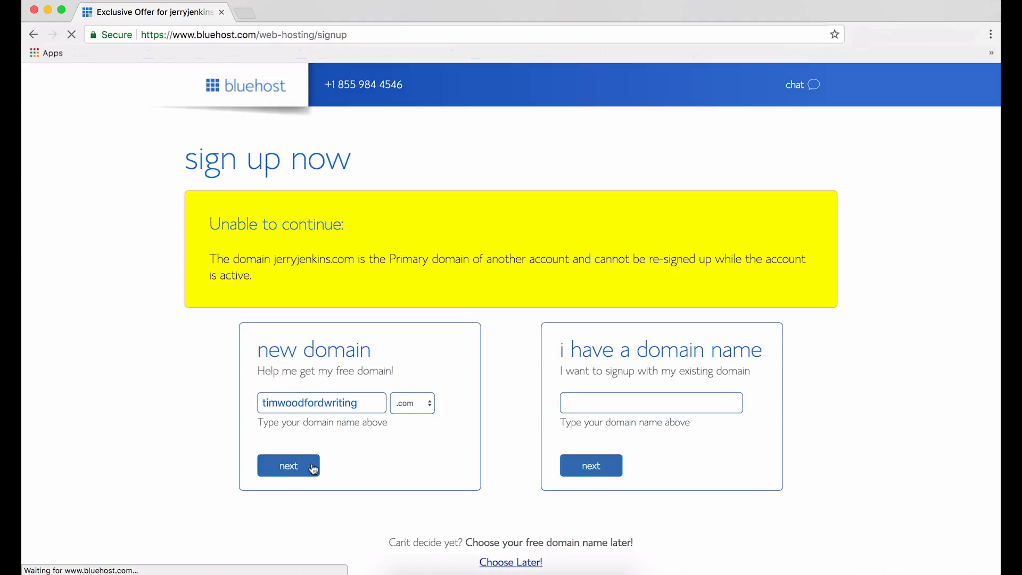
{"action": "left_click", "coordinate": [288, 466]}
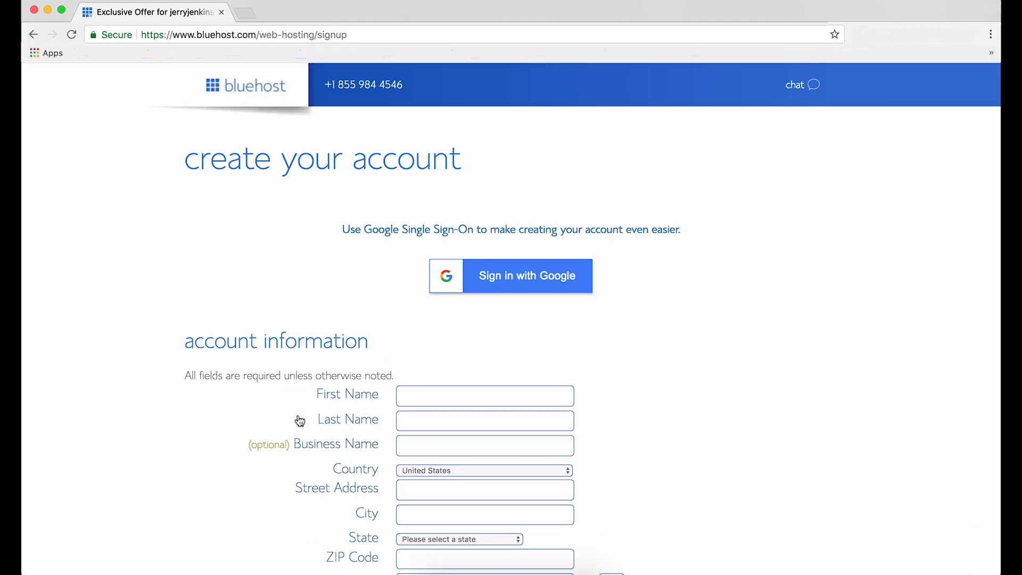
{"action": "scroll", "scroll_direction": "down", "scroll_amount": 3}
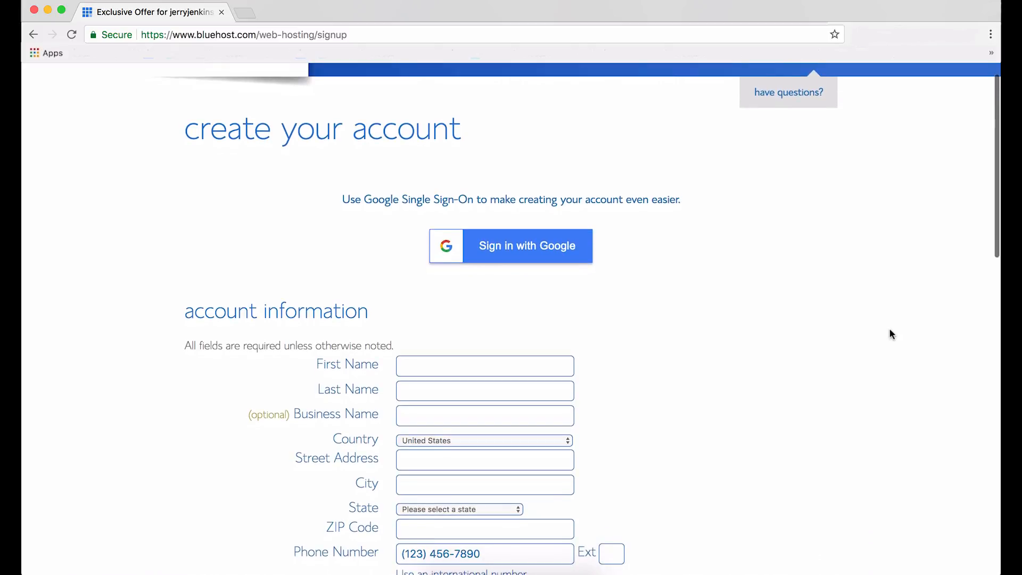
{"action": "scroll", "scroll_direction": "down", "scroll_amount": 3}
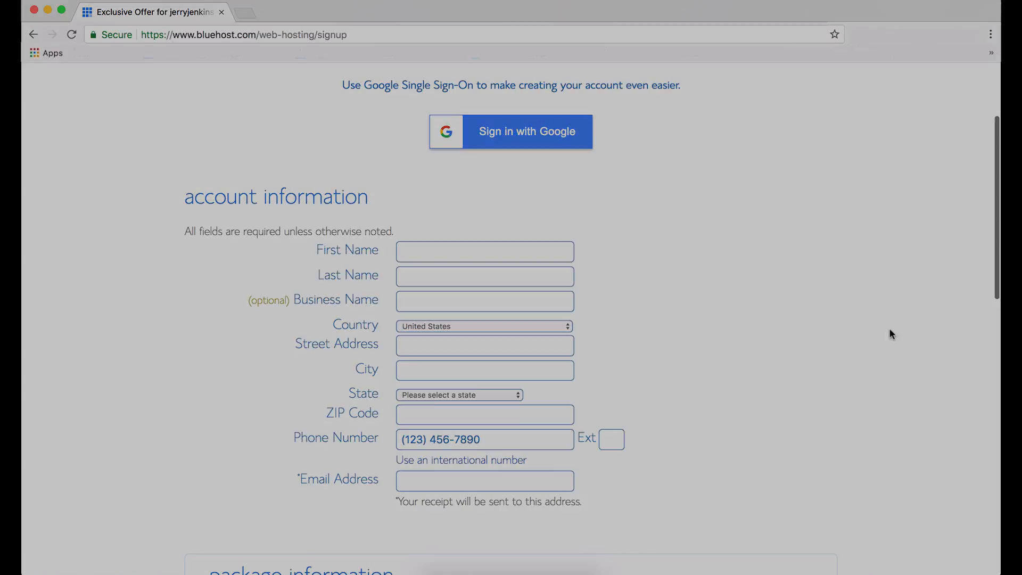
Step: Scroll through Package Information down to the Payment Information section
{"action": "scroll", "scroll_direction": "down", "scroll_amount": 3}
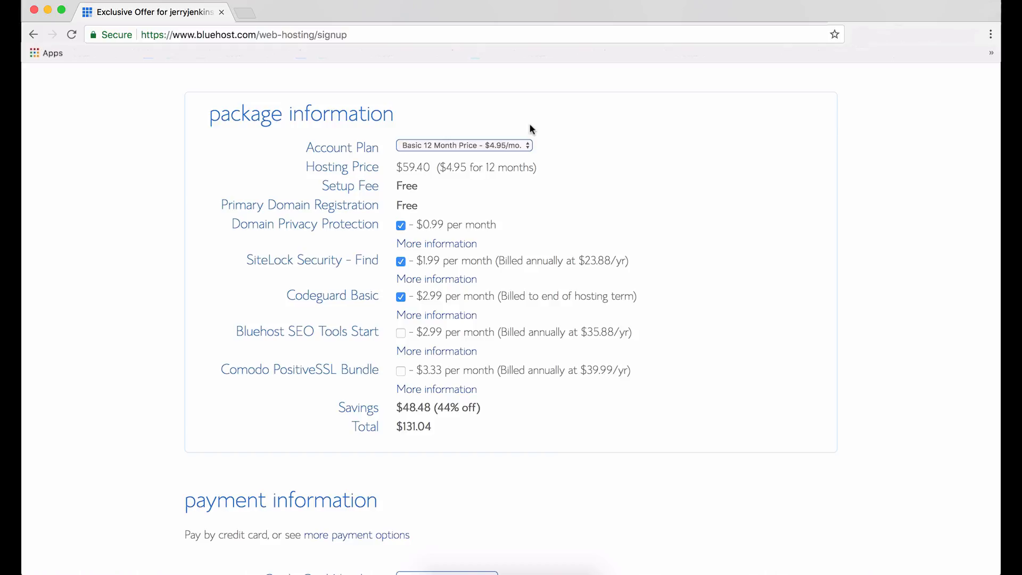
{"action": "mouse_move", "coordinate": [589, 173]}
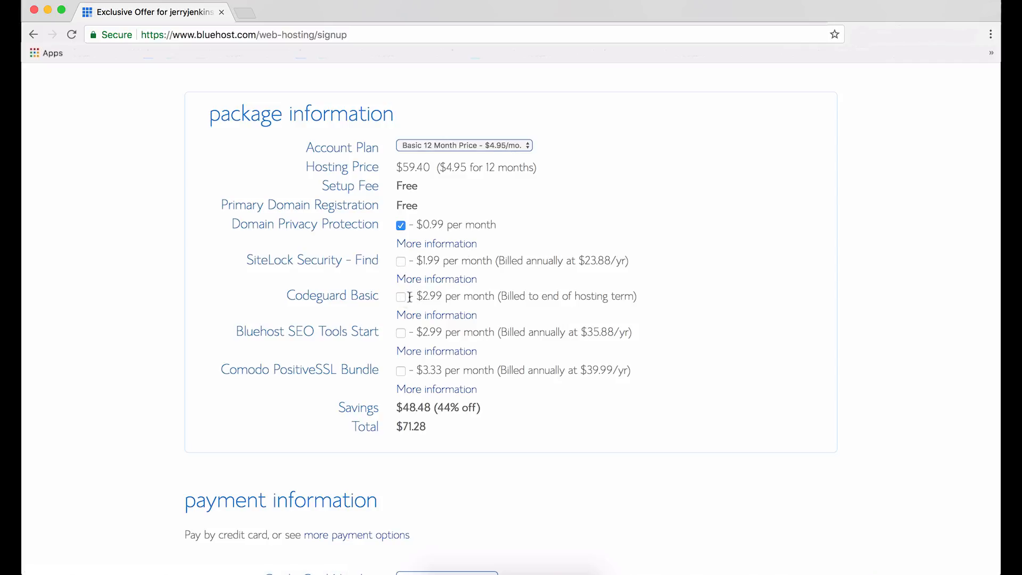
{"action": "mouse_move", "coordinate": [749, 279]}
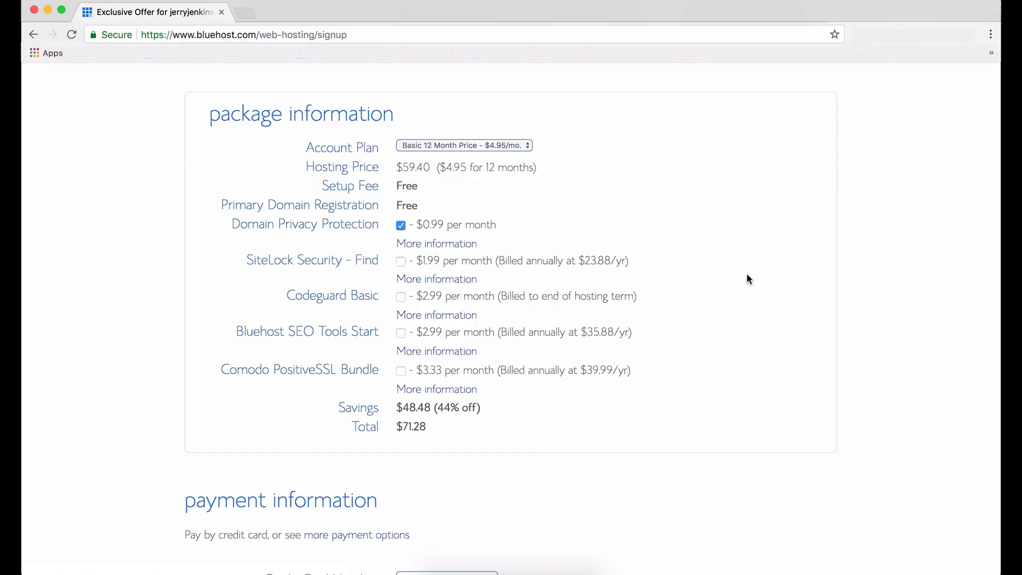
{"action": "scroll", "scroll_direction": "down", "scroll_amount": 3}
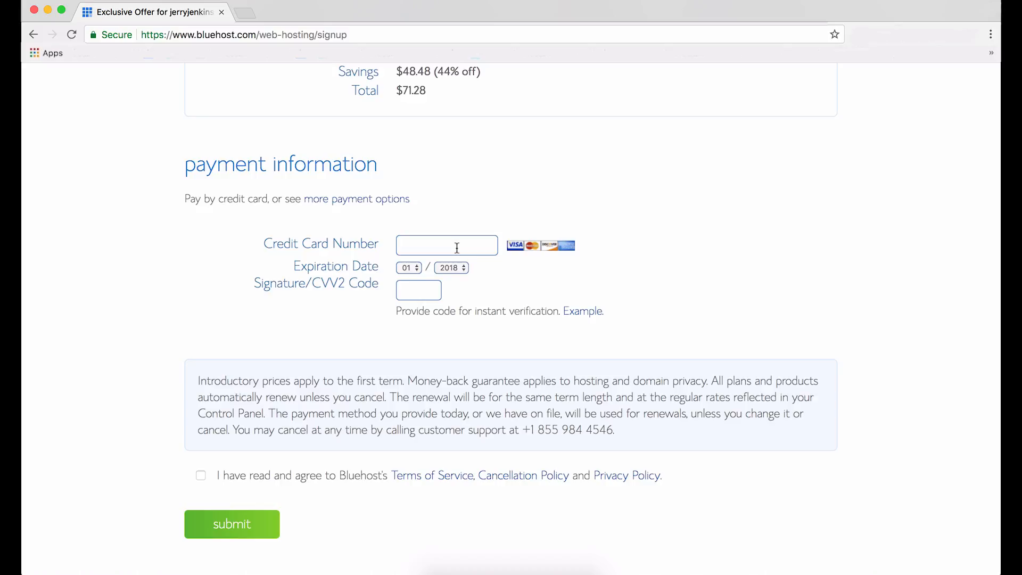
Step: Submit the hosting signup order
{"action": "left_click", "coordinate": [232, 524]}
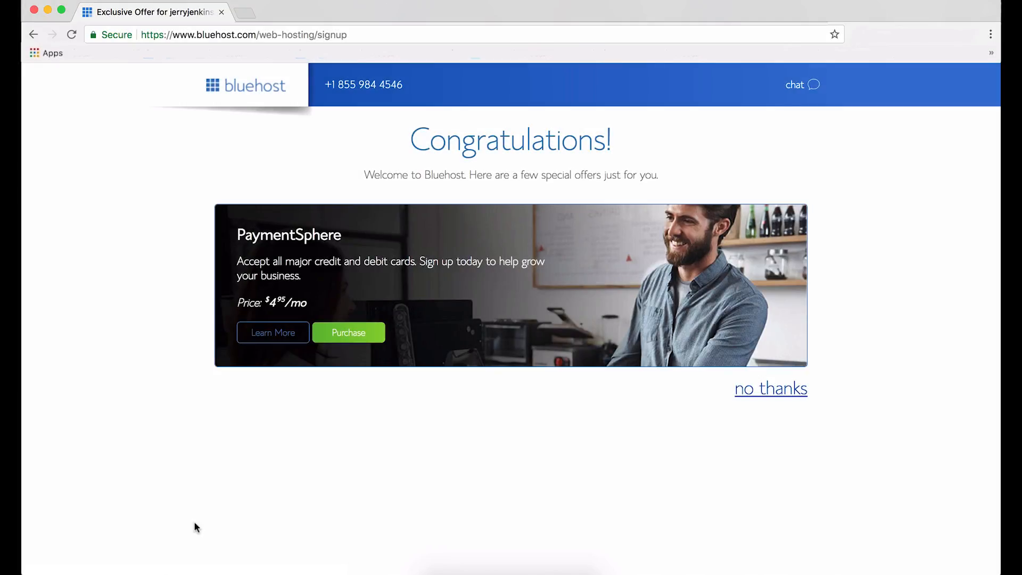
{"action": "mouse_move", "coordinate": [801, 85]}
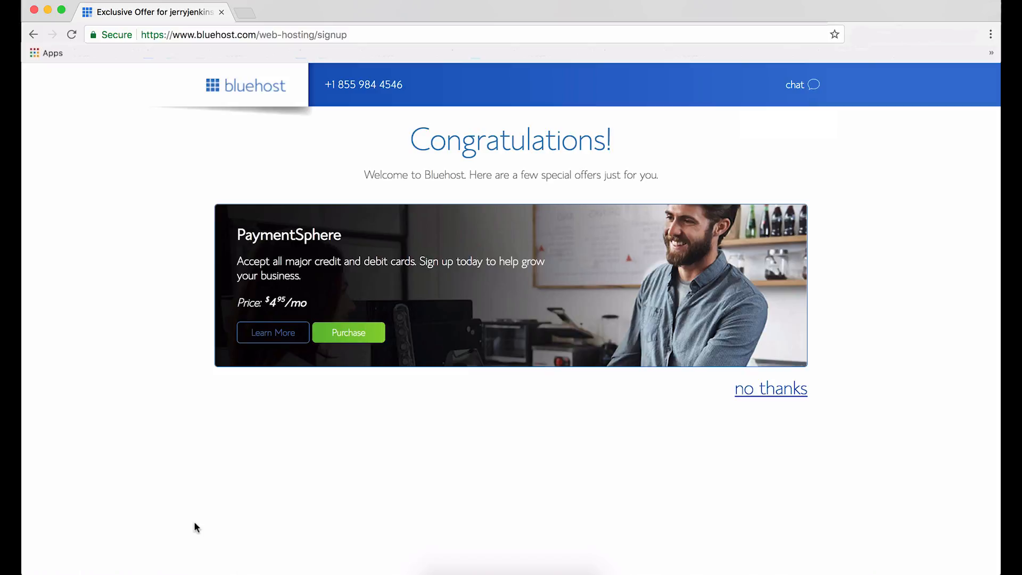
{"action": "mouse_move", "coordinate": [775, 420]}
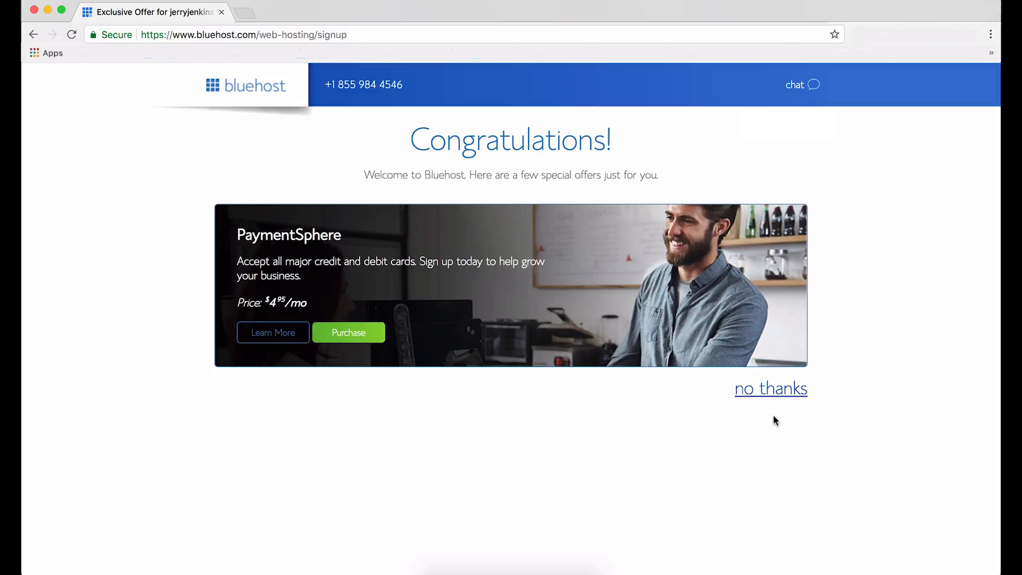
Step: Decline the extra offers and begin creating the account password
{"action": "left_click", "coordinate": [771, 387]}
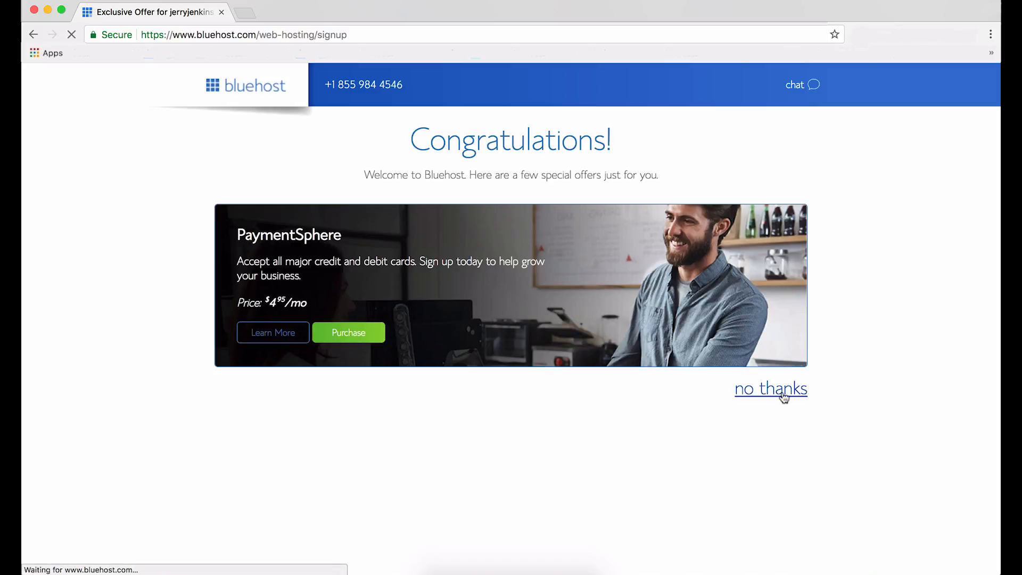
{"action": "left_click", "coordinate": [770, 389]}
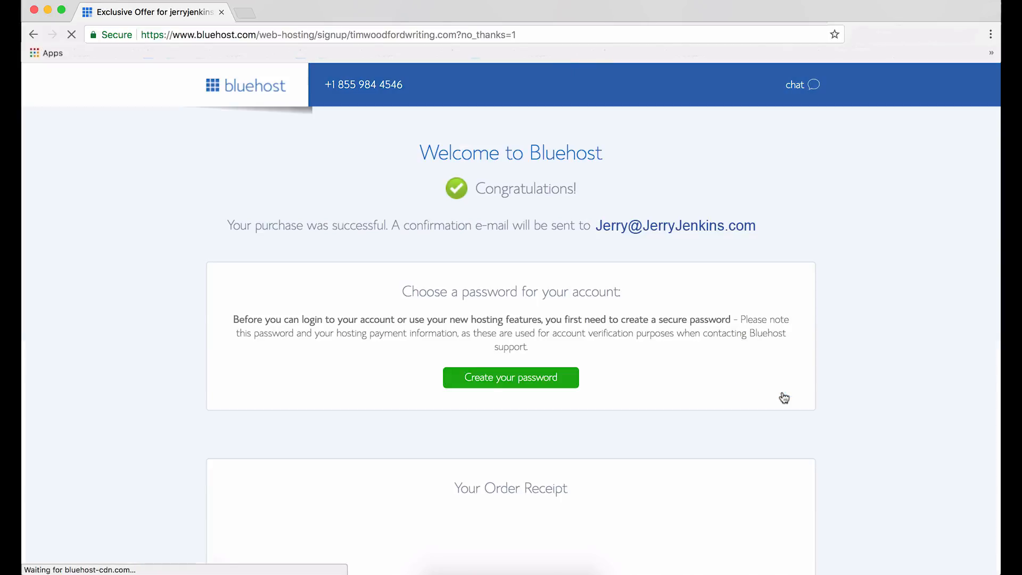
{"action": "mouse_move", "coordinate": [766, 365]}
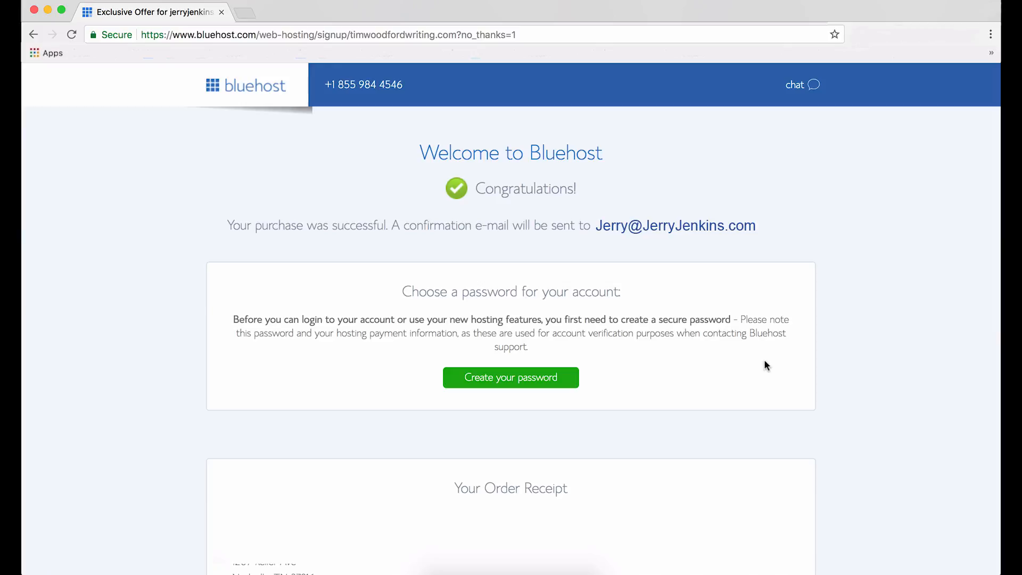
{"action": "mouse_move", "coordinate": [510, 377]}
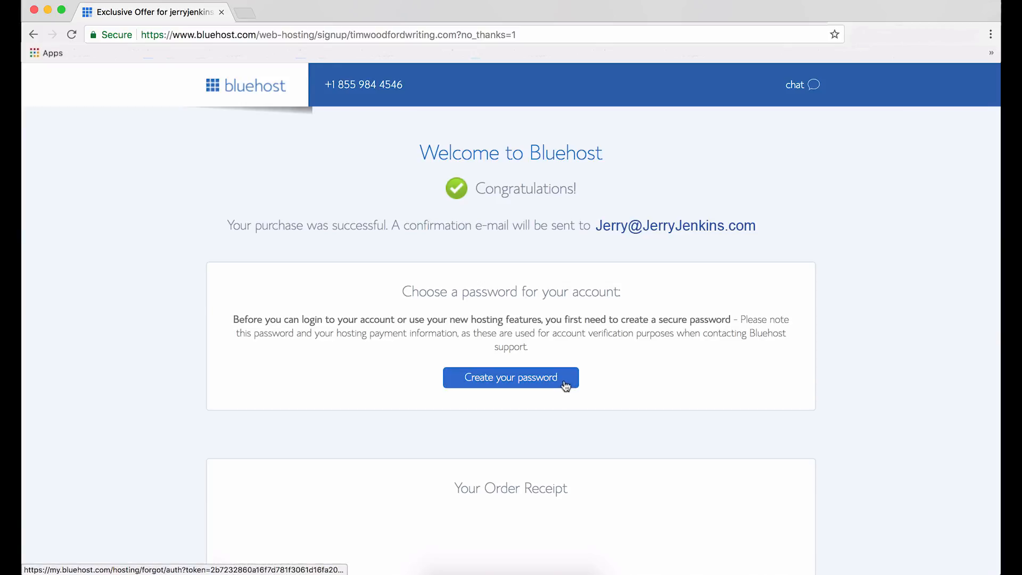
{"action": "left_click", "coordinate": [510, 377]}
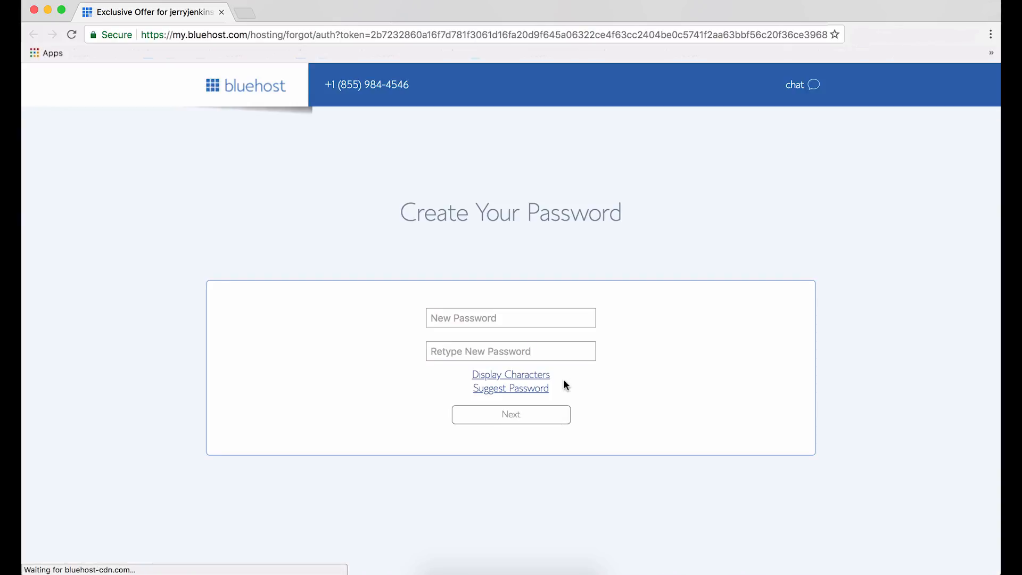
Step: Enter the new password, accept the privacy policy and terms, save it and log in
{"action": "left_click", "coordinate": [510, 317]}
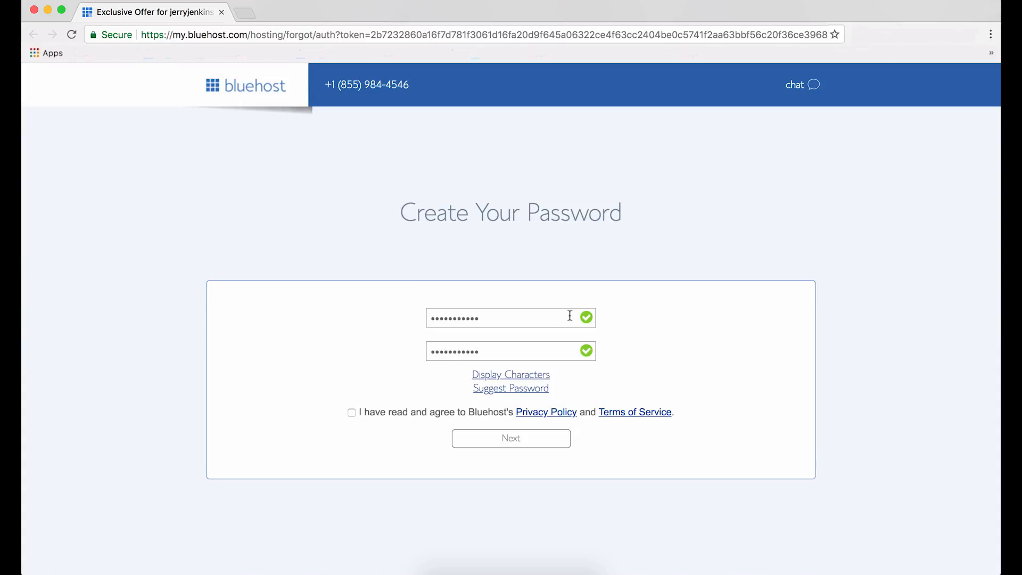
{"action": "left_click", "coordinate": [352, 412]}
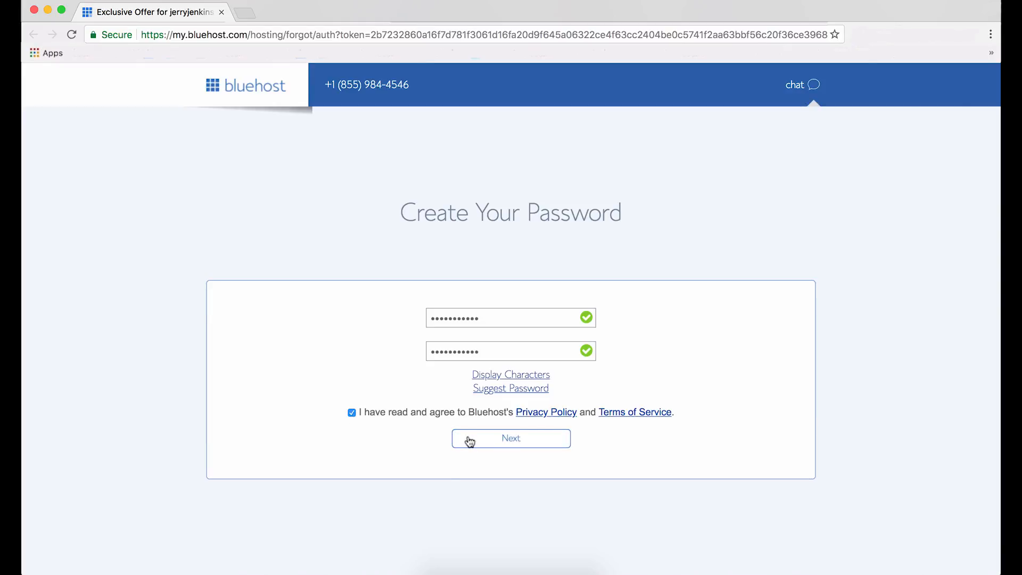
{"action": "left_click", "coordinate": [511, 437]}
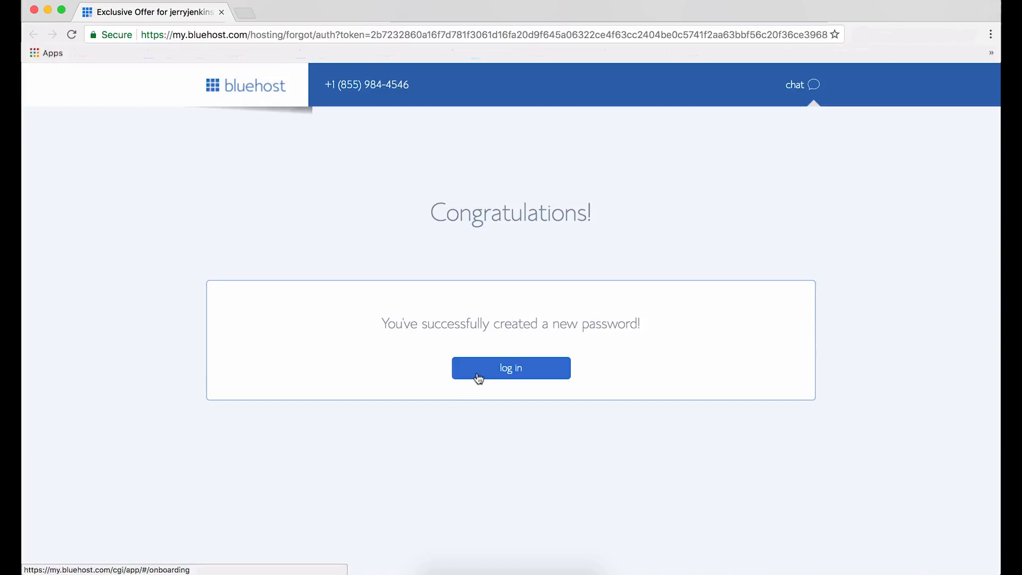
{"action": "left_click", "coordinate": [510, 367]}
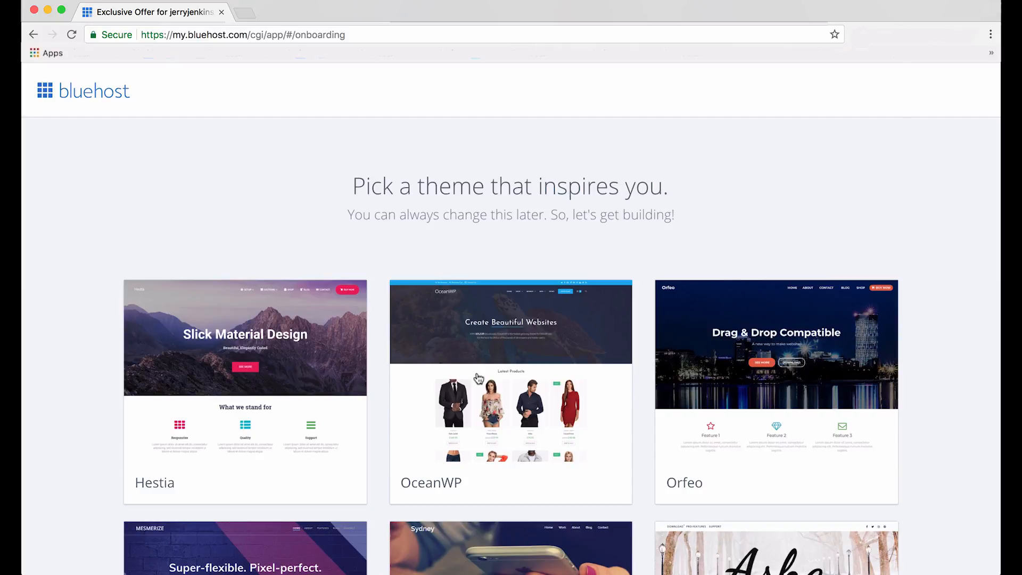
Step: Choose Hestia as the site theme and start building the site in WordPress
{"action": "scroll", "scroll_direction": "down", "scroll_amount": 3}
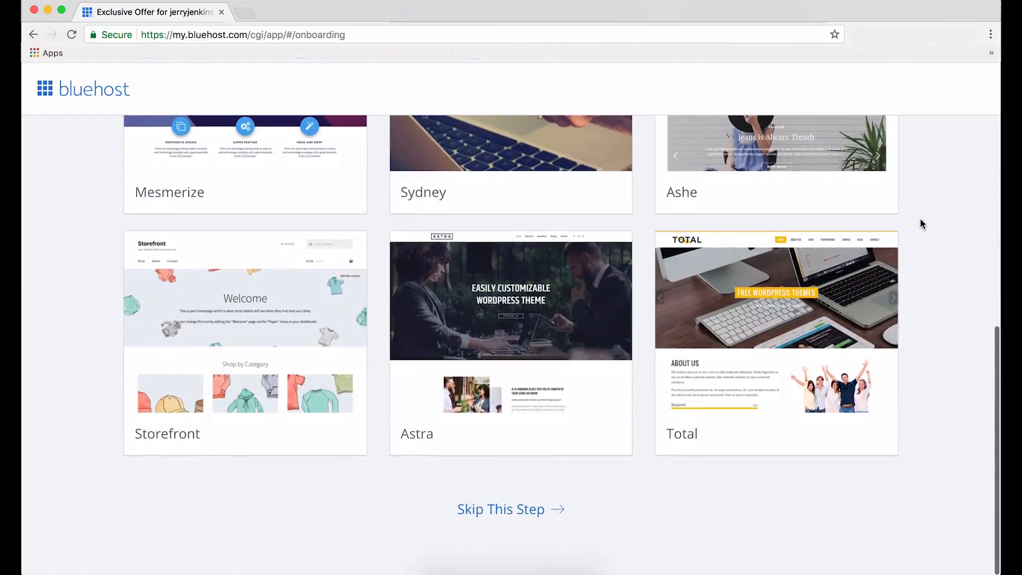
{"action": "scroll", "scroll_direction": "up", "scroll_amount": 3}
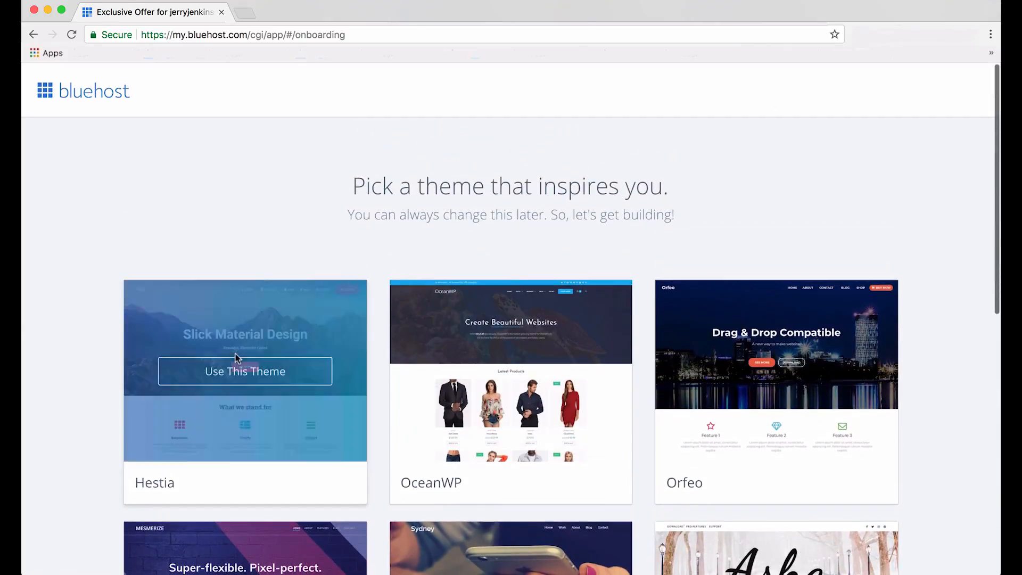
{"action": "left_click", "coordinate": [245, 371]}
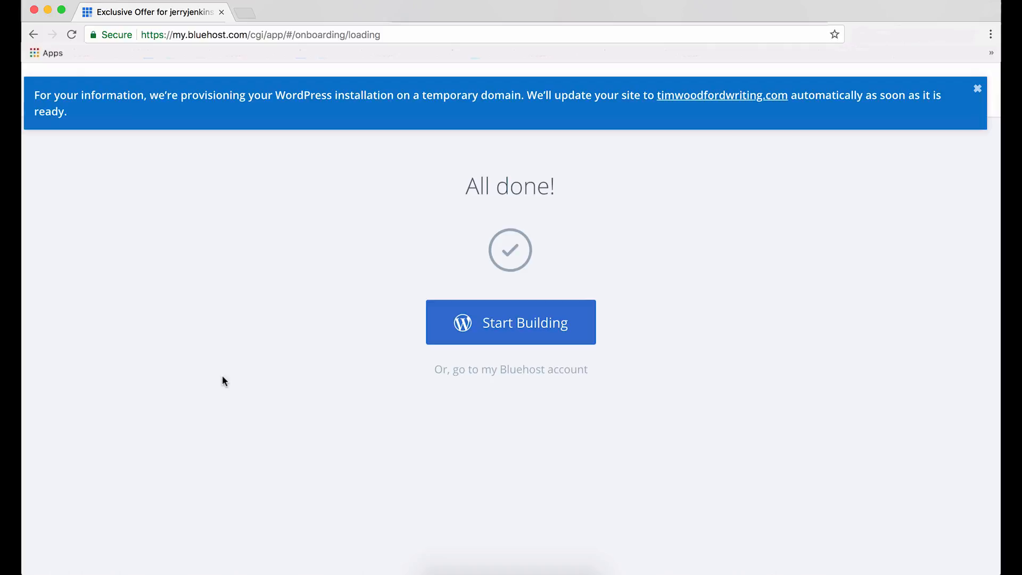
{"action": "mouse_move", "coordinate": [410, 350]}
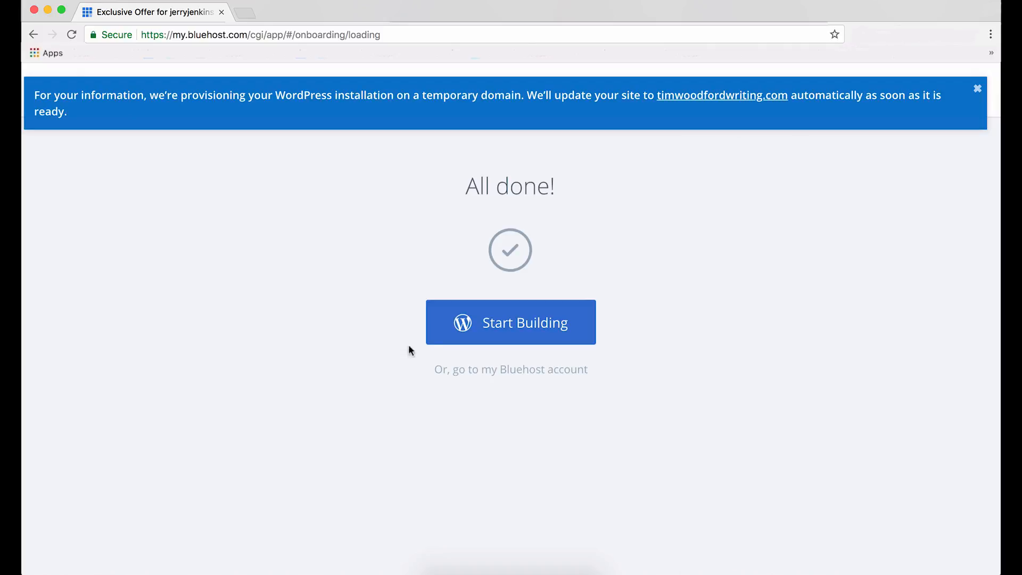
{"action": "left_click", "coordinate": [510, 322]}
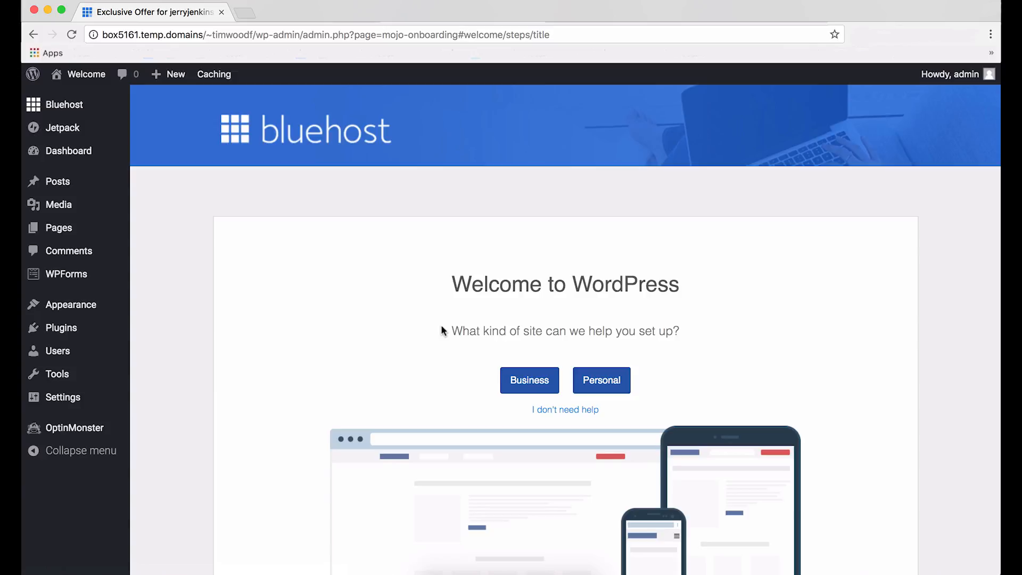
{"action": "mouse_move", "coordinate": [493, 386]}
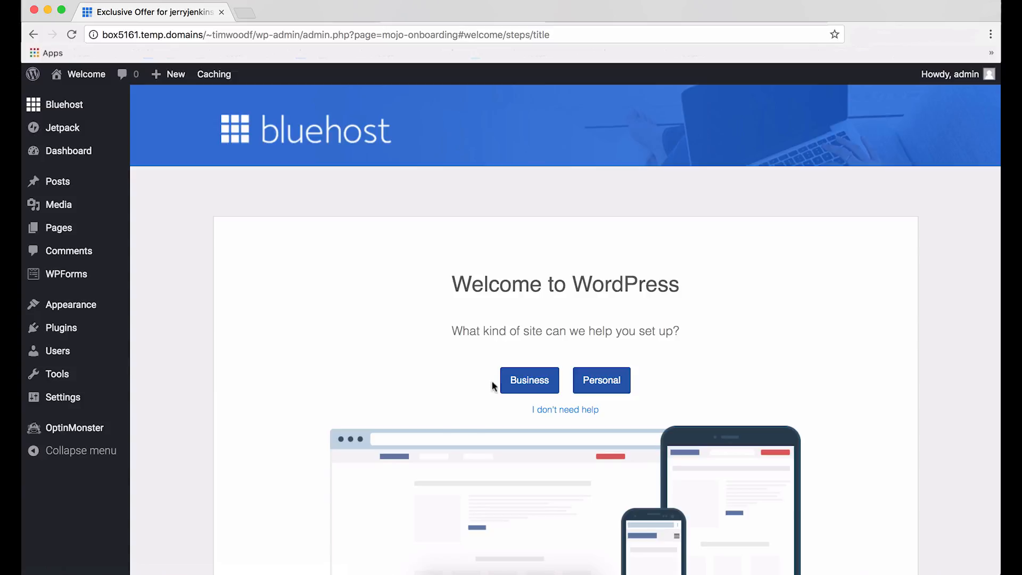
{"action": "left_click", "coordinate": [529, 380]}
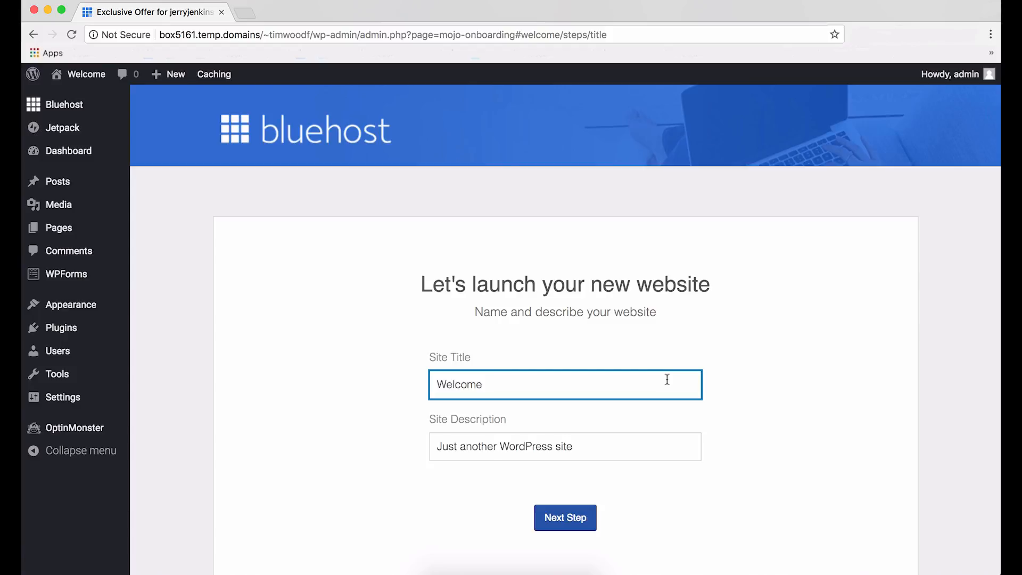
{"action": "type", "text": "to"}
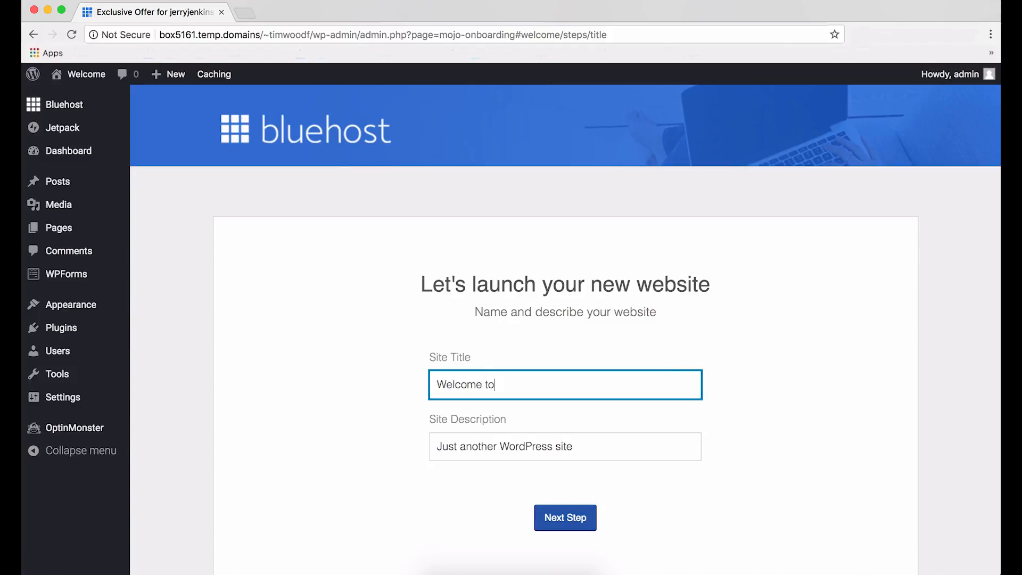
{"action": "type", "text": "the Web"}
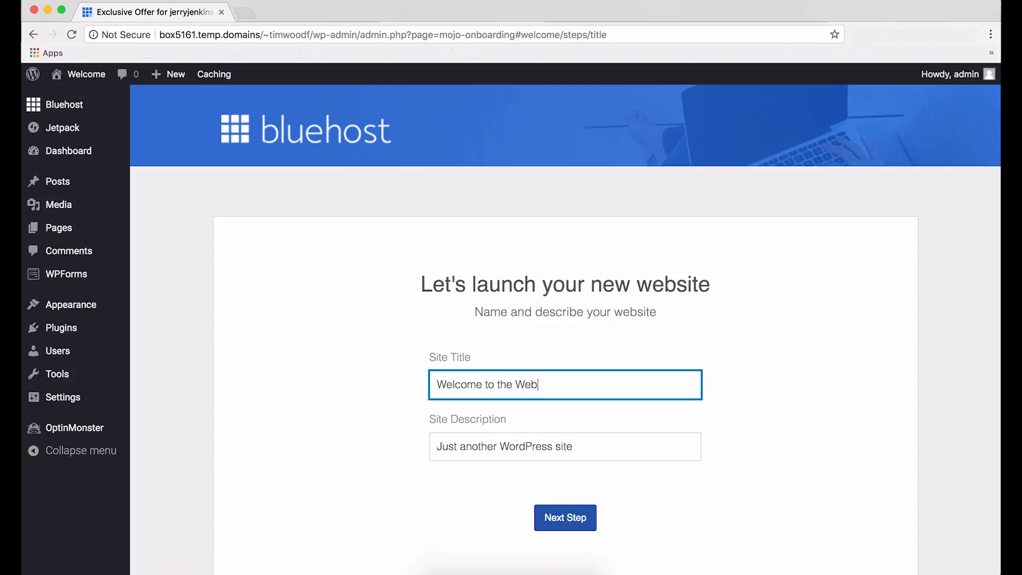
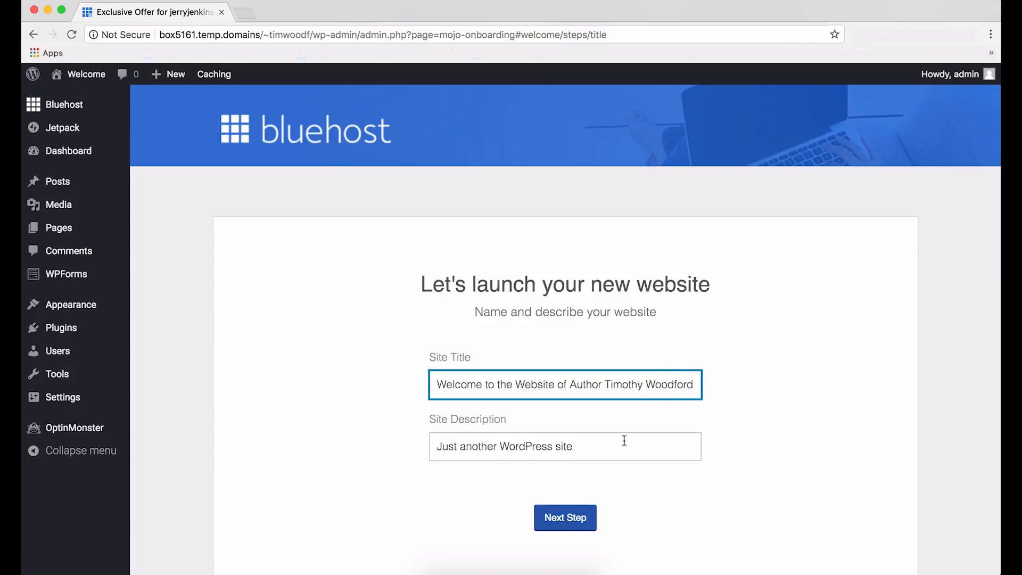
{"action": "type", "text": "!"}
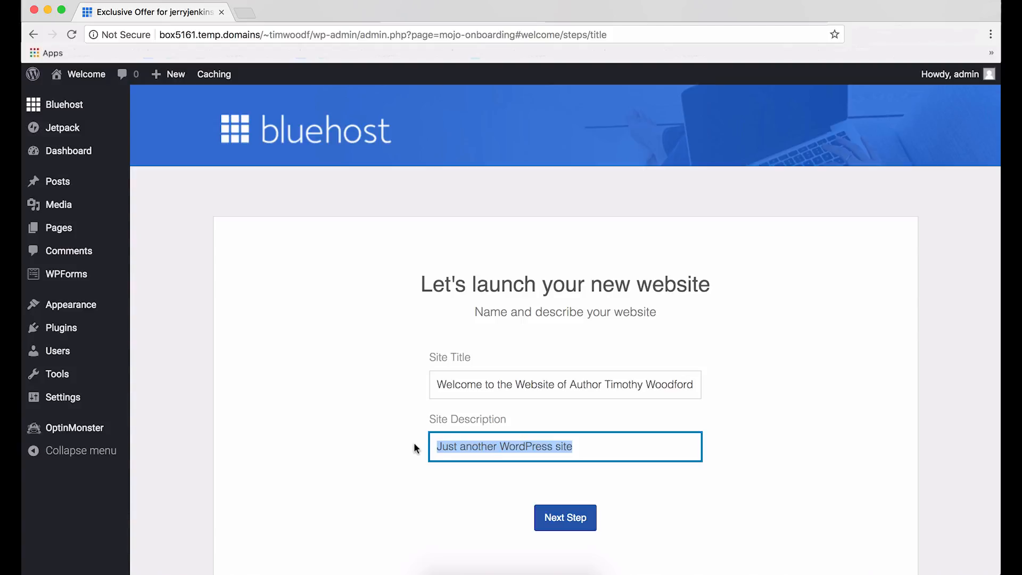
Step: Set the description 'Historical Fiction with a Modern Twist' and continue
{"action": "type", "text": "Historical Fiction with a Modern Twist"}
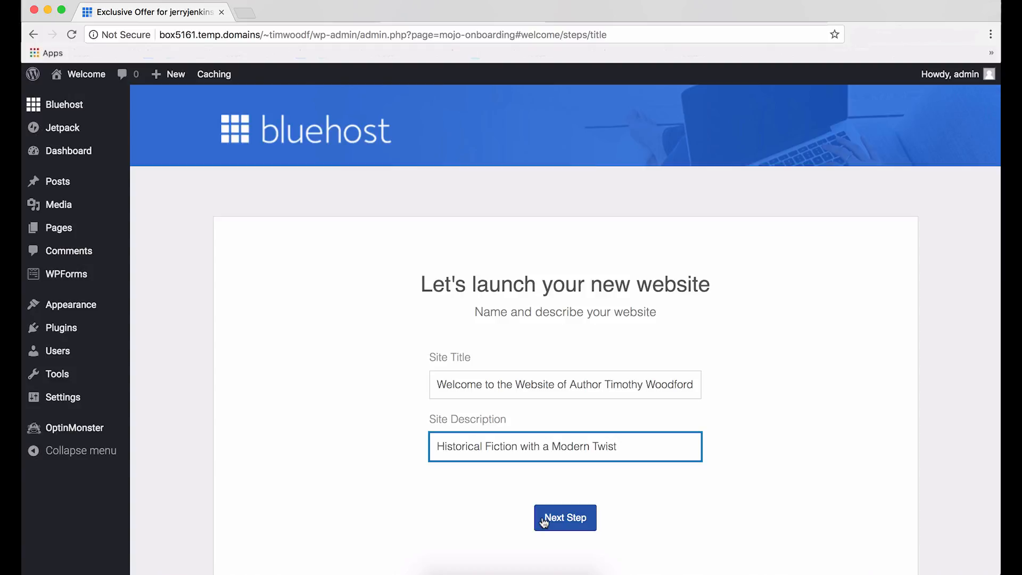
{"action": "left_click", "coordinate": [564, 518]}
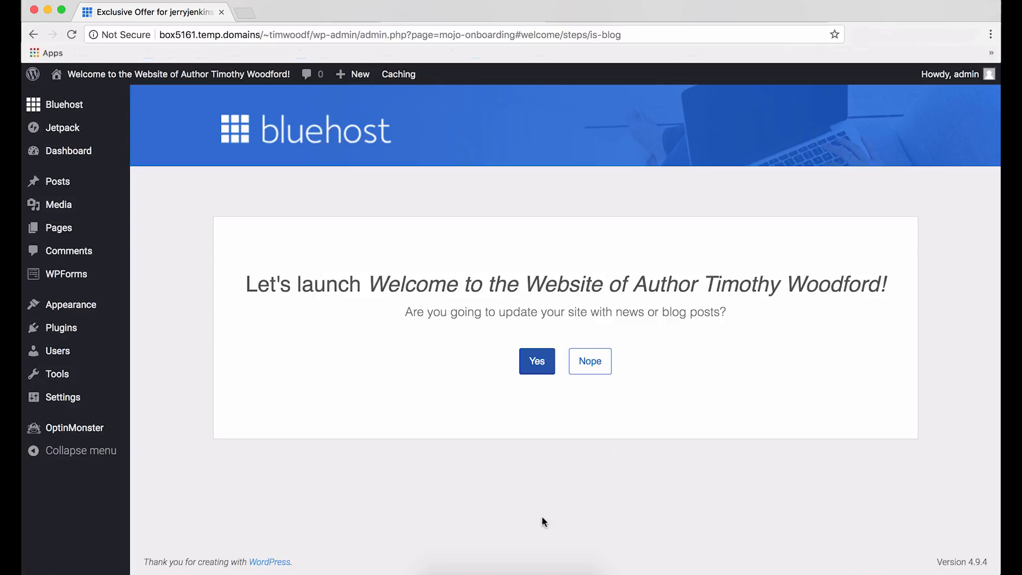
{"action": "mouse_move", "coordinate": [536, 365]}
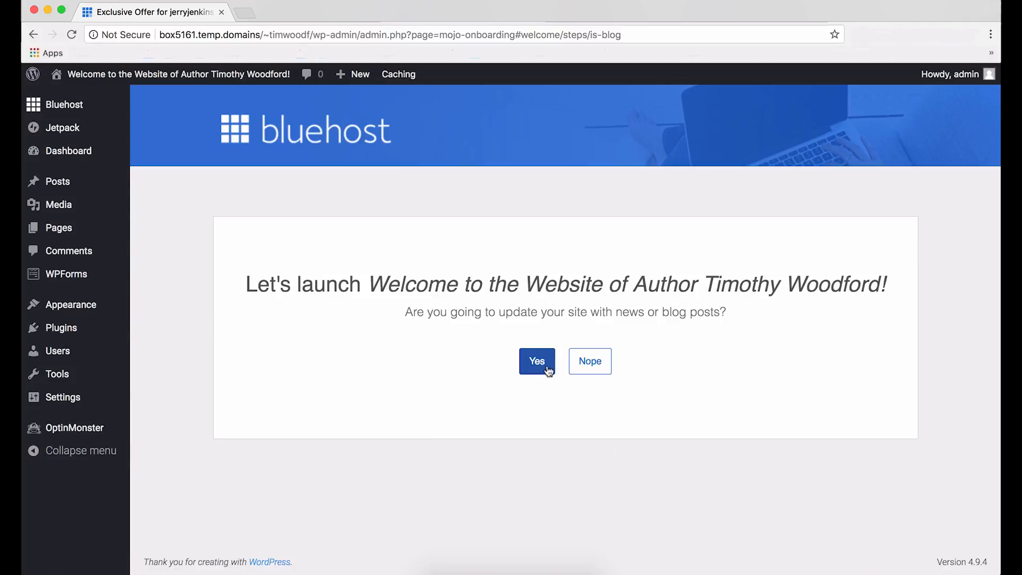
Step: Confirm the site will publish blog posts
{"action": "left_click", "coordinate": [536, 361]}
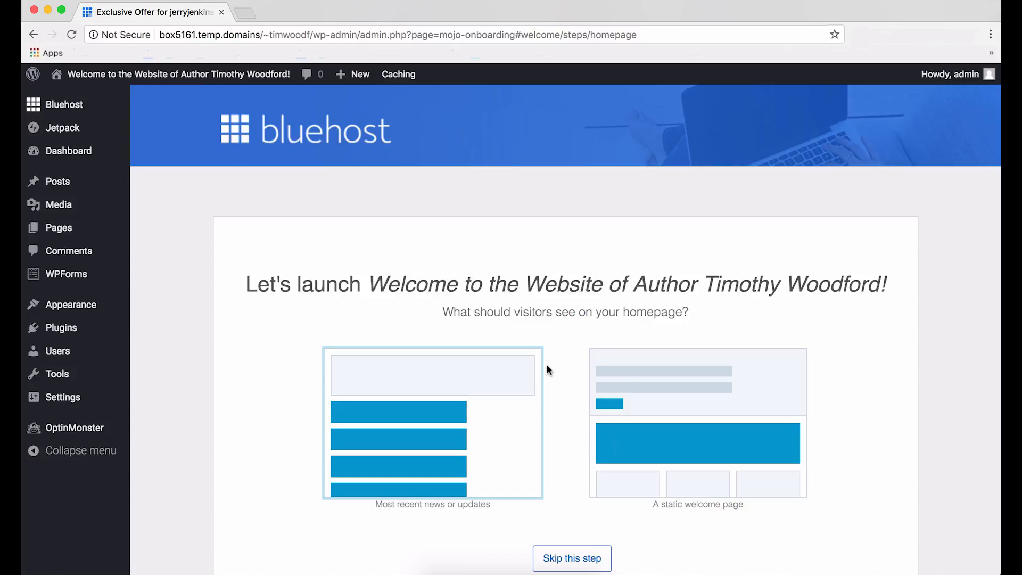
{"action": "mouse_move", "coordinate": [756, 397]}
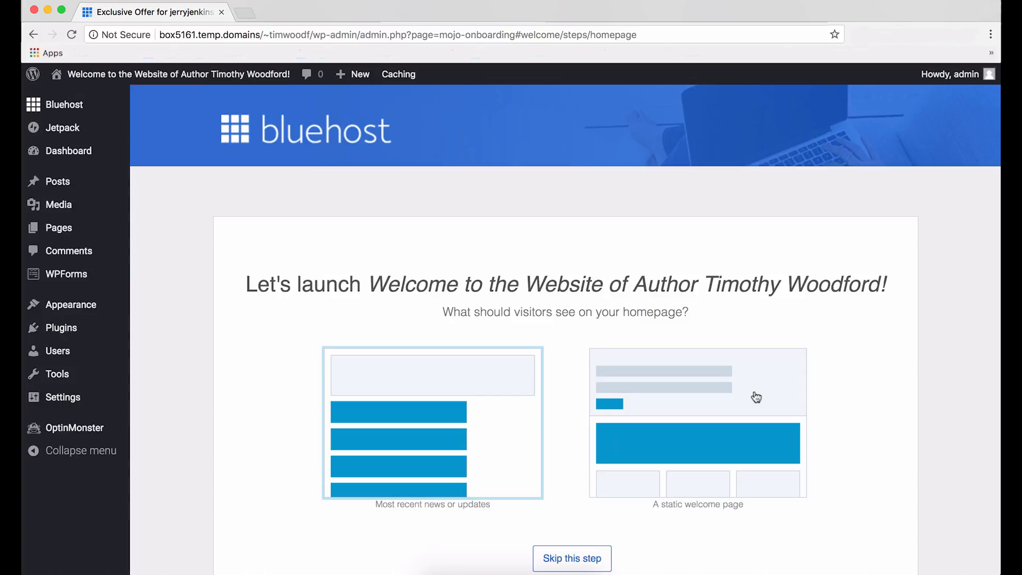
{"action": "mouse_move", "coordinate": [548, 370]}
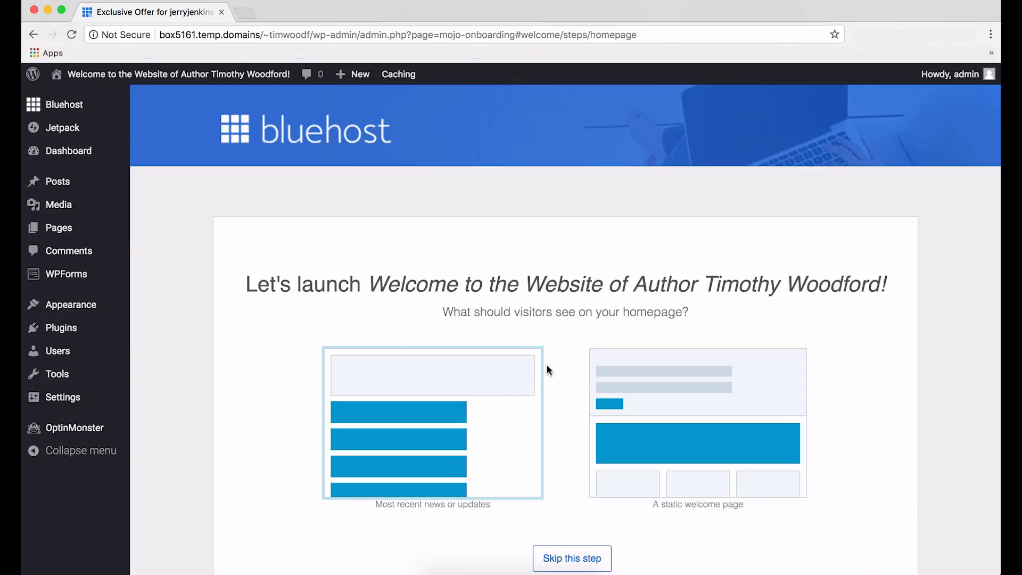
{"action": "mouse_move", "coordinate": [581, 374]}
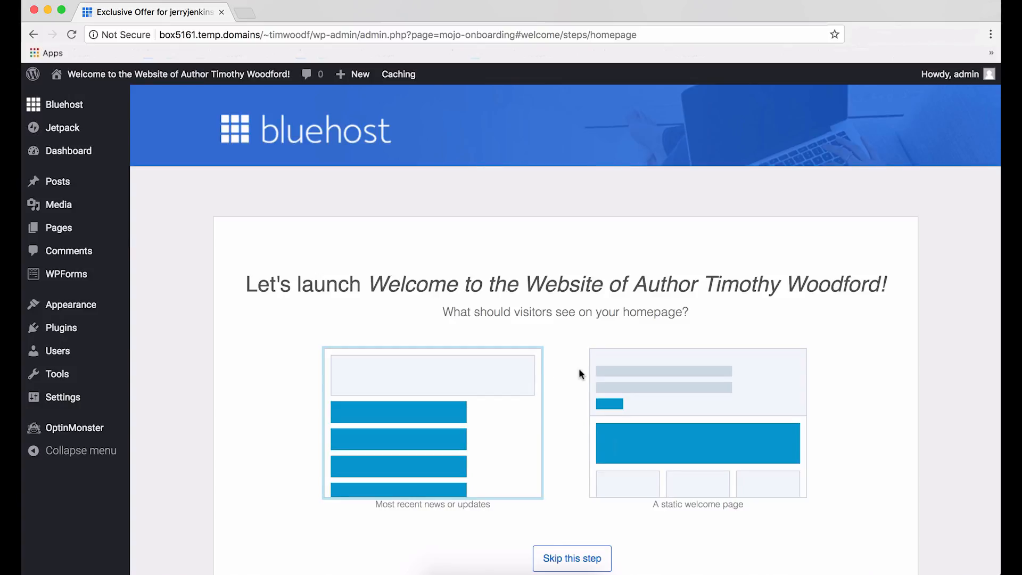
{"action": "mouse_move", "coordinate": [756, 397]}
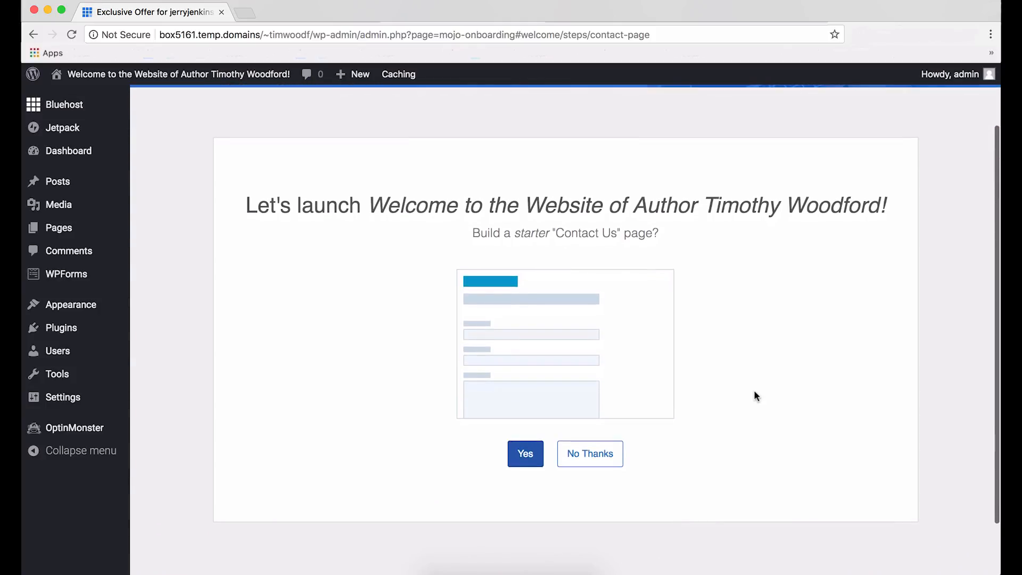
Step: Accept building a starter Contact Us page
{"action": "scroll", "scroll_direction": "up", "scroll_amount": 3}
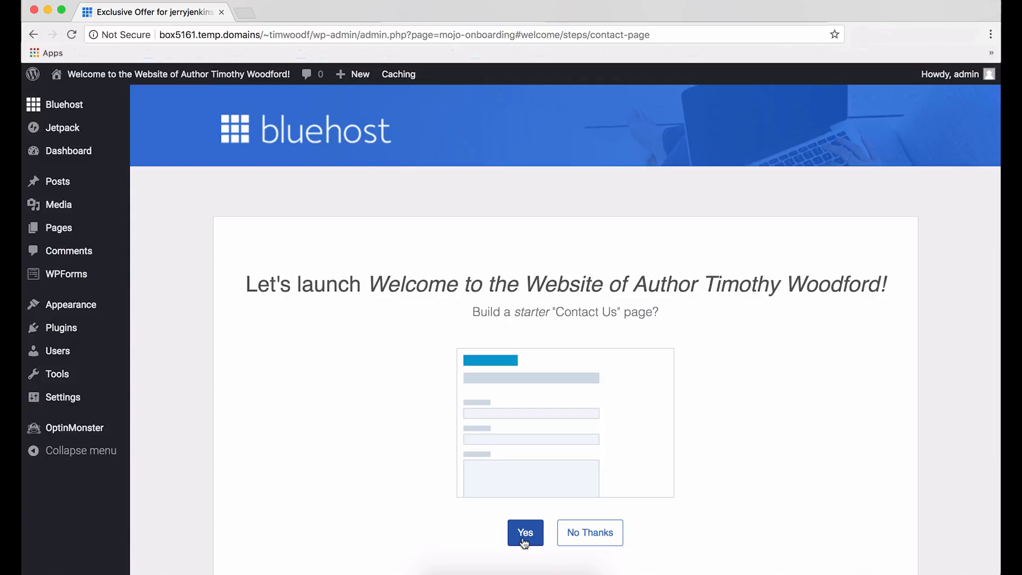
{"action": "left_click", "coordinate": [525, 532]}
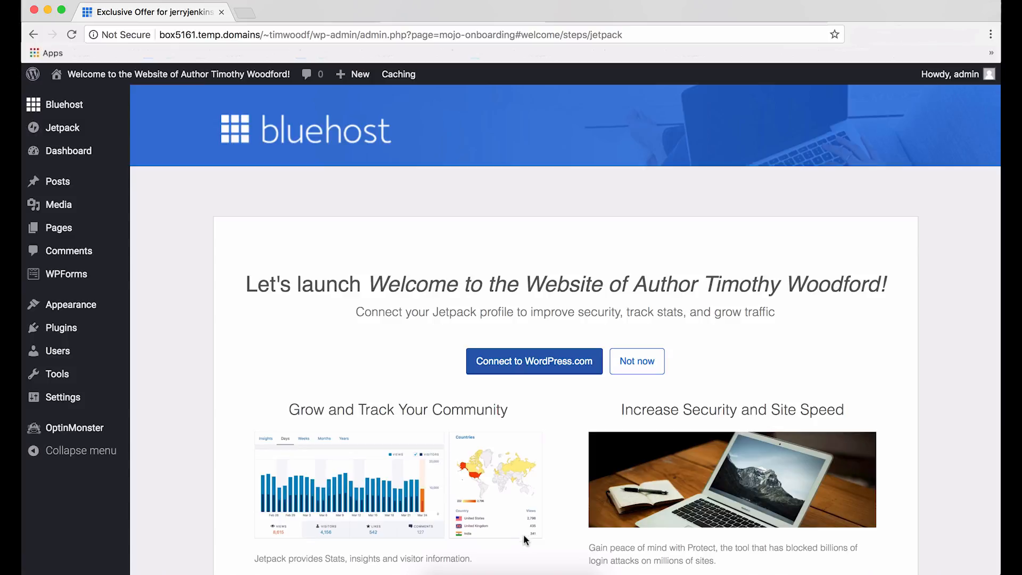
{"action": "mouse_move", "coordinate": [637, 361]}
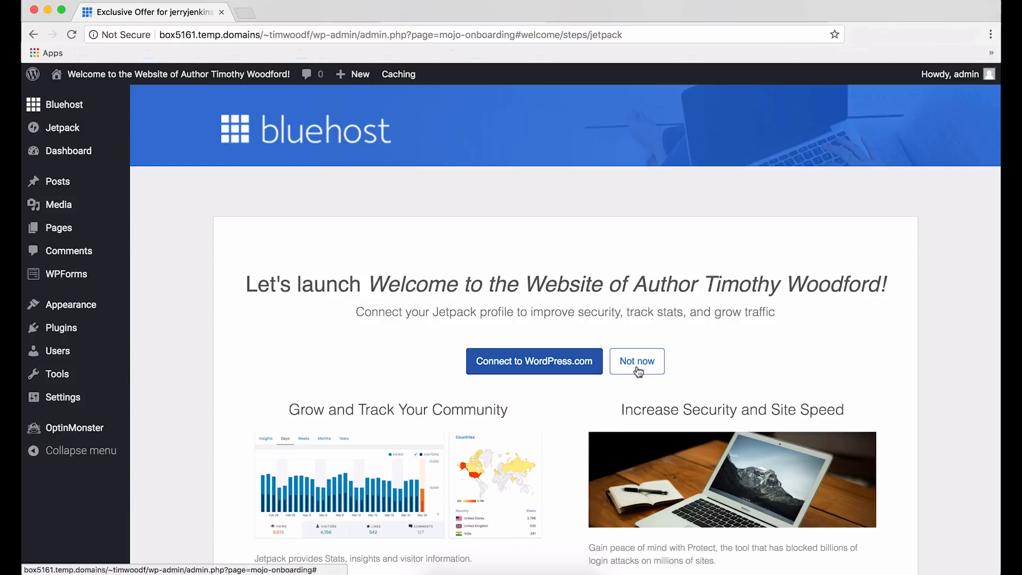
Step: Skip Jetpack and the business address with Not now, then close the launch review screen
{"action": "left_click", "coordinate": [636, 362]}
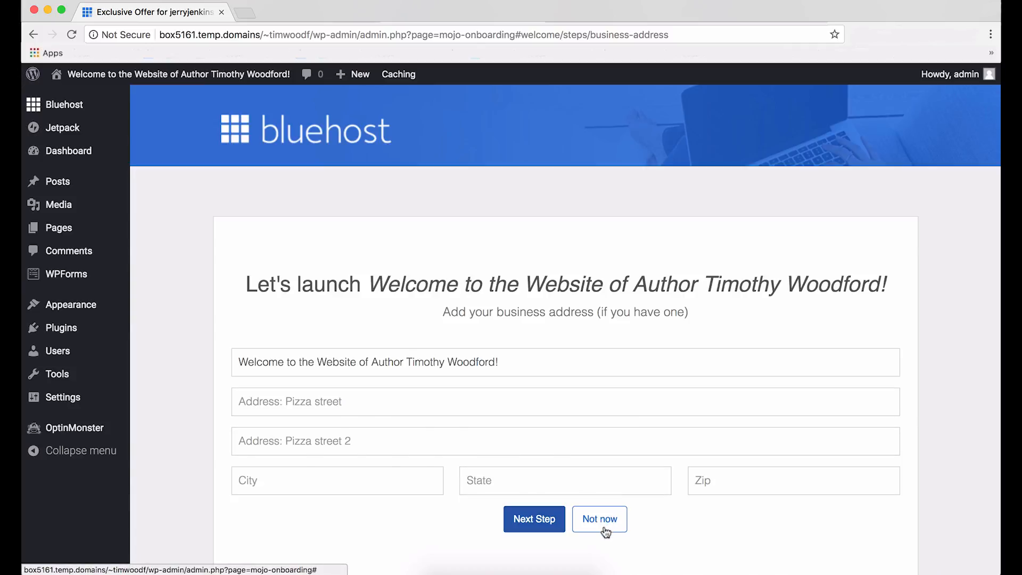
{"action": "left_click", "coordinate": [599, 519]}
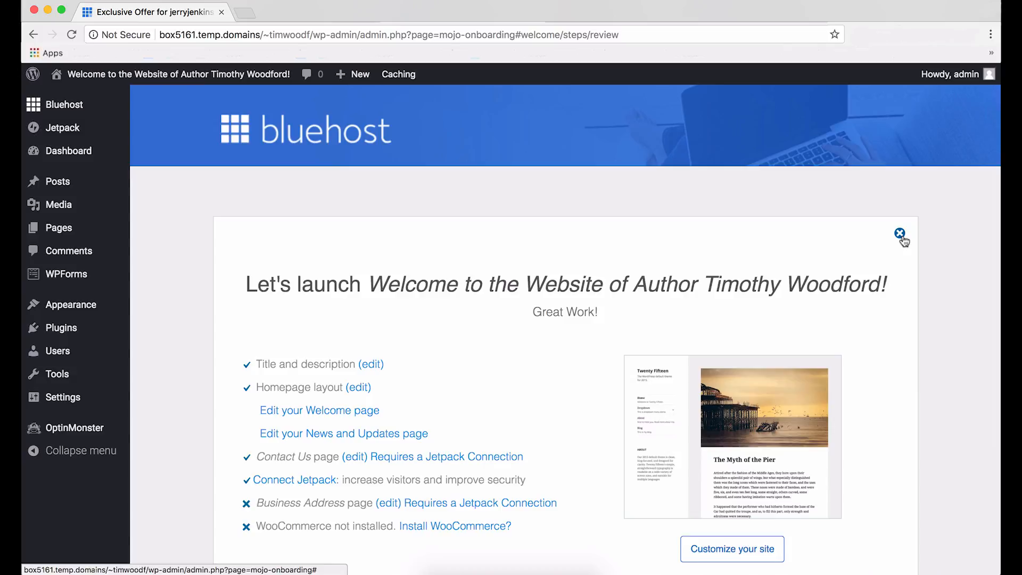
{"action": "left_click", "coordinate": [901, 234]}
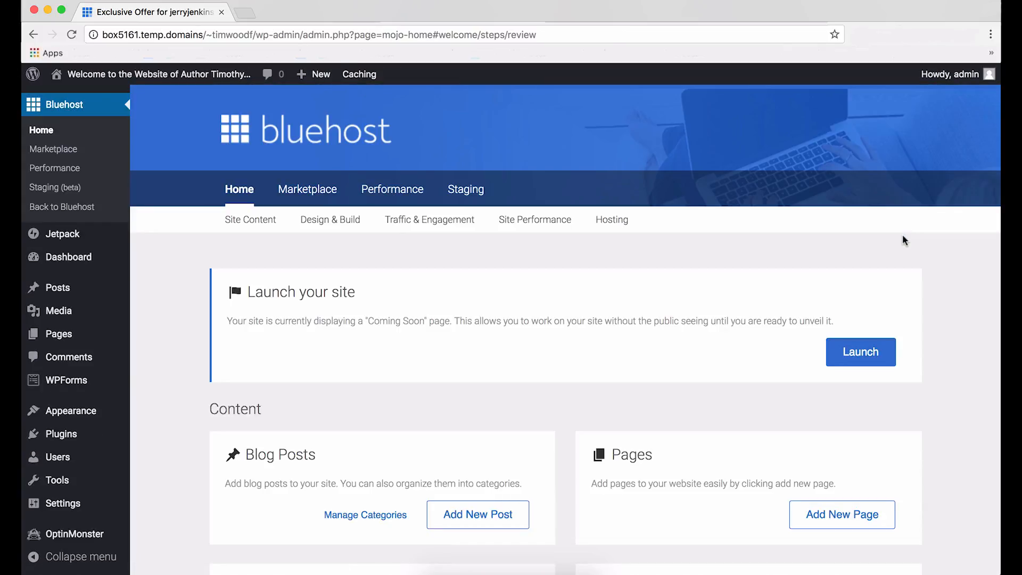
{"action": "mouse_move", "coordinate": [816, 294]}
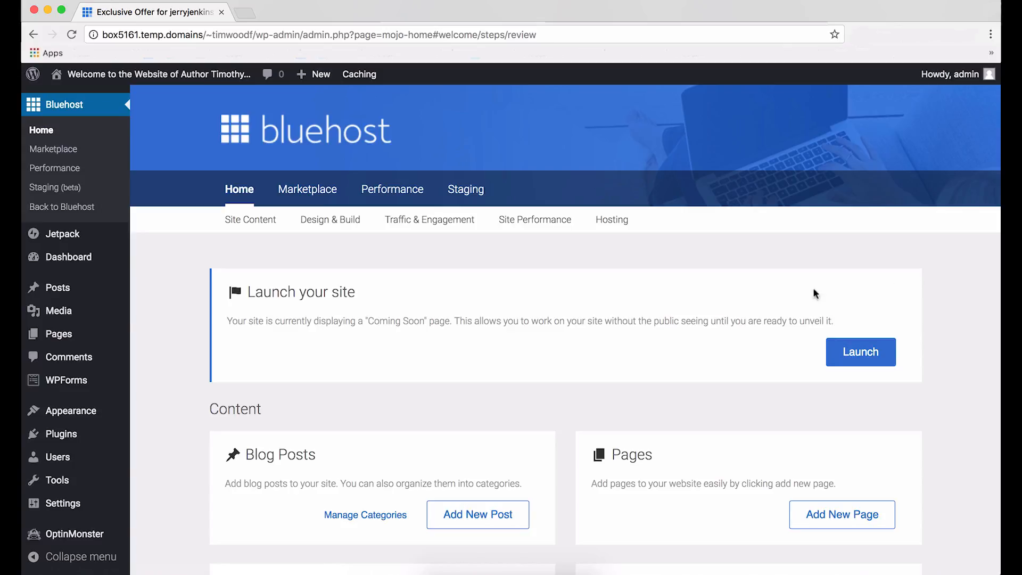
Step: From Pages > All Pages, open Sample Page in the editor and focus its title
{"action": "left_click", "coordinate": [58, 333]}
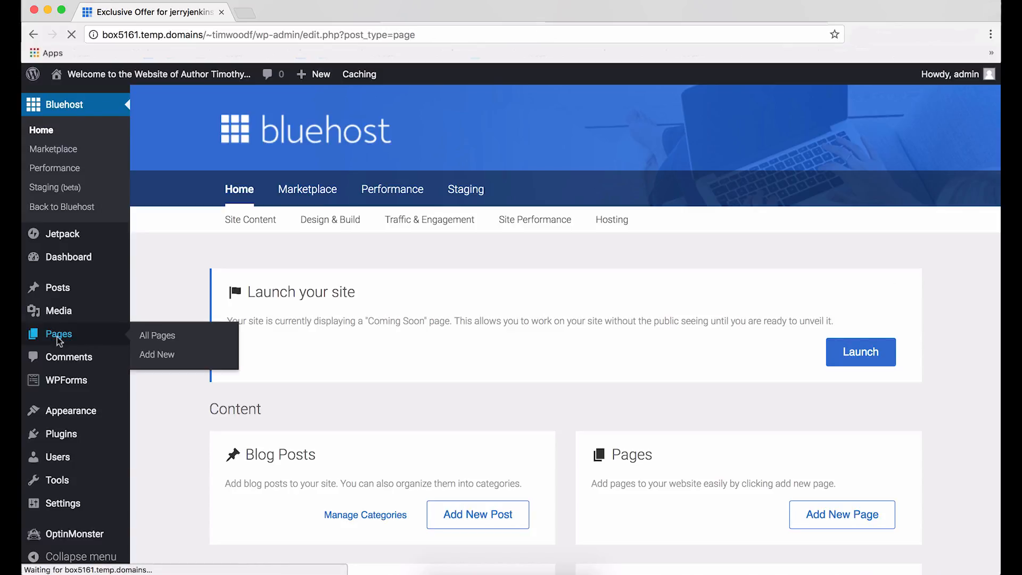
{"action": "left_click", "coordinate": [158, 336]}
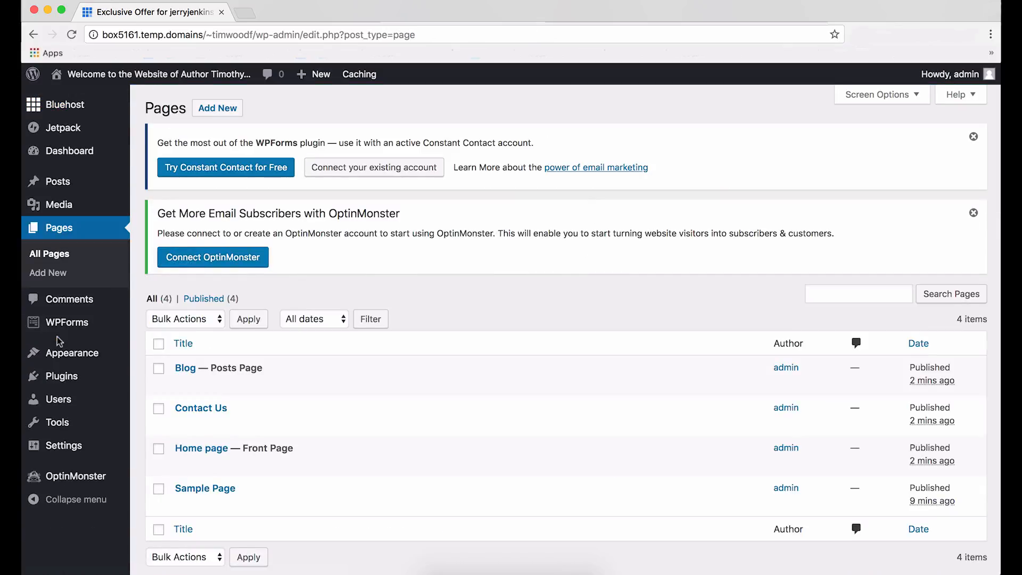
{"action": "mouse_move", "coordinate": [135, 401]}
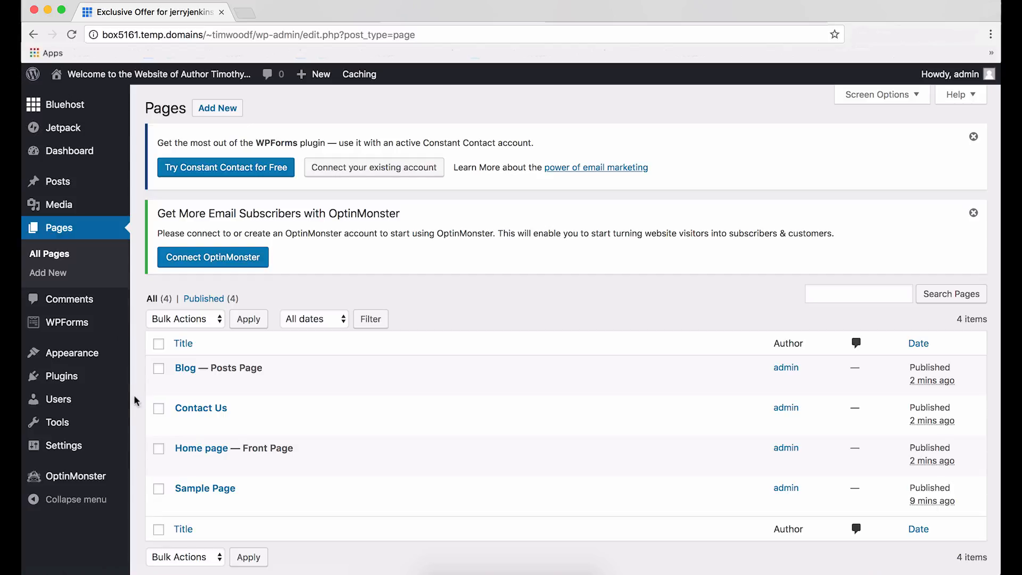
{"action": "mouse_move", "coordinate": [205, 489]}
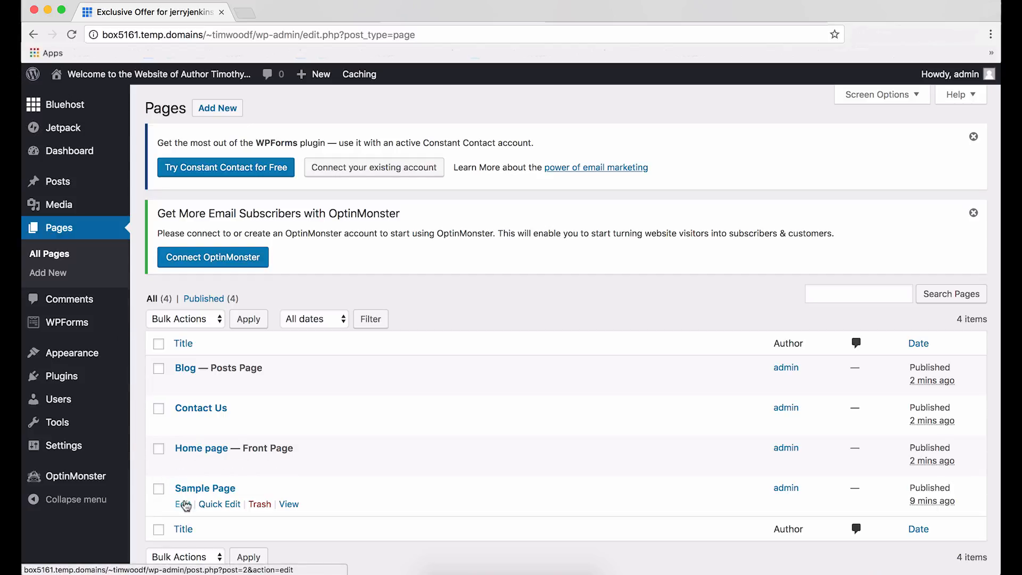
{"action": "left_click", "coordinate": [181, 504]}
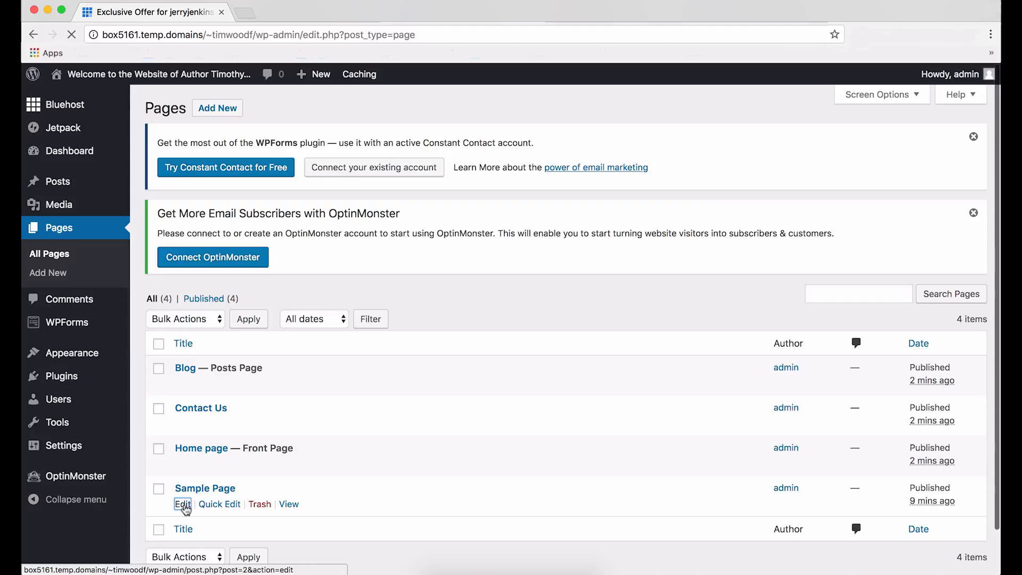
{"action": "left_click", "coordinate": [182, 504]}
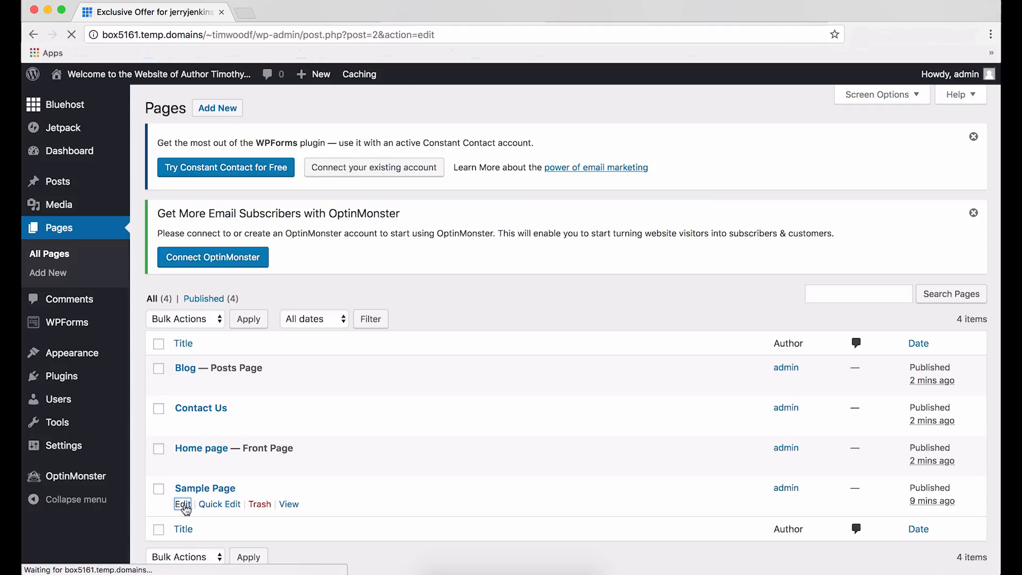
{"action": "left_click", "coordinate": [182, 504]}
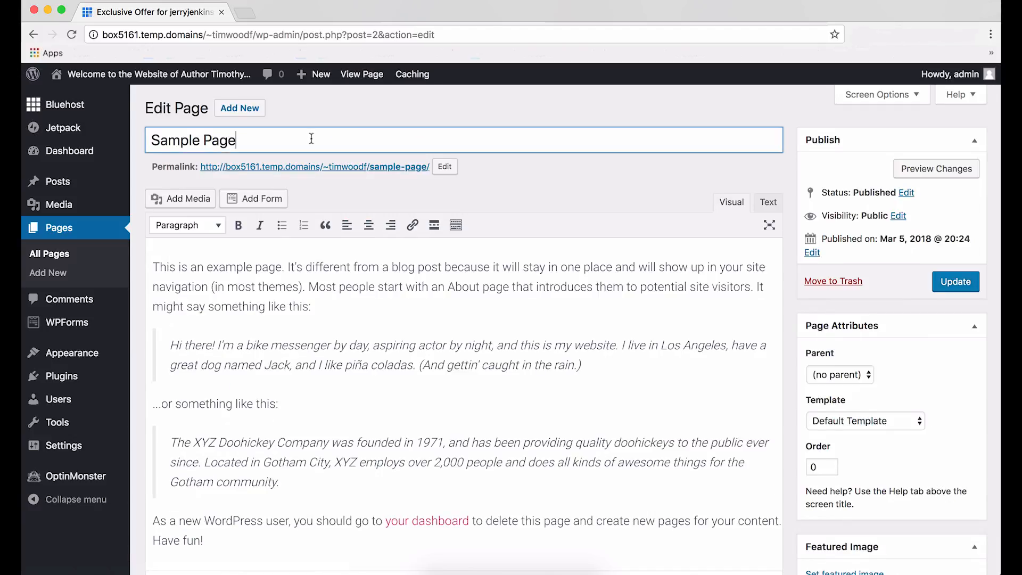
Step: Title the page Writing and change its permalink slug to writing
{"action": "type", "text": "Writing"}
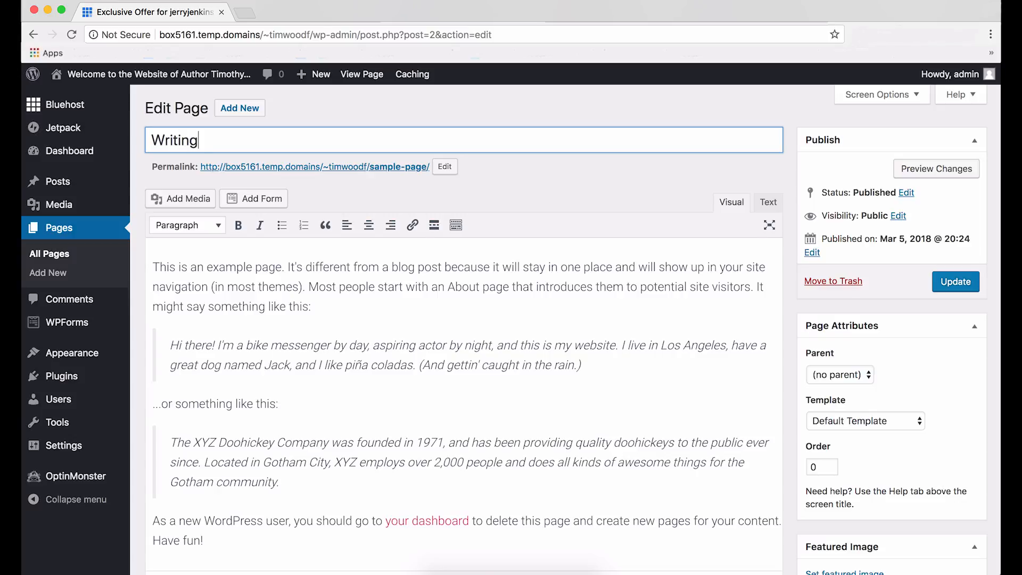
{"action": "mouse_move", "coordinate": [445, 167]}
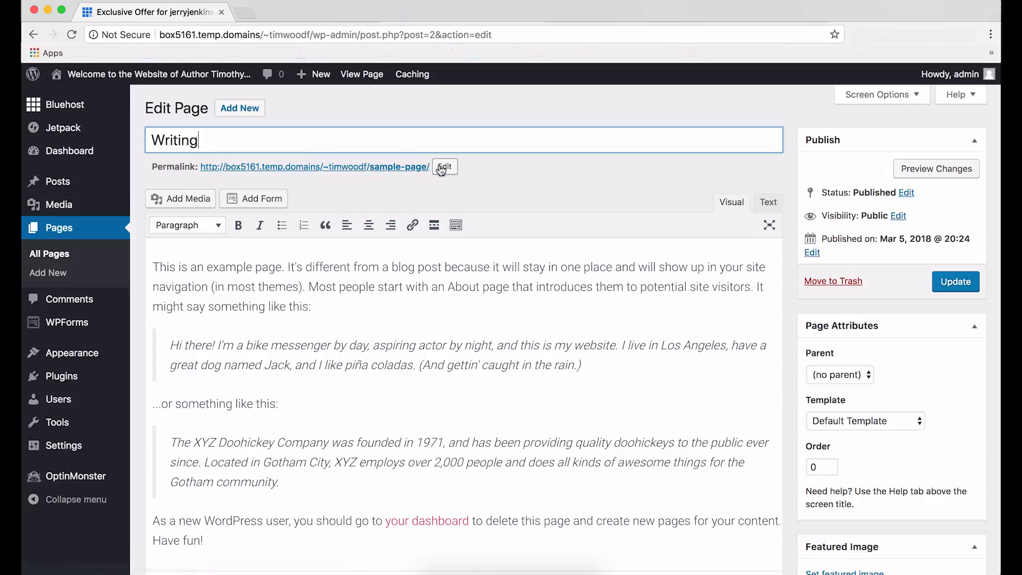
{"action": "left_click", "coordinate": [446, 167]}
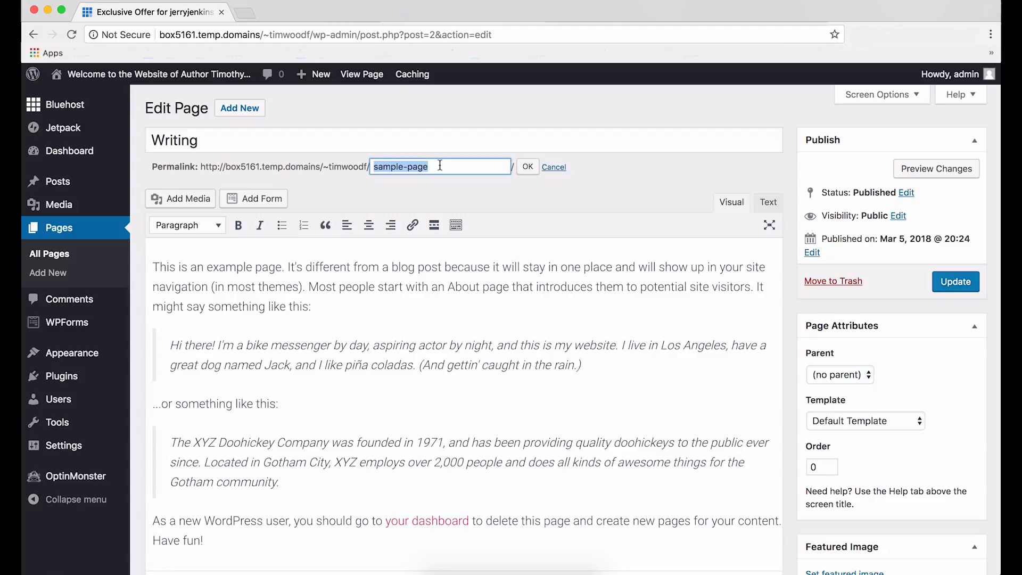
{"action": "type", "text": "writ"}
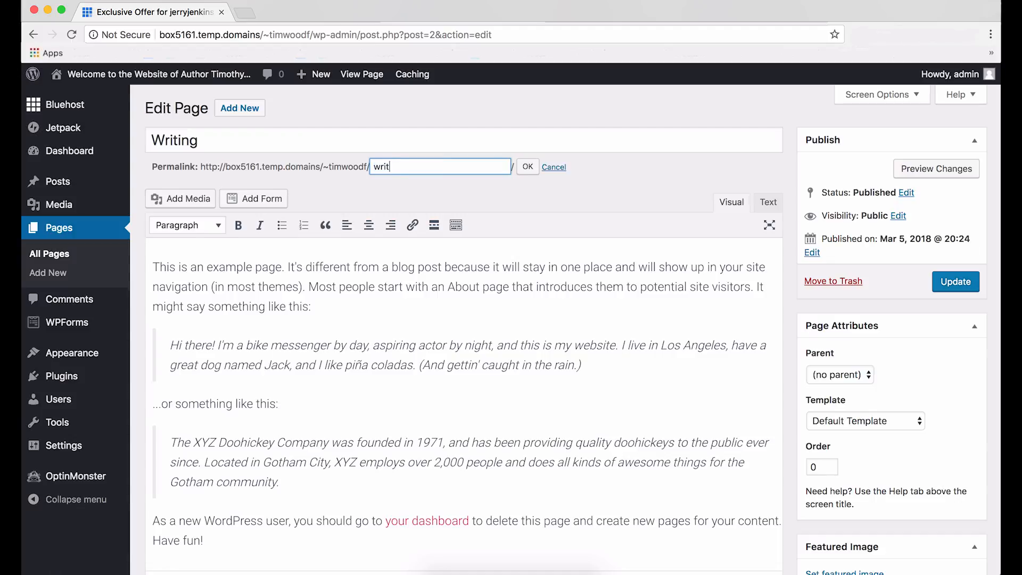
{"action": "type", "text": "ing"}
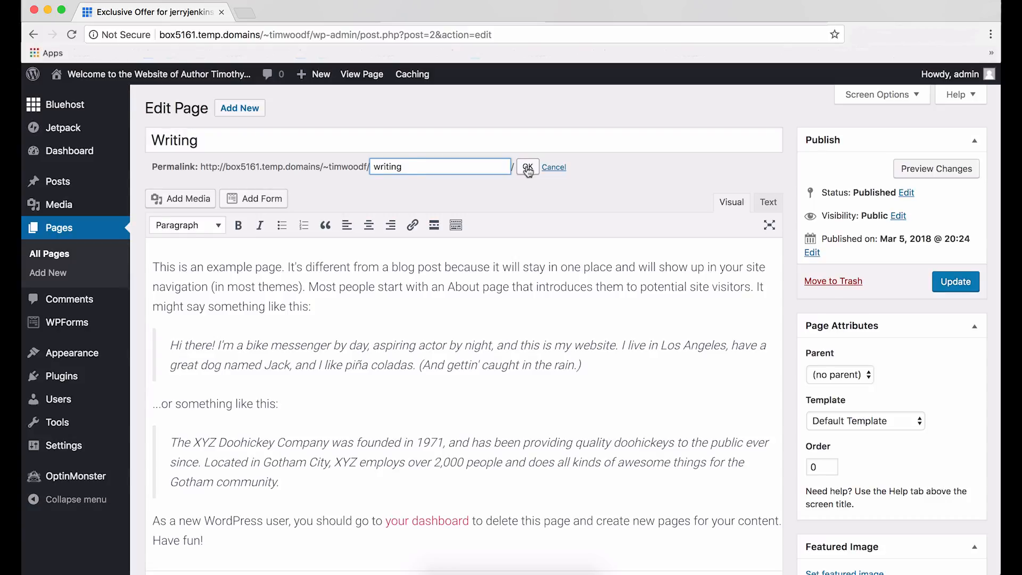
{"action": "left_click", "coordinate": [527, 167]}
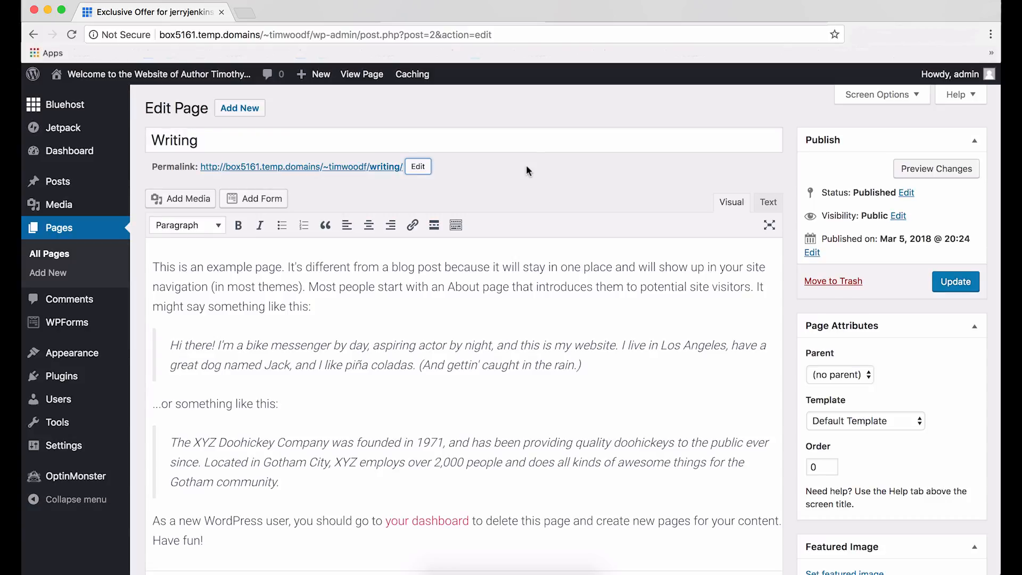
{"action": "mouse_move", "coordinate": [469, 184]}
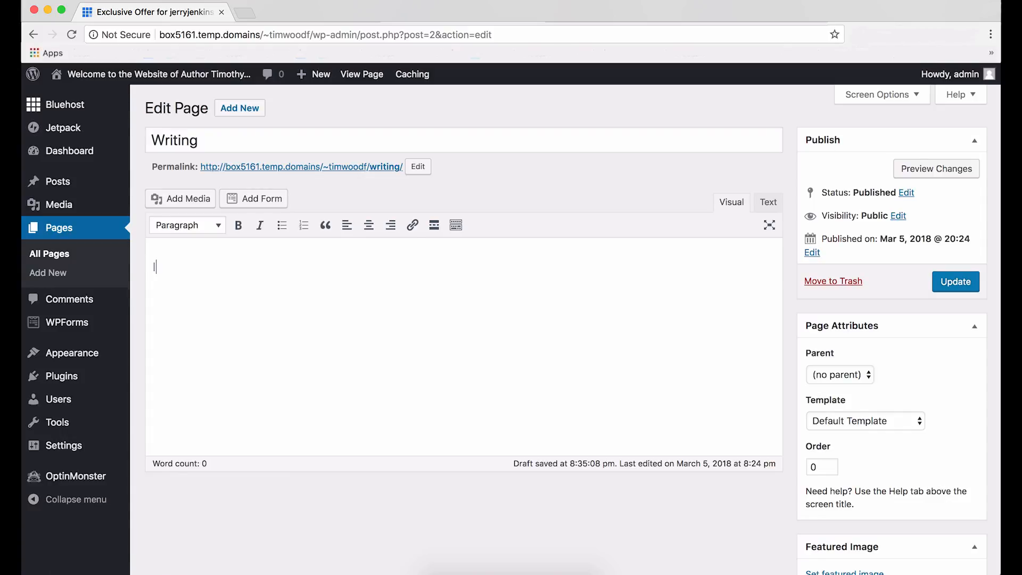
Step: Write the author intro about the telephone-era Revolution novel, ending with a purchase line for Extension 1776 in italics
{"action": "type", "text": "I'm a historical fiction author wh"}
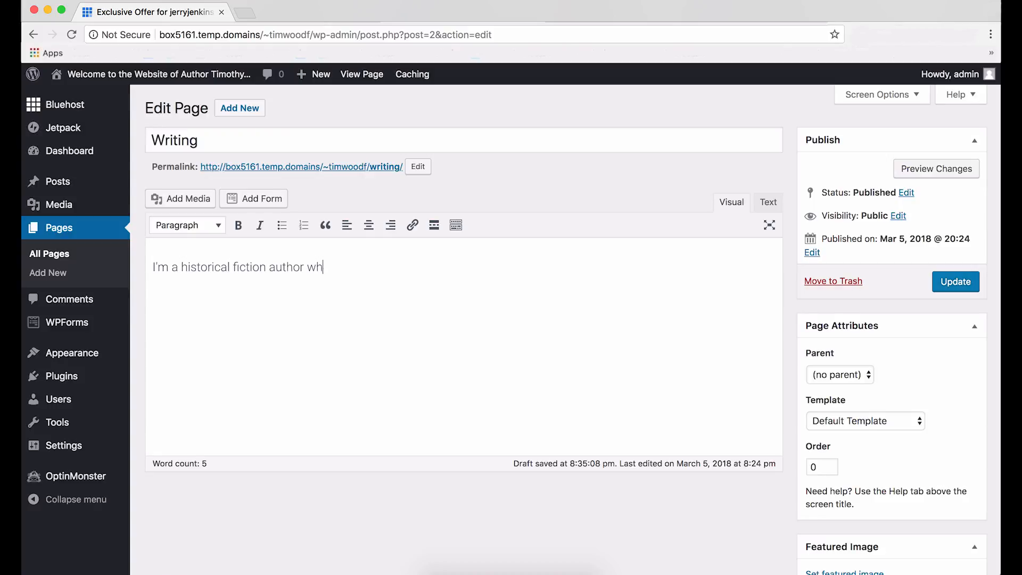
{"action": "type", "text": "o finds great joy in adding modern twists to key historical events."}
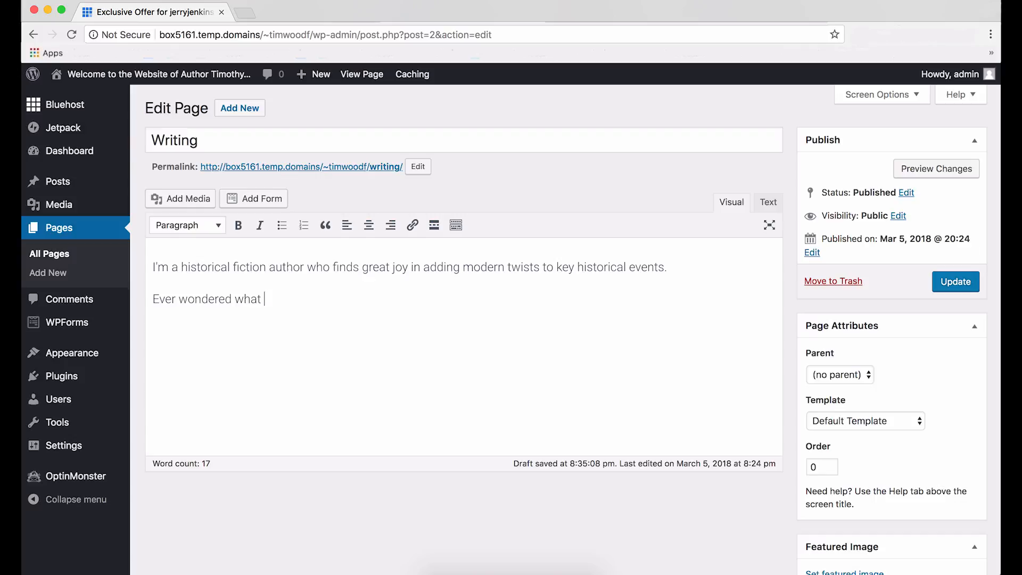
{"action": "type", "text": "the American Revolution would have been like if people had telephones?"}
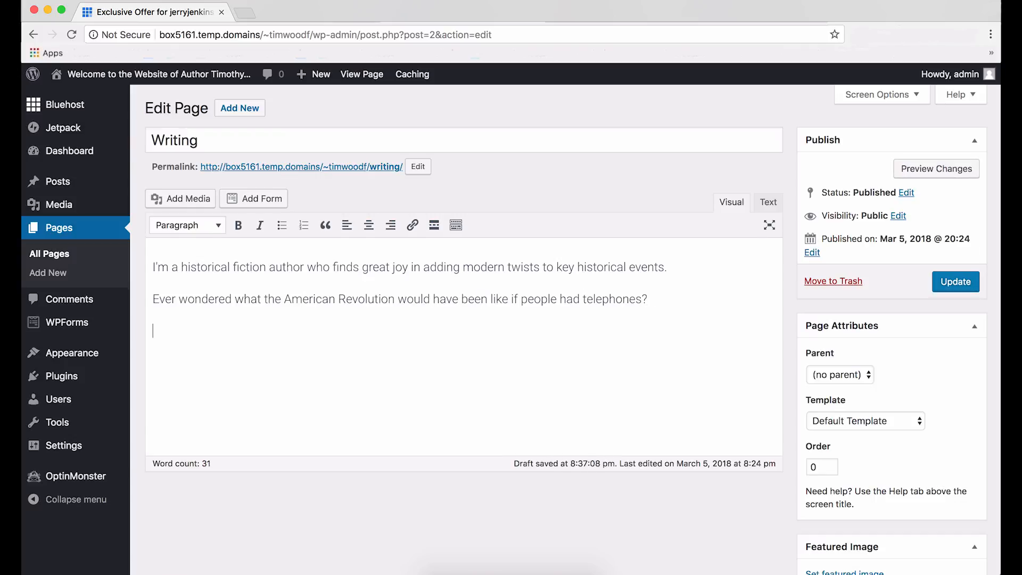
{"action": "type", "text": "Me too. So I wrote my first novel about it."}
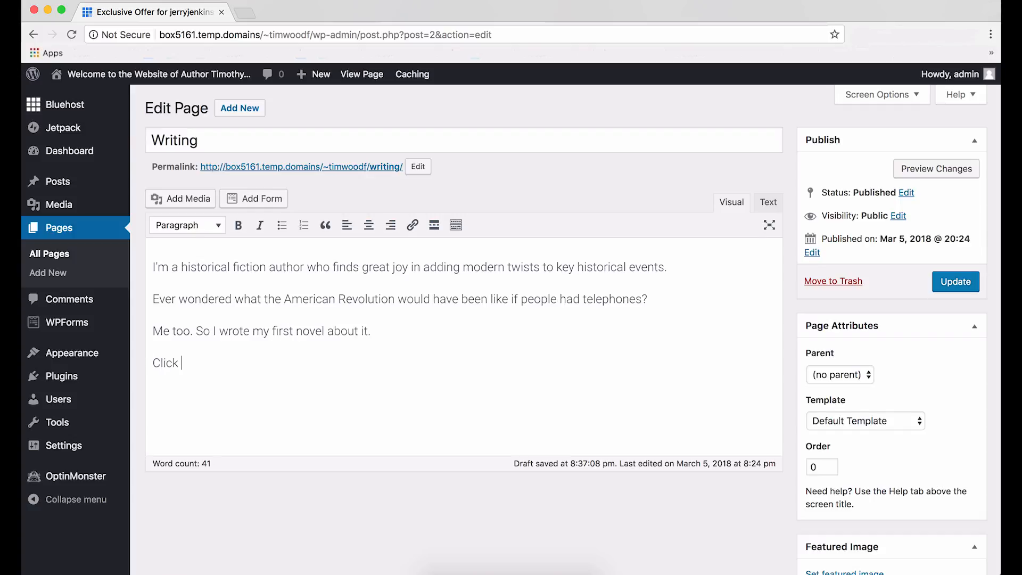
{"action": "type", "text": "here to purchase Extension 11"}
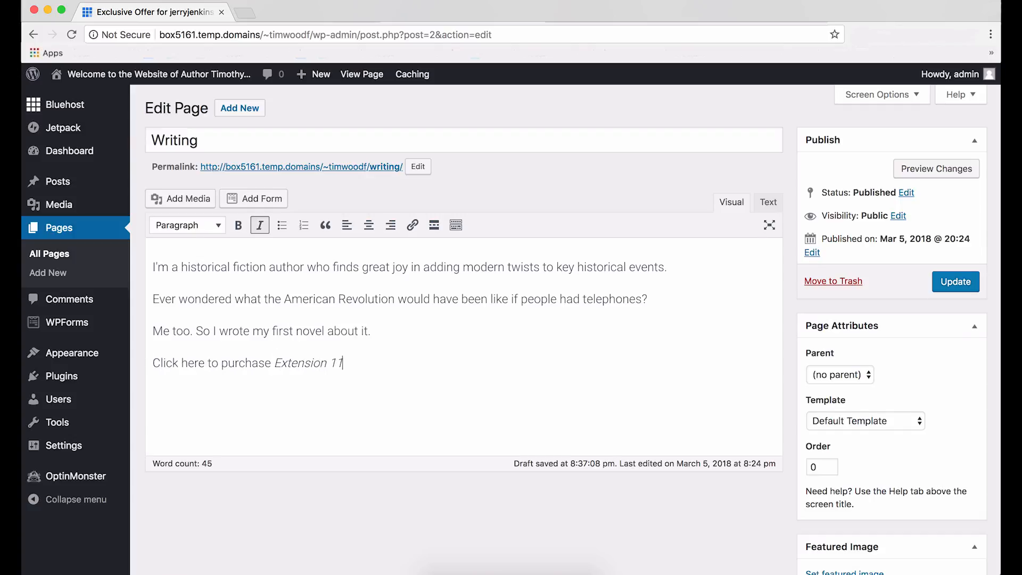
{"action": "type", "text": "76"}
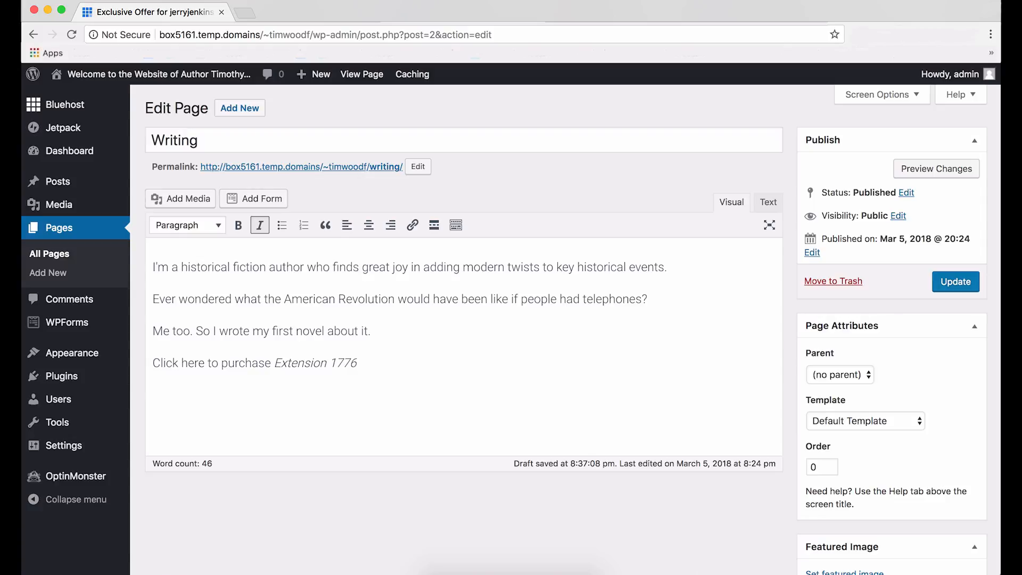
{"action": "left_click", "coordinate": [352, 362]}
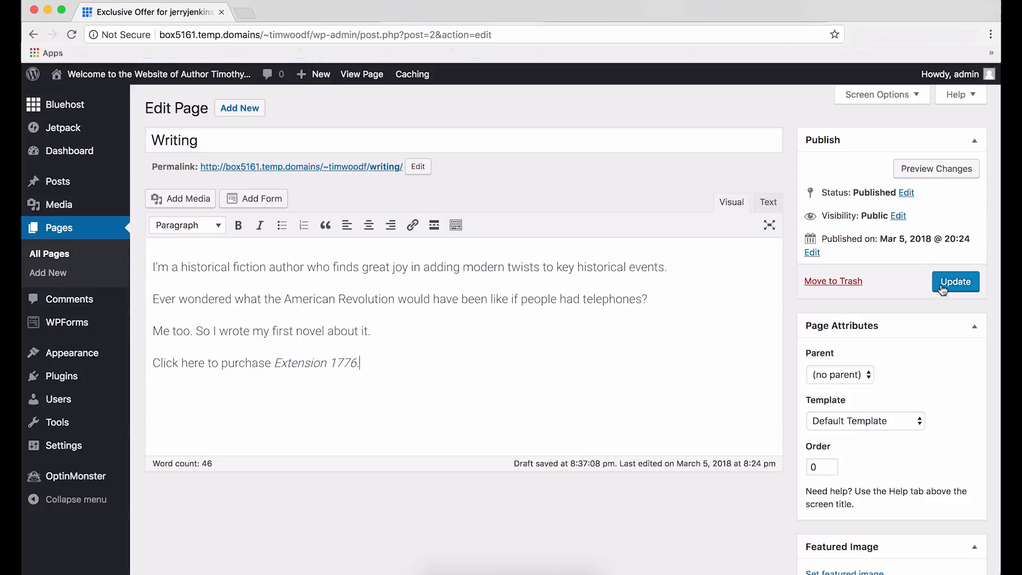
Step: Update the Writing page so the new intro text is saved
{"action": "left_click", "coordinate": [955, 282]}
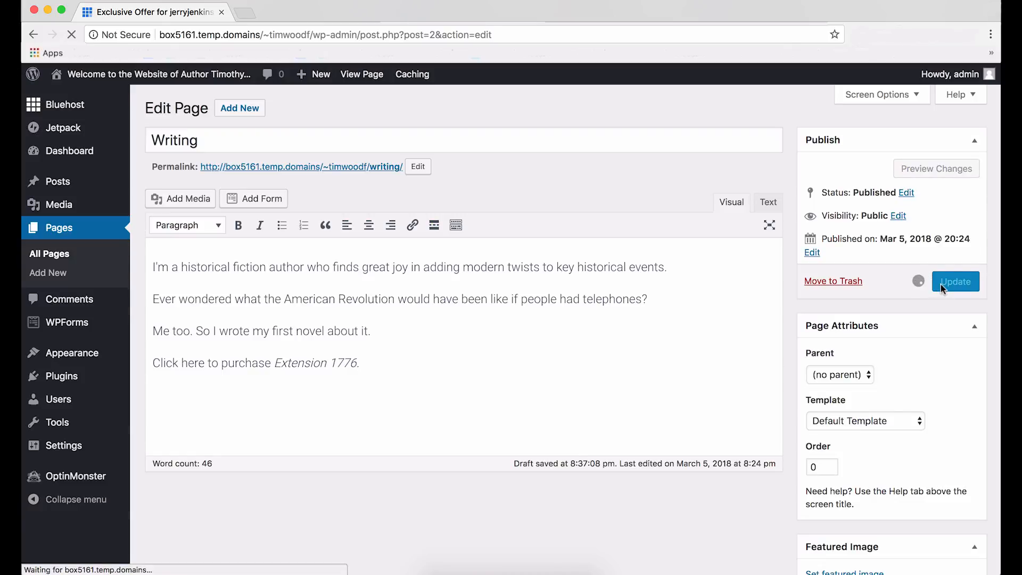
{"action": "left_click", "coordinate": [956, 281]}
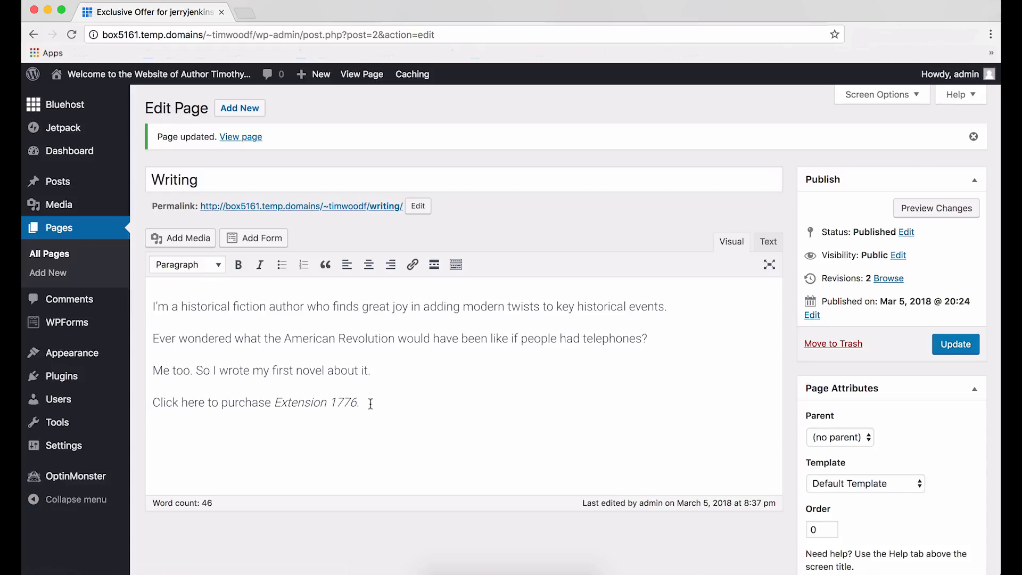
Step: Link the whole purchase line to the Extension 1776 Amazon listing and update the page
{"action": "triple_click", "coordinate": [255, 402]}
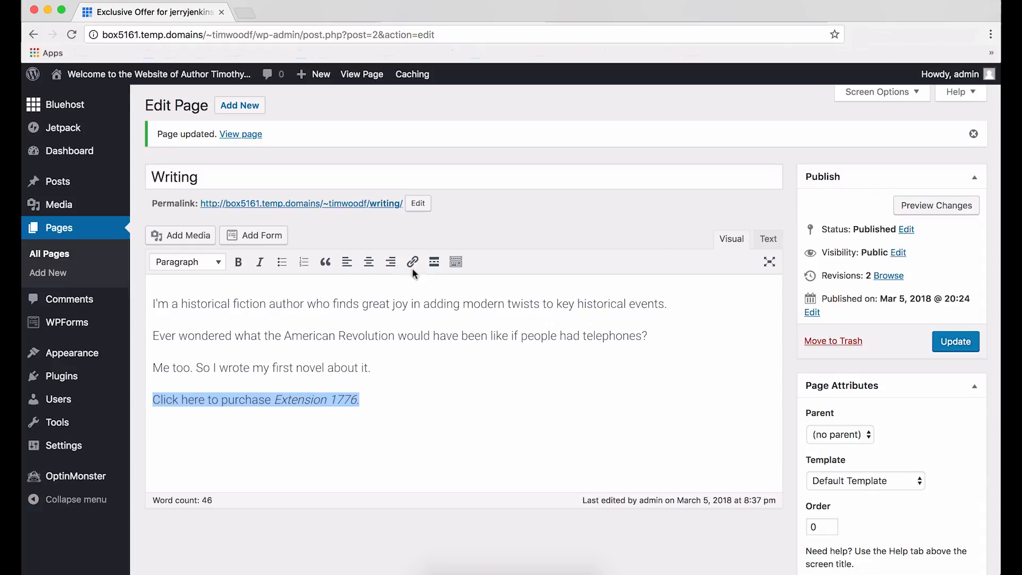
{"action": "mouse_move", "coordinate": [413, 262]}
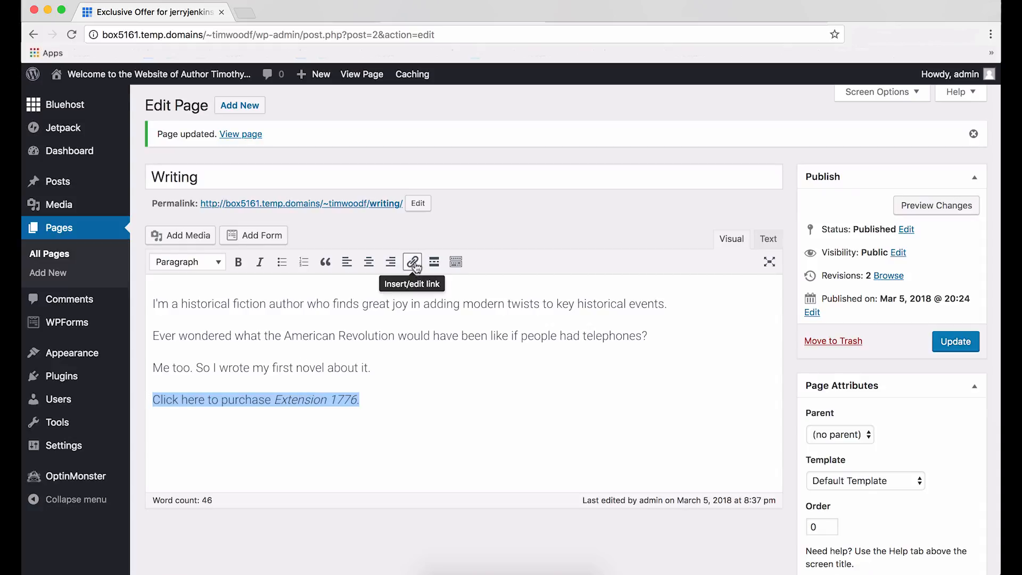
{"action": "left_click", "coordinate": [411, 262]}
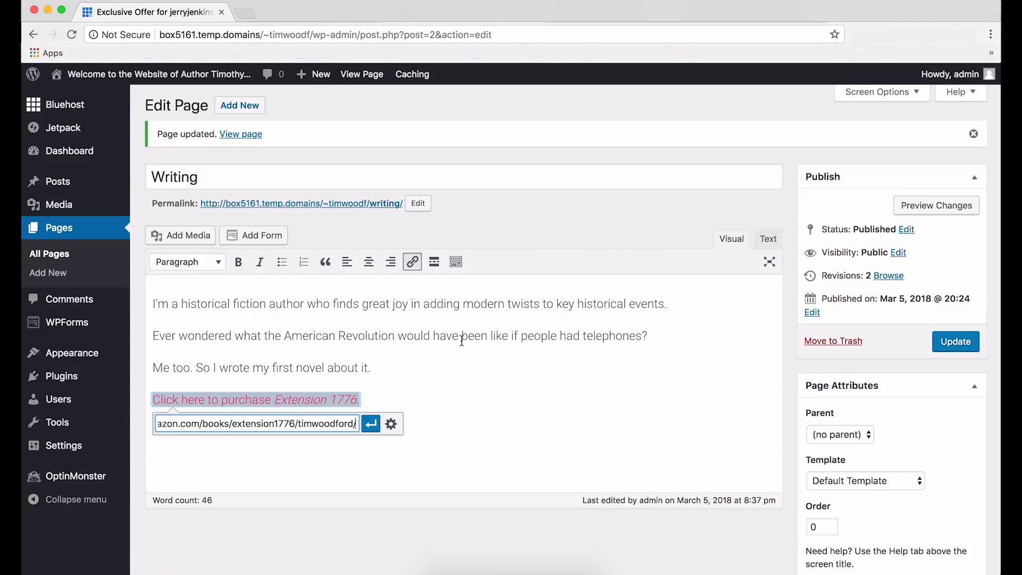
{"action": "mouse_move", "coordinate": [394, 402]}
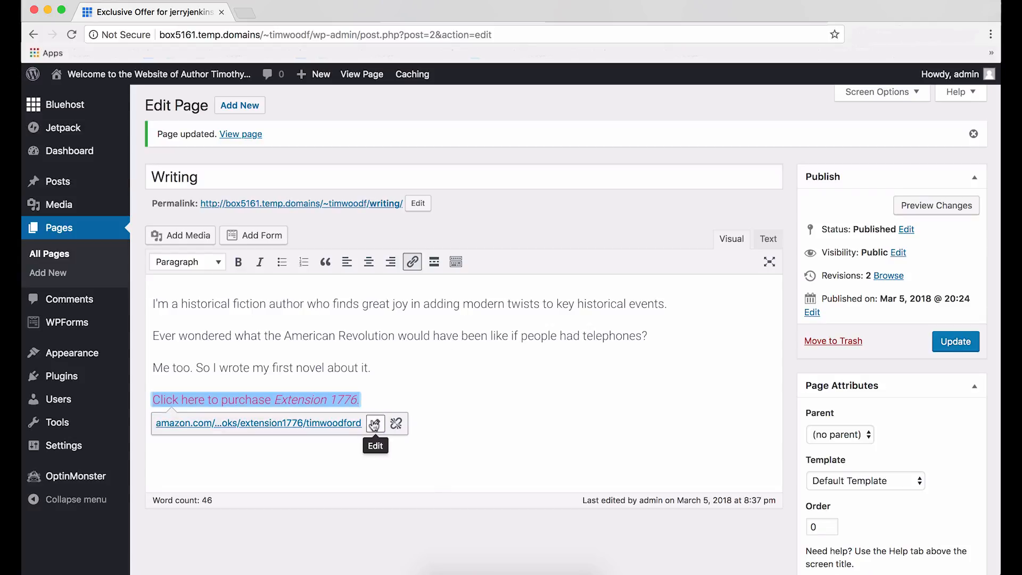
{"action": "mouse_move", "coordinate": [430, 401]}
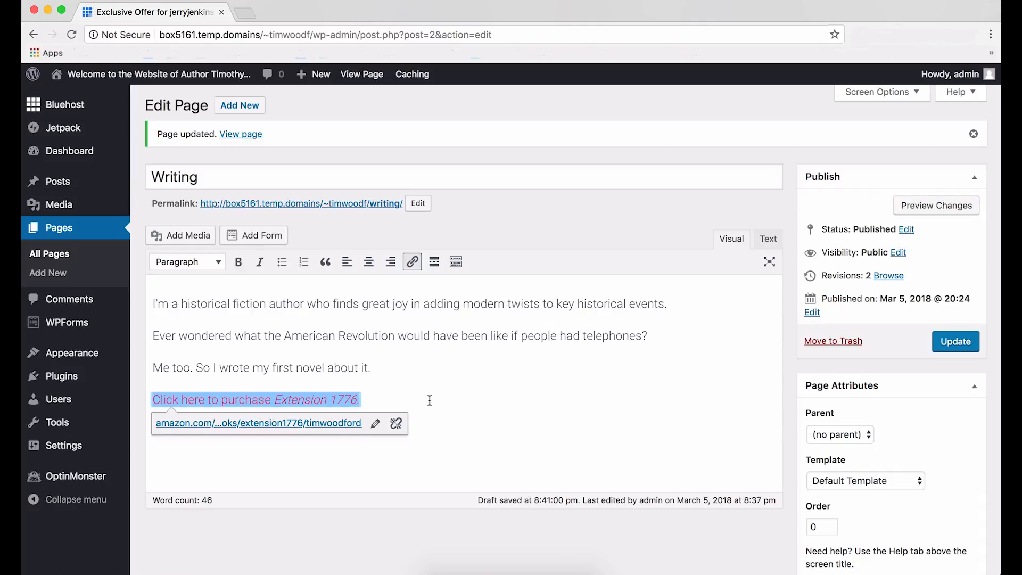
{"action": "left_click", "coordinate": [955, 341]}
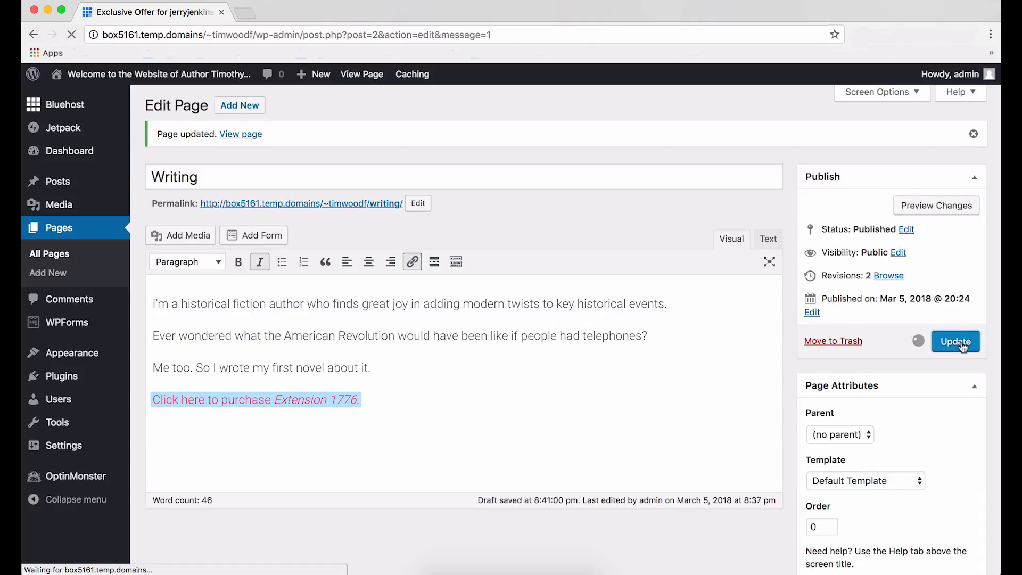
{"action": "left_click", "coordinate": [955, 341]}
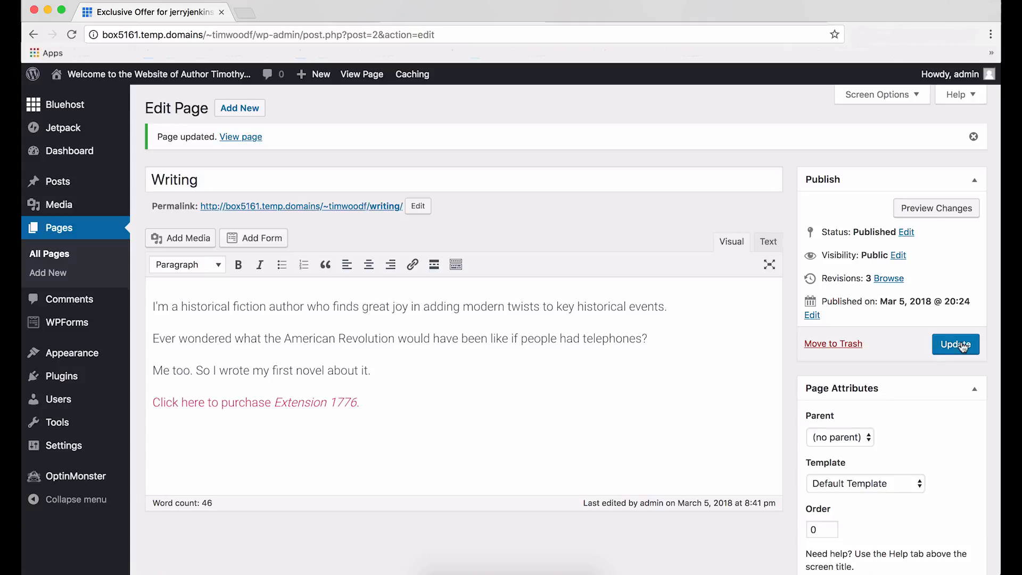
{"action": "mouse_move", "coordinate": [57, 228]}
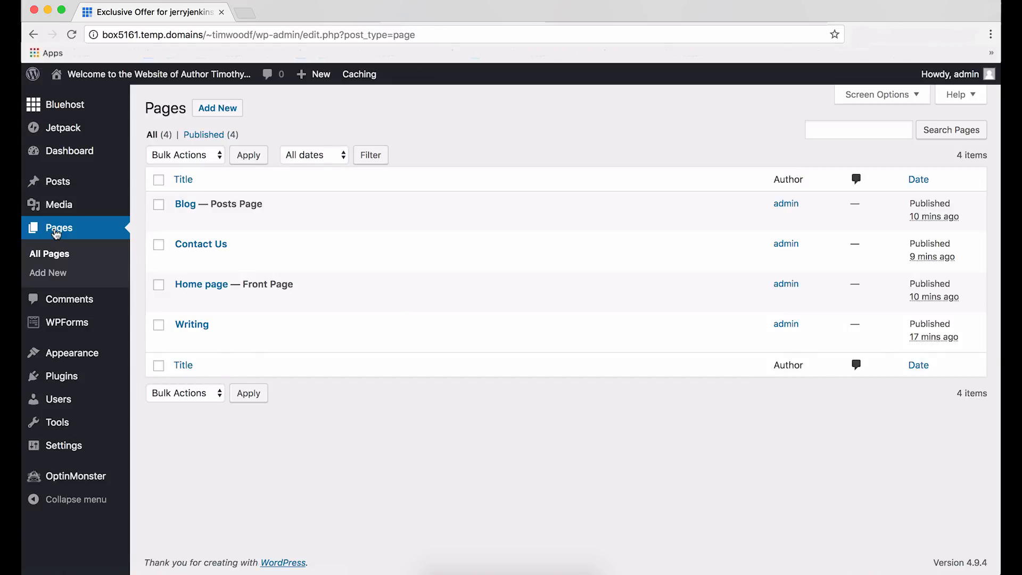
{"action": "mouse_move", "coordinate": [201, 284]}
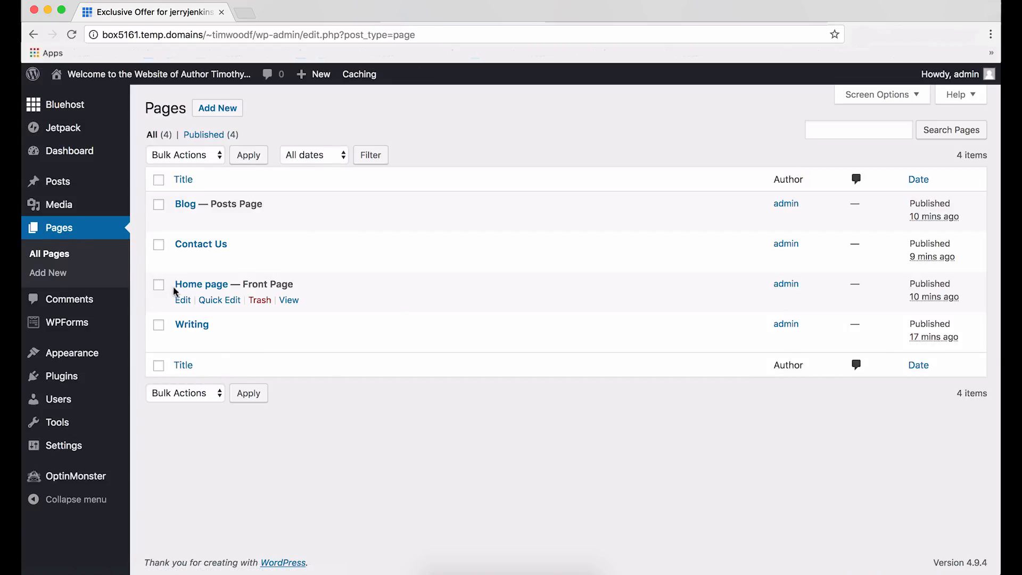
Step: Open the Home page from the Pages list for editing, to be retitled About
{"action": "left_click", "coordinate": [182, 300]}
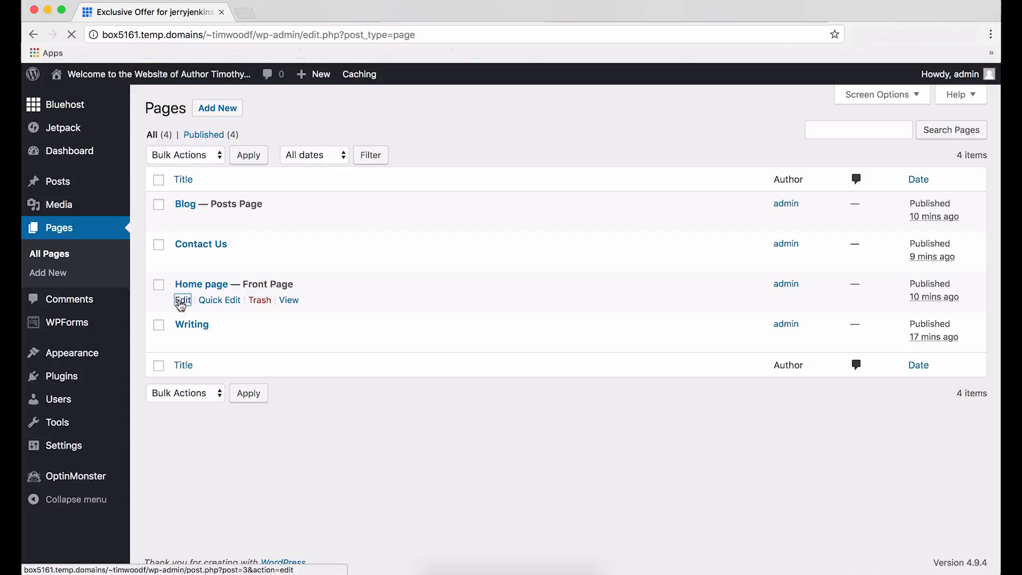
{"action": "left_click", "coordinate": [183, 300]}
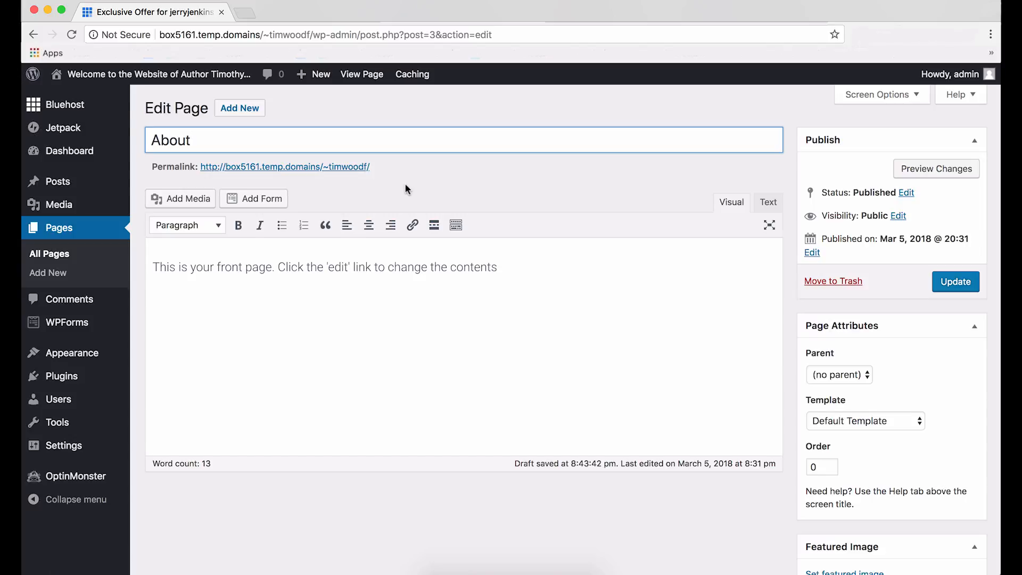
Step: Upload the author portrait via Add Media and insert it into the About page
{"action": "left_click", "coordinate": [187, 198]}
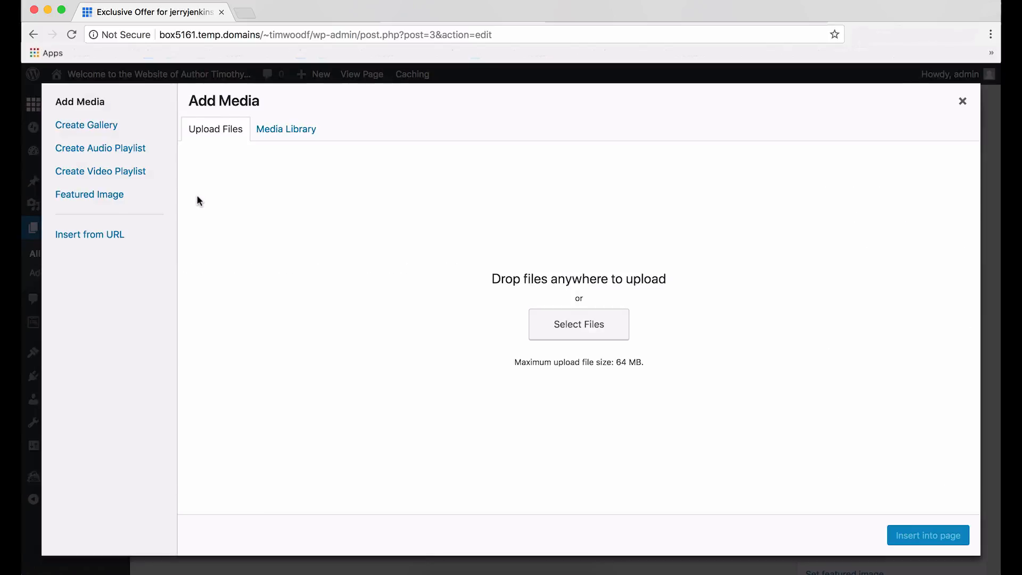
{"action": "mouse_move", "coordinate": [578, 324]}
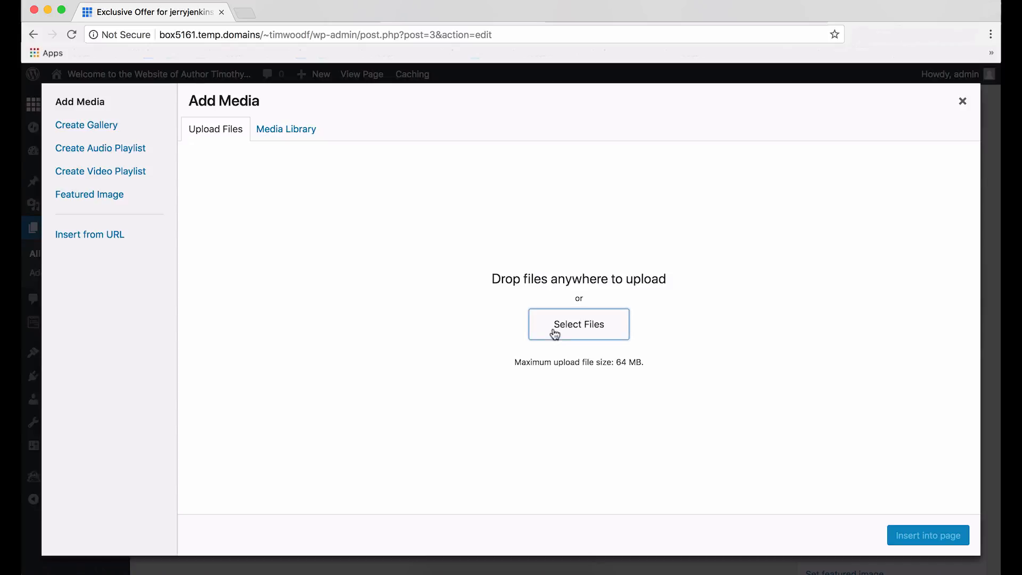
{"action": "left_click", "coordinate": [577, 324]}
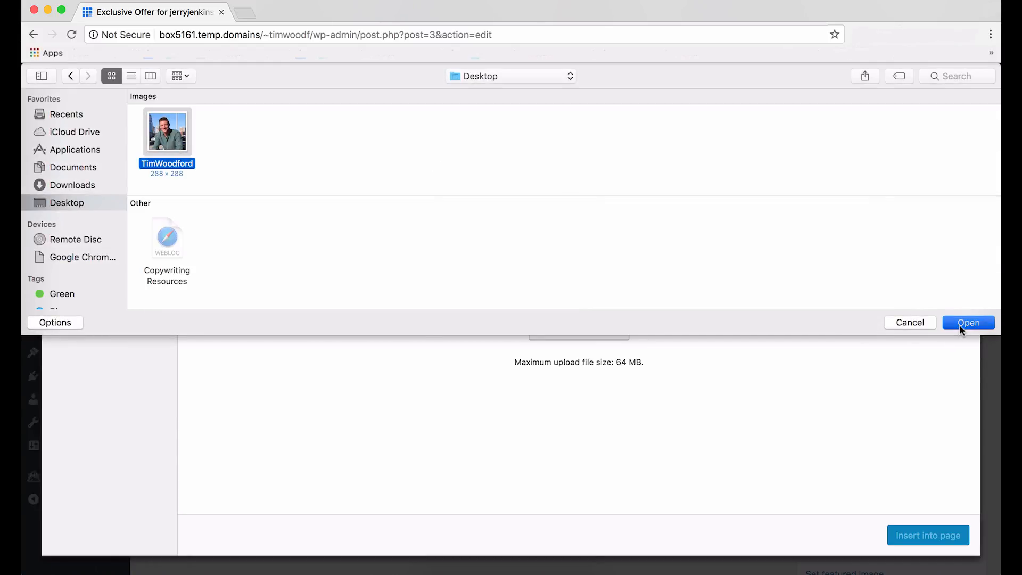
{"action": "left_click", "coordinate": [968, 322]}
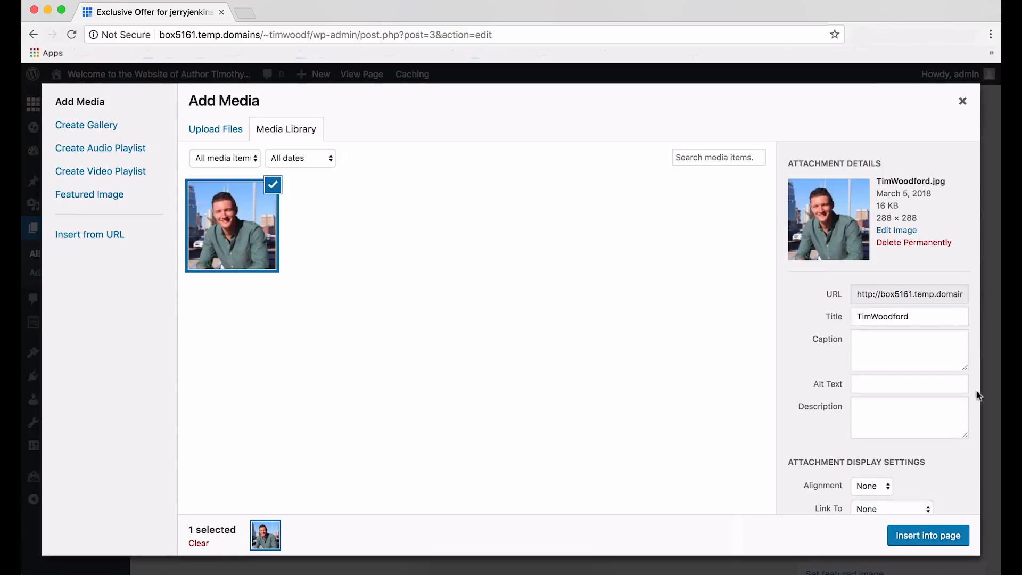
{"action": "left_click", "coordinate": [927, 536]}
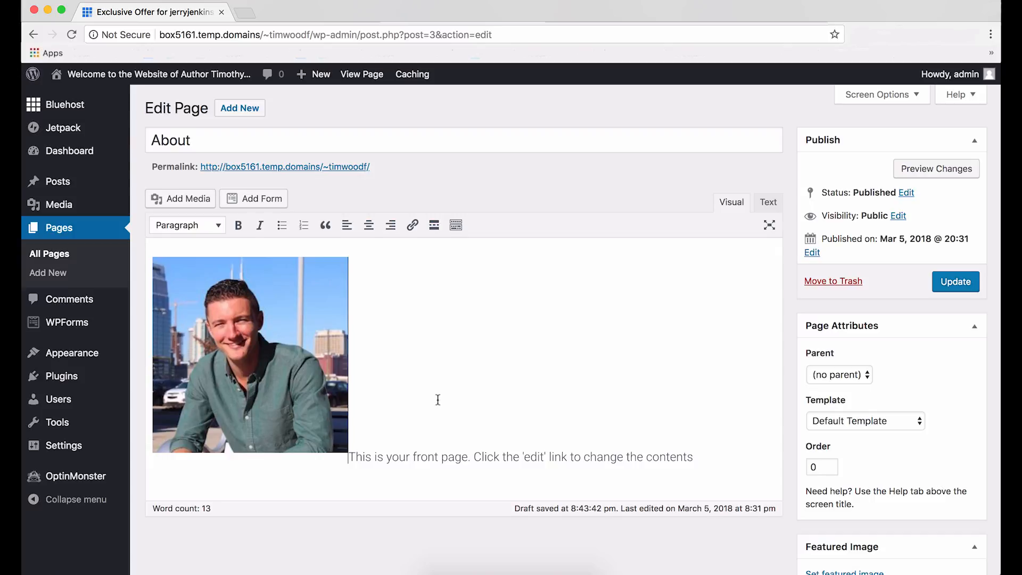
Step: Select the portrait and drag it down to a smaller size
{"action": "left_click", "coordinate": [249, 354]}
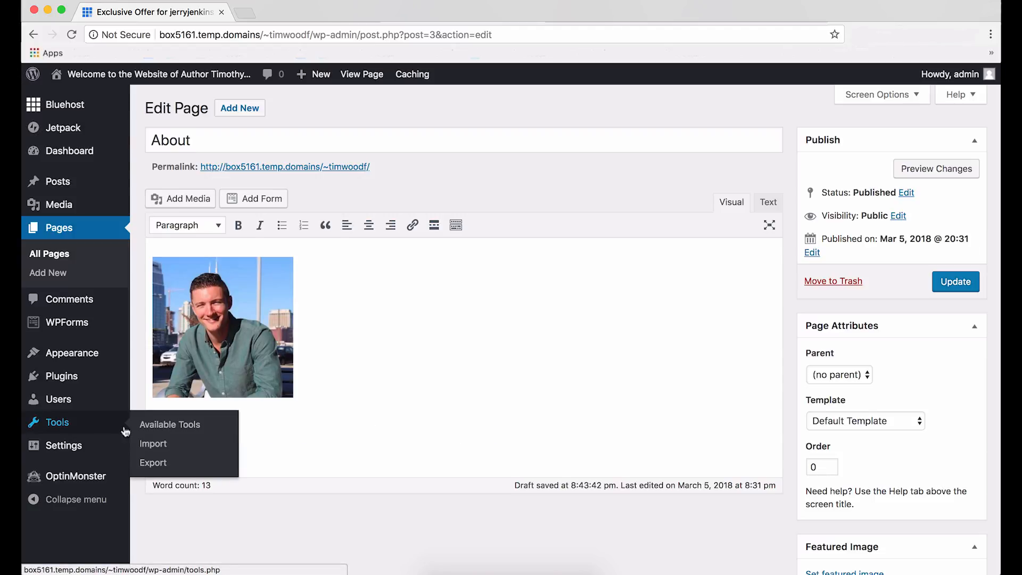
Step: Remove the default front-page placeholder sentence below the portrait
{"action": "left_click", "coordinate": [302, 421]}
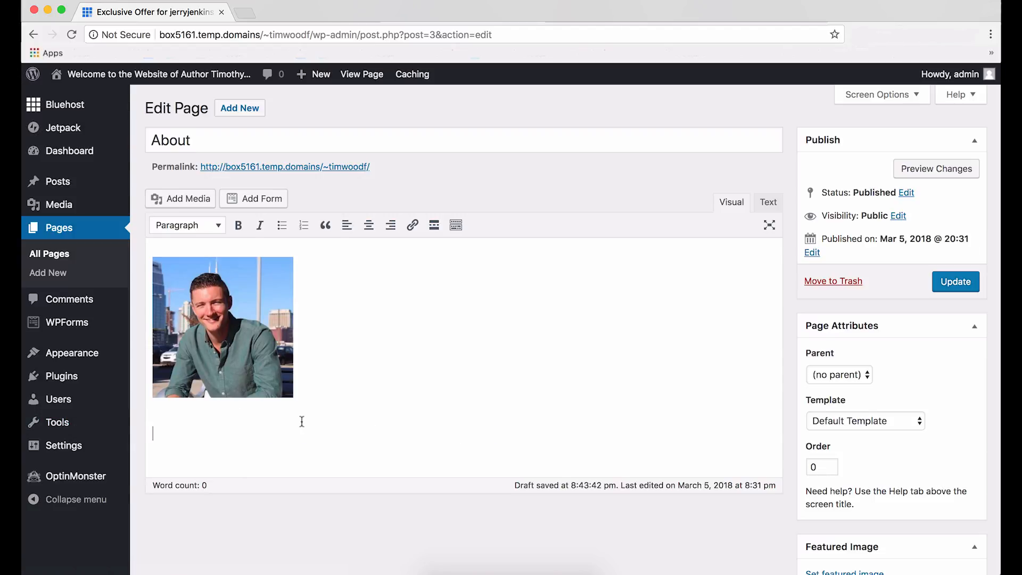
{"action": "type", "text": "This is your front page. Click the 'edit' link to change the contents"}
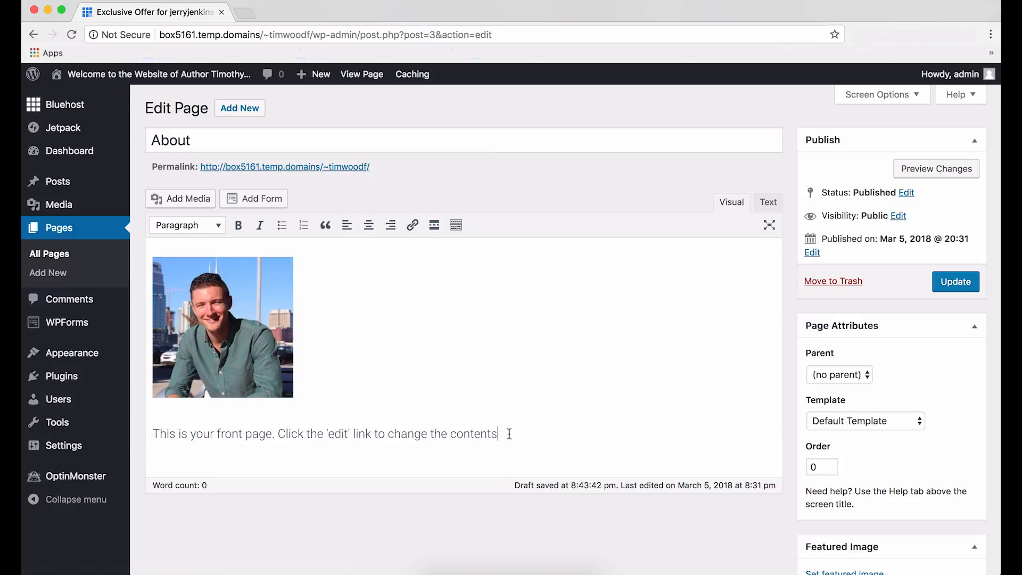
{"action": "triple_click", "coordinate": [322, 433]}
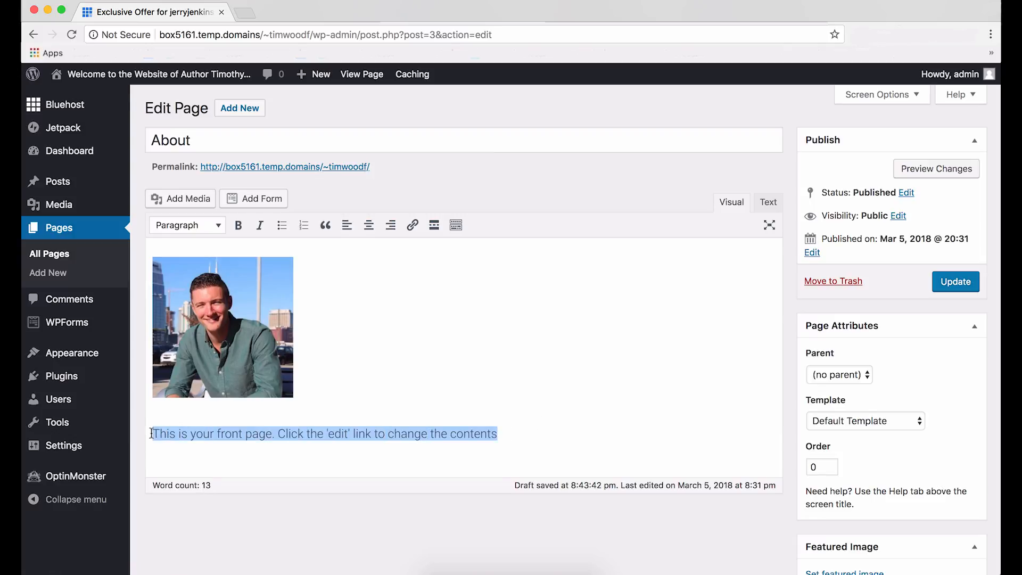
{"action": "key", "text": "Delete"}
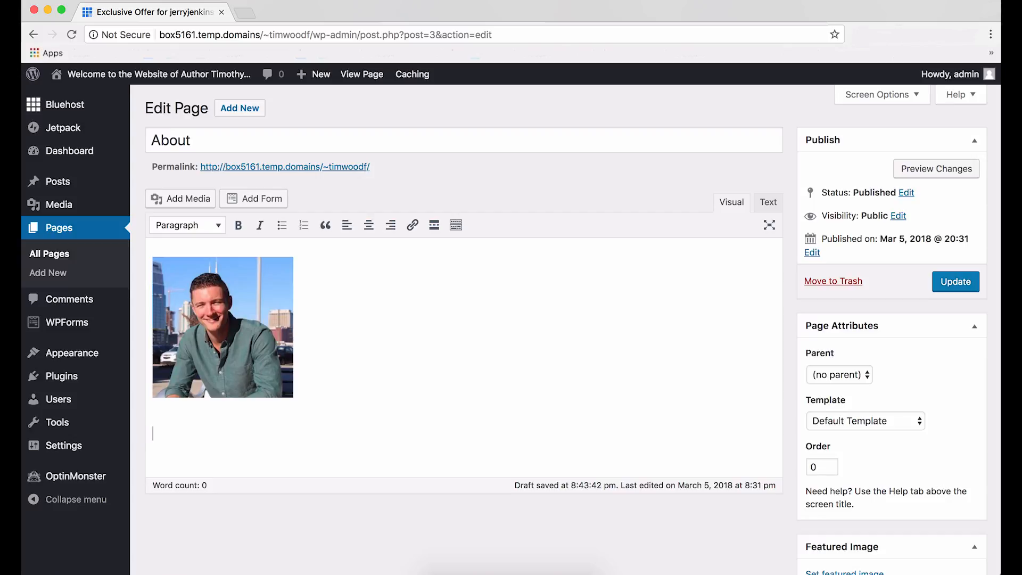
Step: Write the About intro: Boise historical fiction author, debut novel Extension 1776, cycling and family time
{"action": "type", "text": "Hello there!"}
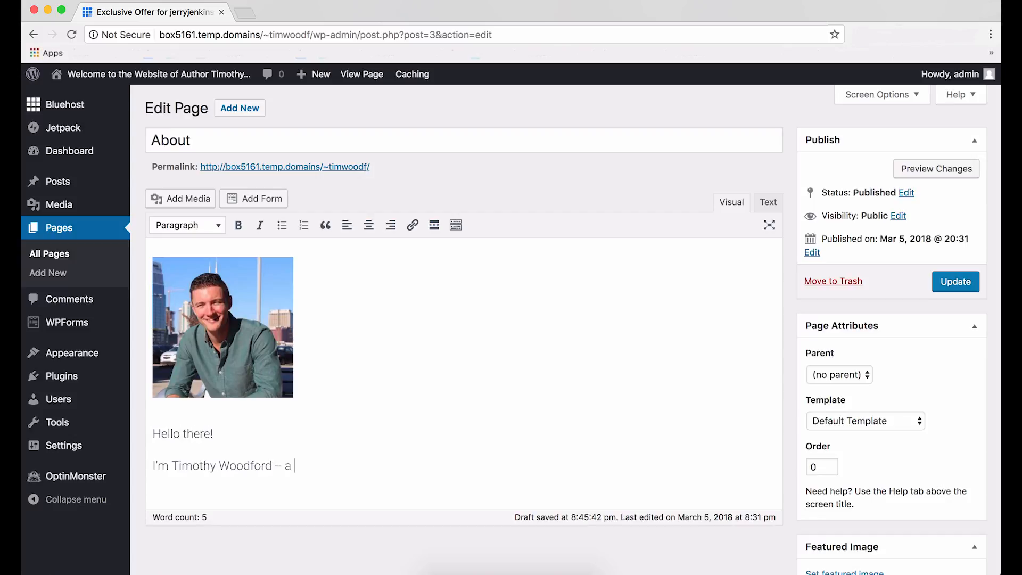
{"action": "type", "text": "historical fiction author from Boise, Idaho."}
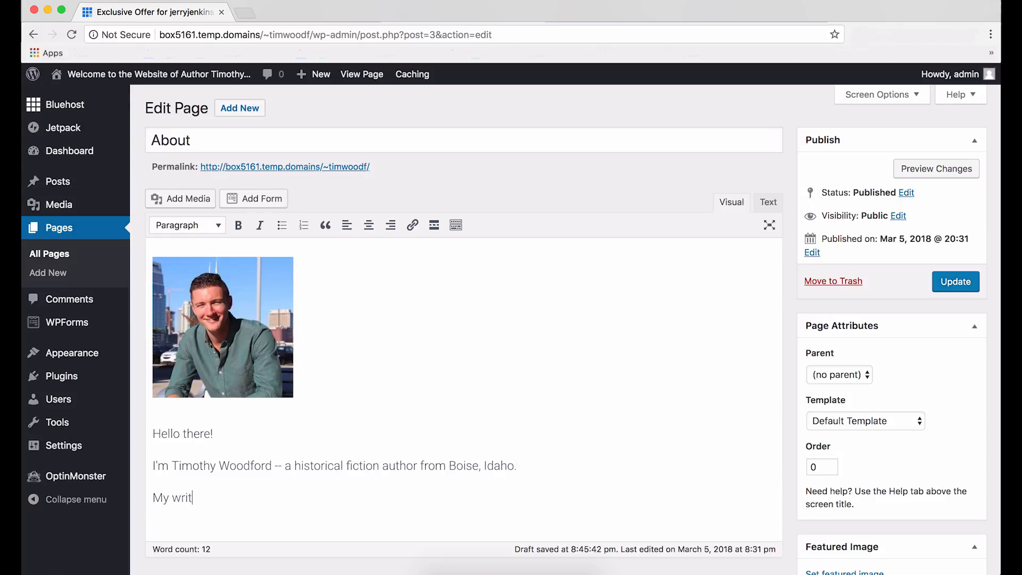
{"action": "type", "text": "ing takes k"}
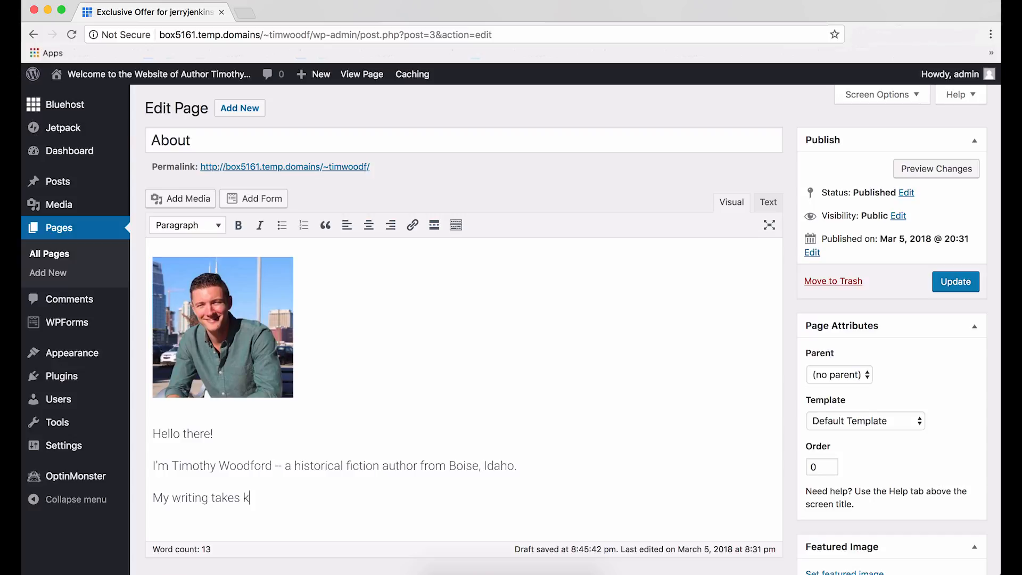
{"action": "type", "text": "ey historical events and adds a modern"}
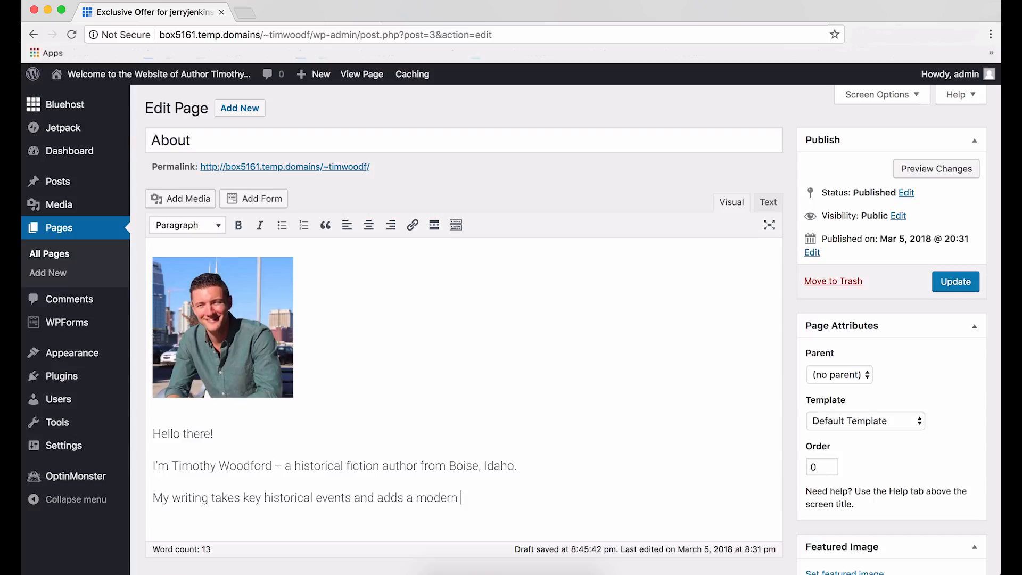
{"action": "type", "text": "element to make things a little more complex."}
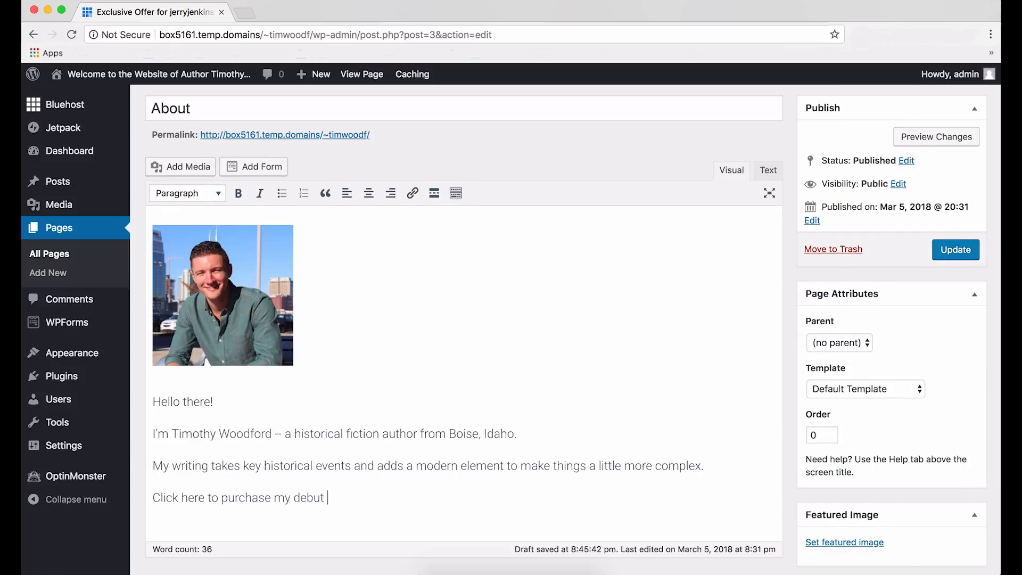
{"action": "type", "text": "novel, Extension 1776, on Amazon."}
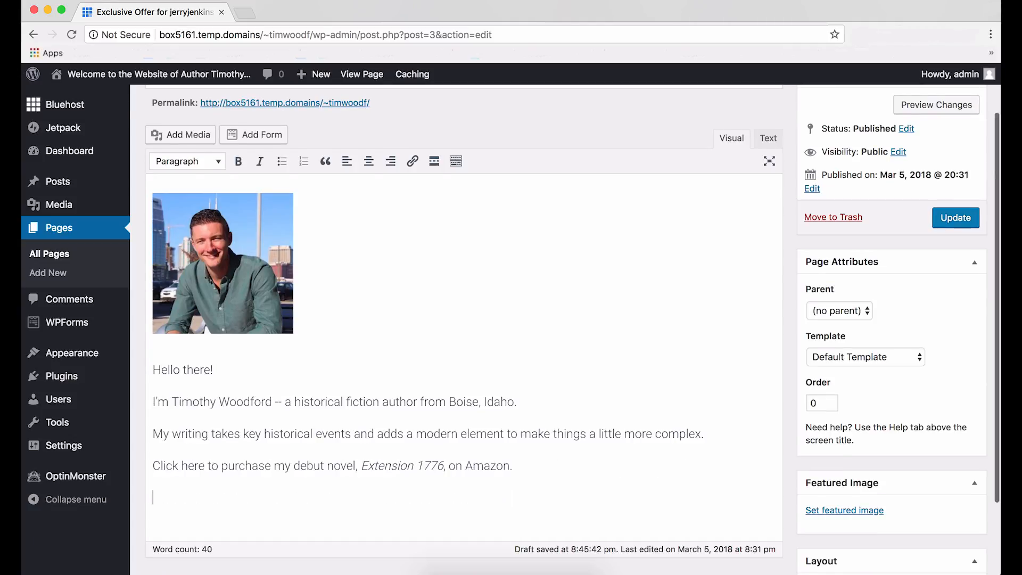
{"action": "type", "text": "Beyond writing, I love cycling and sp"}
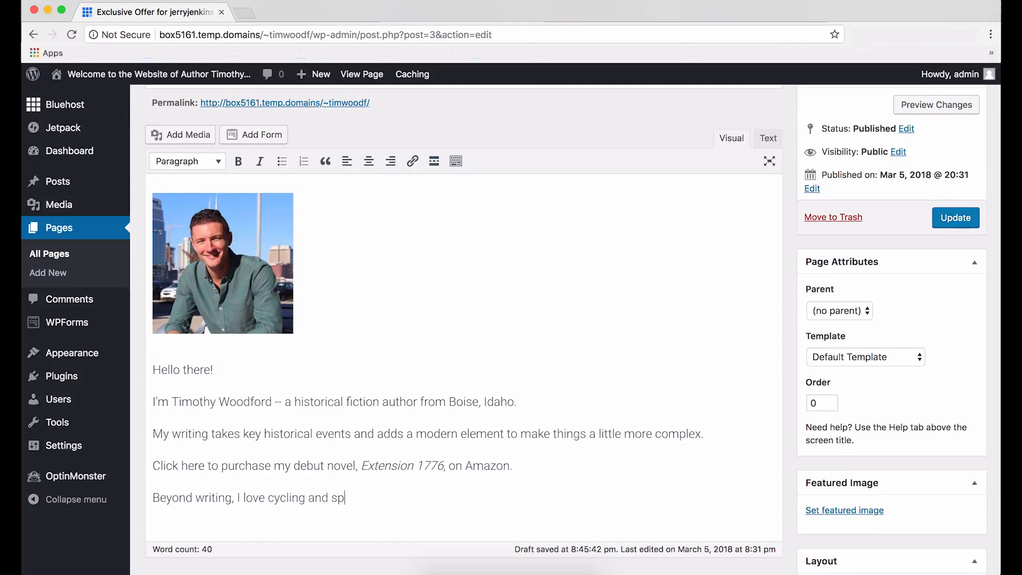
{"action": "type", "text": "ending time with my wife and two sons."}
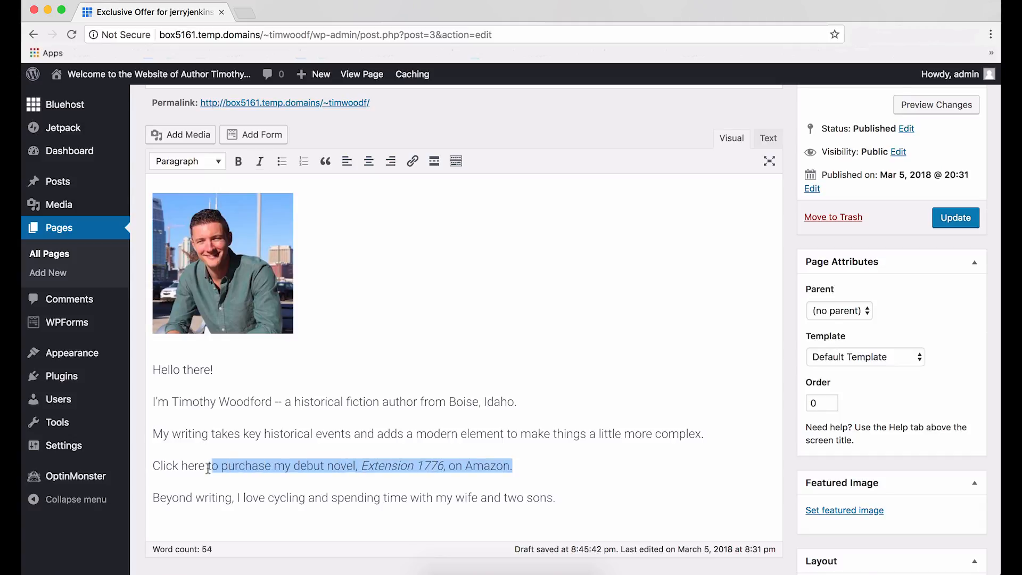
Step: Link the Extension 1776 purchase sentence to its Amazon listing and update the About page
{"action": "left_click", "coordinate": [412, 161]}
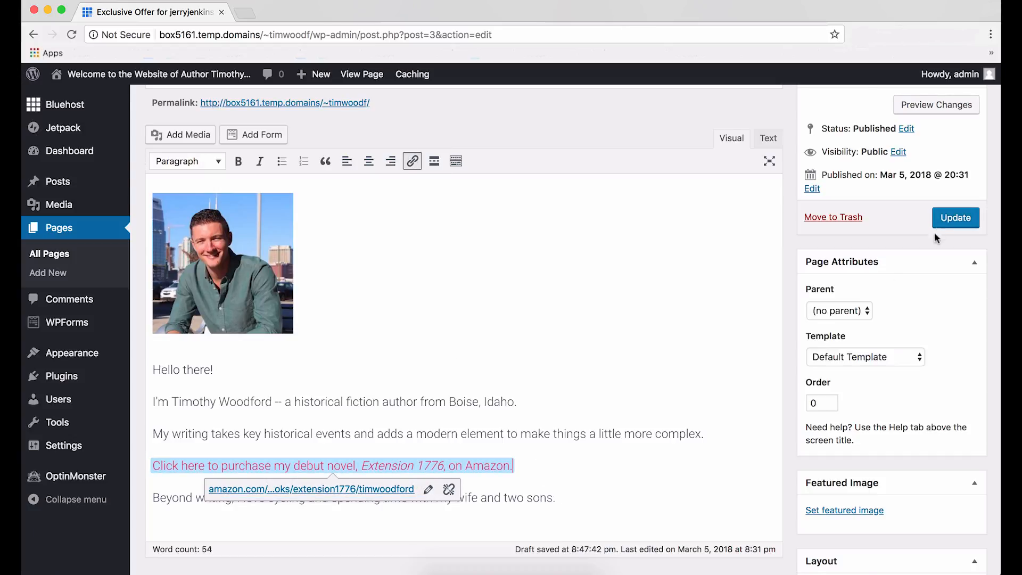
{"action": "left_click", "coordinate": [956, 217]}
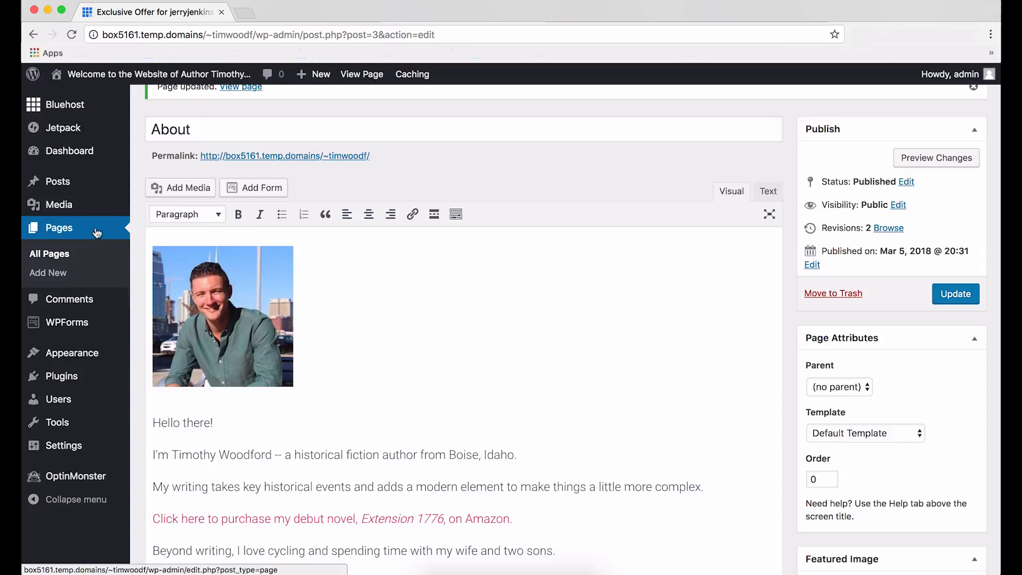
Step: From All Pages, bring the Contact Us page into the editor
{"action": "left_click", "coordinate": [49, 254]}
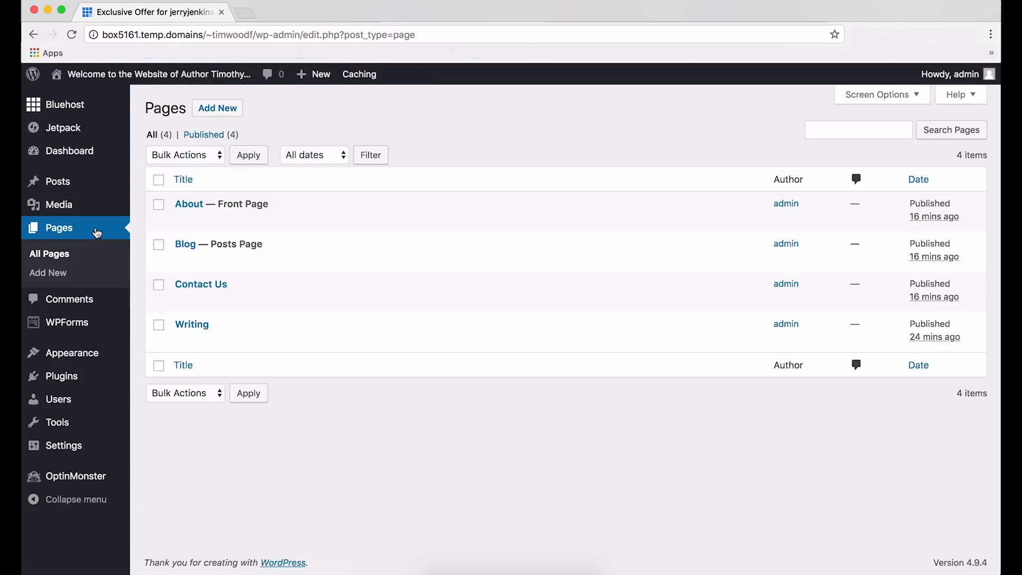
{"action": "mouse_move", "coordinate": [134, 266]}
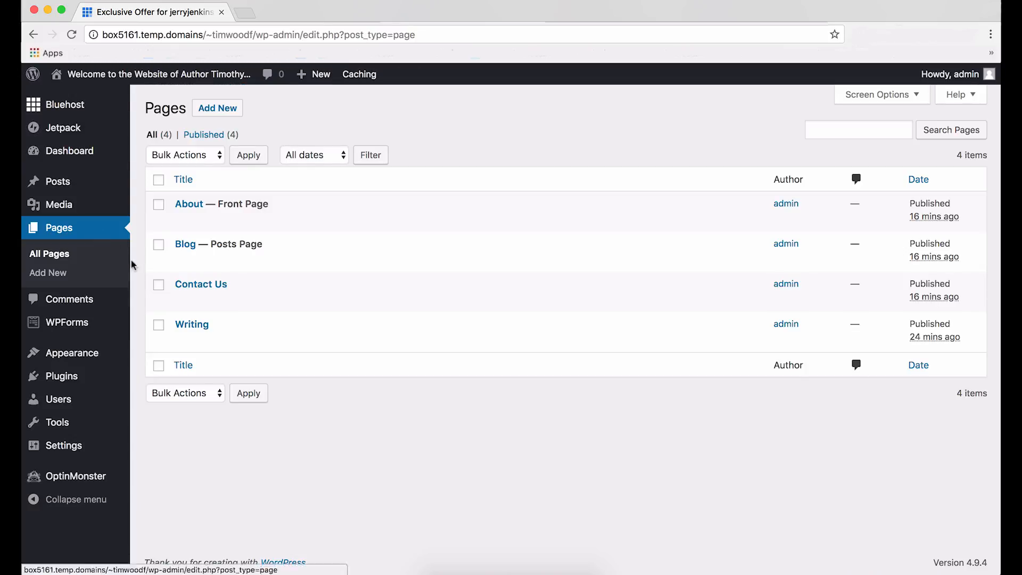
{"action": "left_click", "coordinate": [202, 283]}
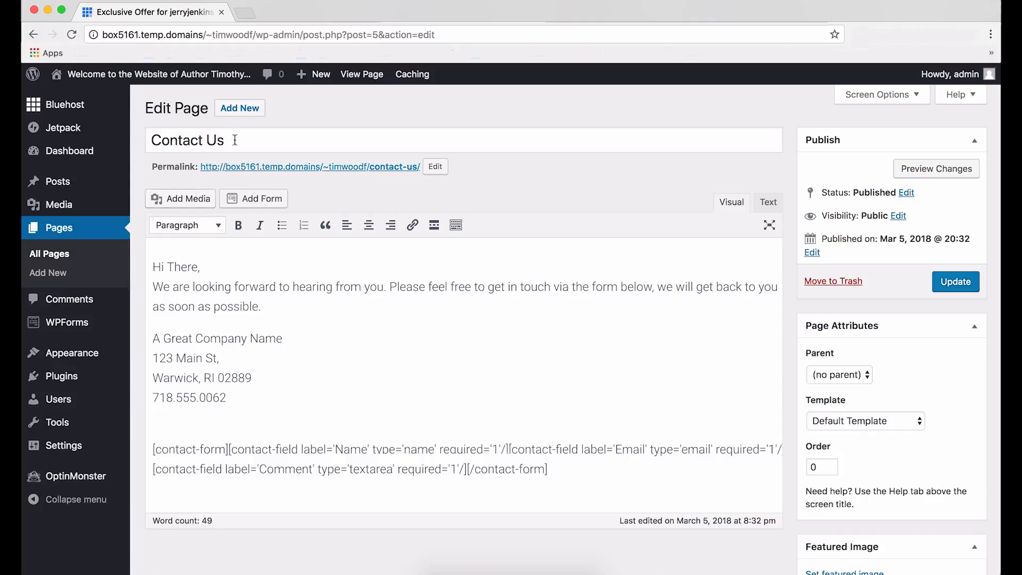
Step: Retitle the page 'Contact Me' and change its permalink slug to contact-me
{"action": "key", "text": "Backspace"}
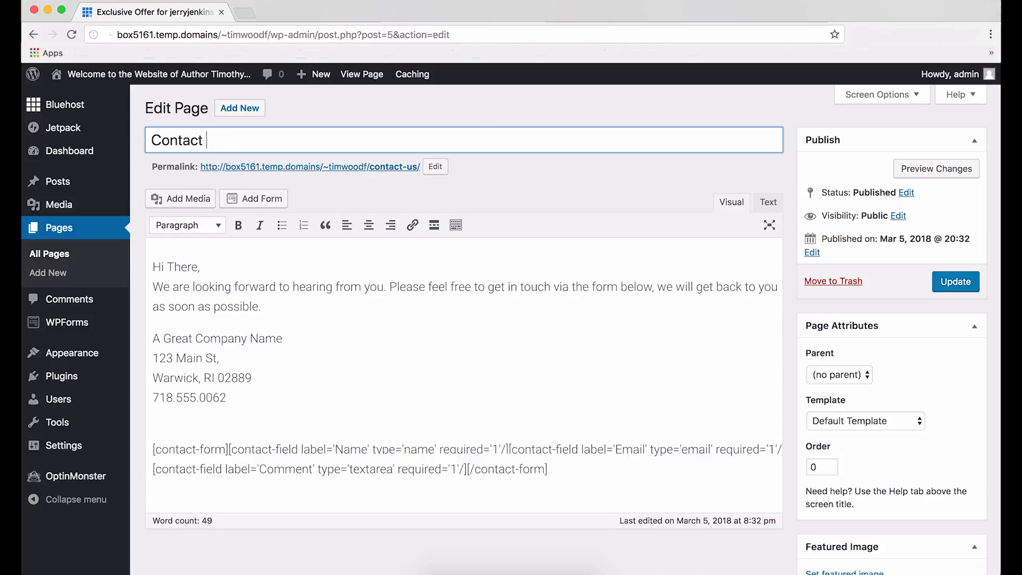
{"action": "type", "text": "Me"}
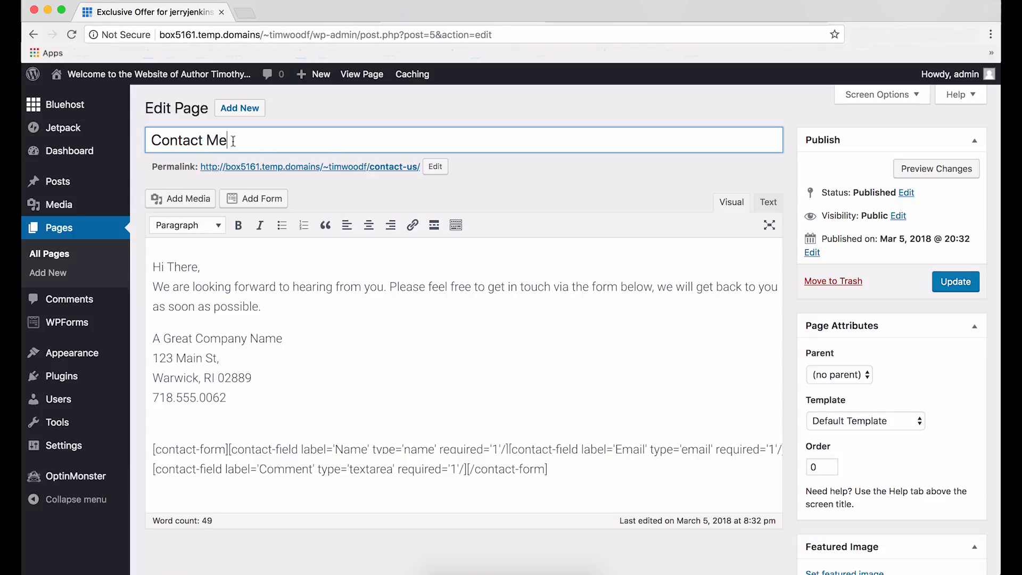
{"action": "left_click", "coordinate": [434, 166]}
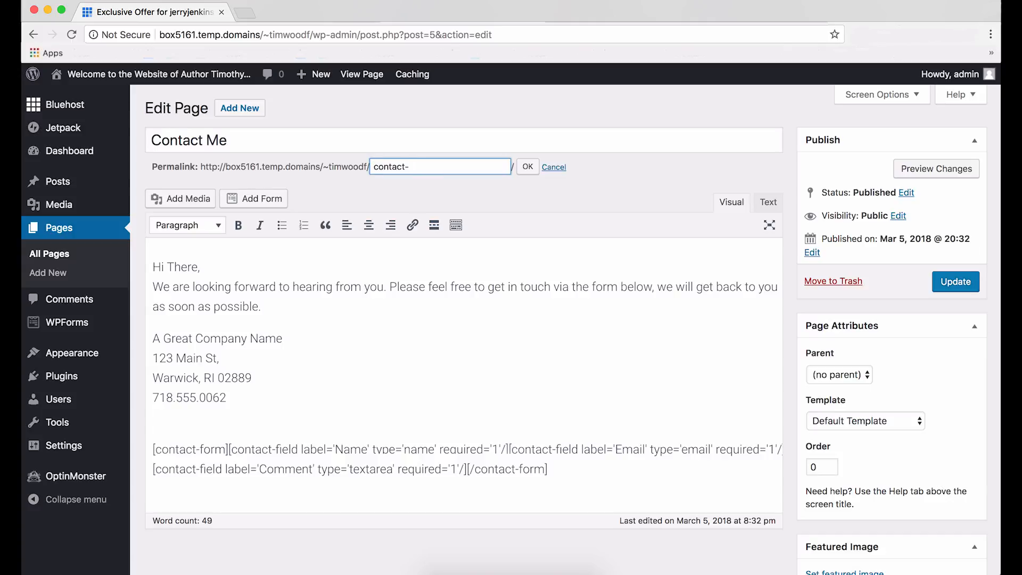
{"action": "left_click", "coordinate": [527, 167]}
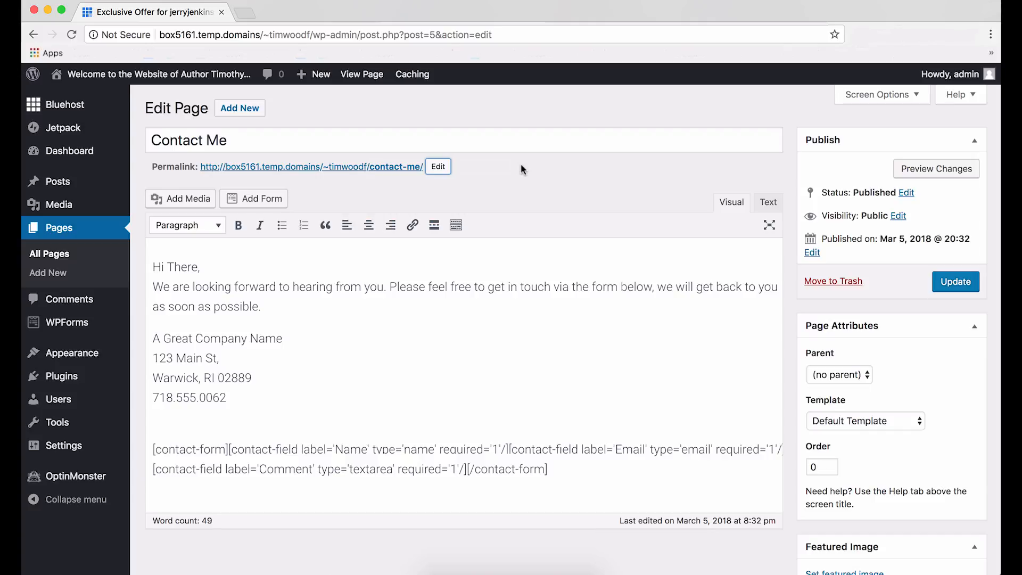
{"action": "mouse_move", "coordinate": [237, 399]}
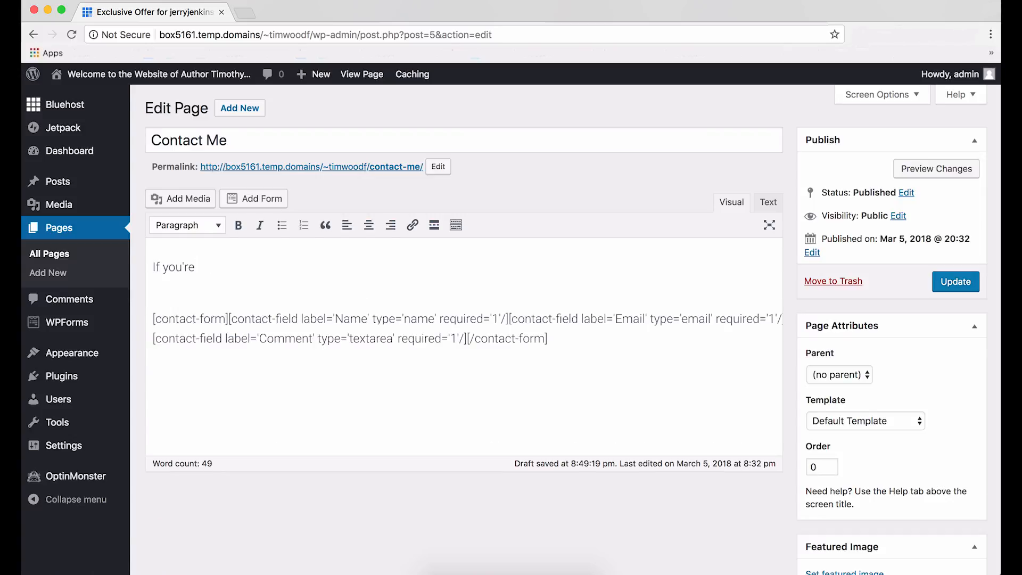
{"action": "type", "text": "interested in histor"}
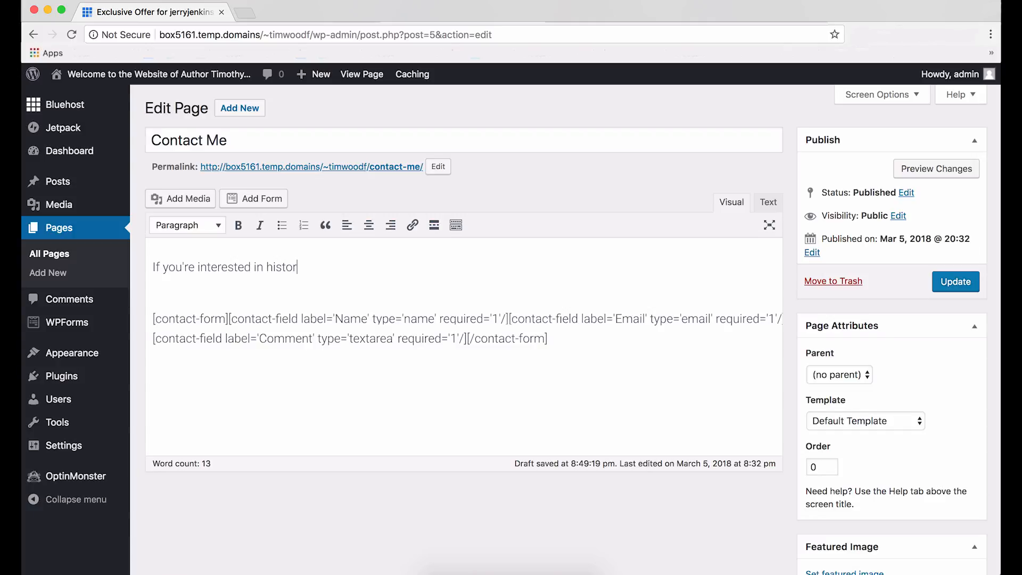
{"action": "type", "text": "y, technology, or the relation between the two, I'd love to hear from you."}
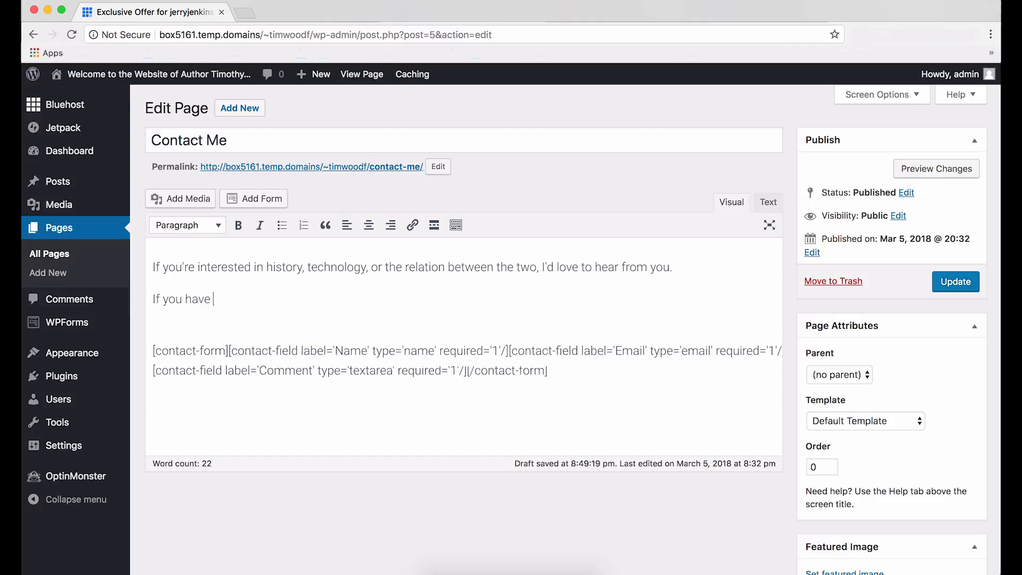
{"action": "type", "text": "an idea you'd like me to explore, I'd love to hear"}
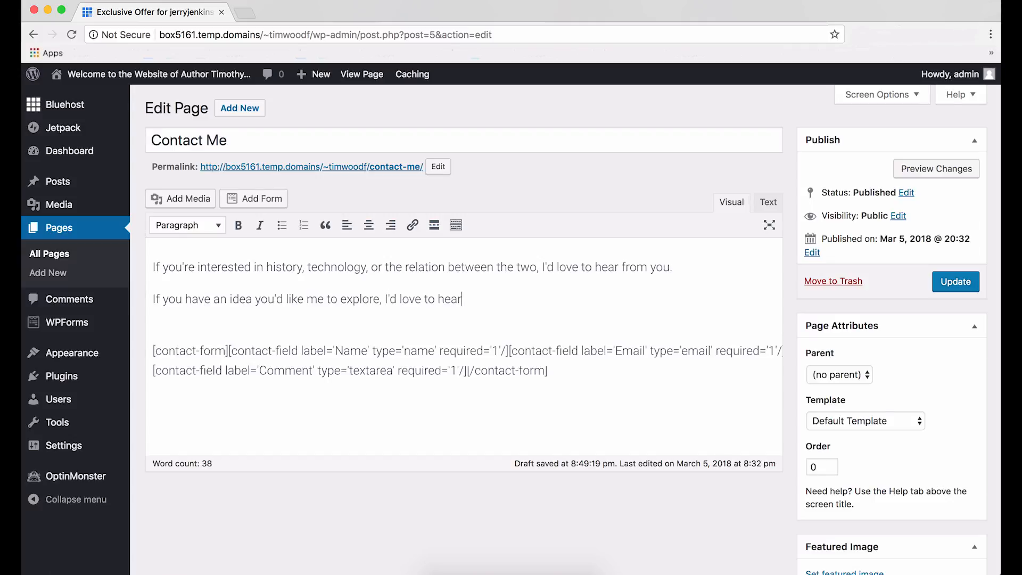
{"action": "type", "text": "that too!"}
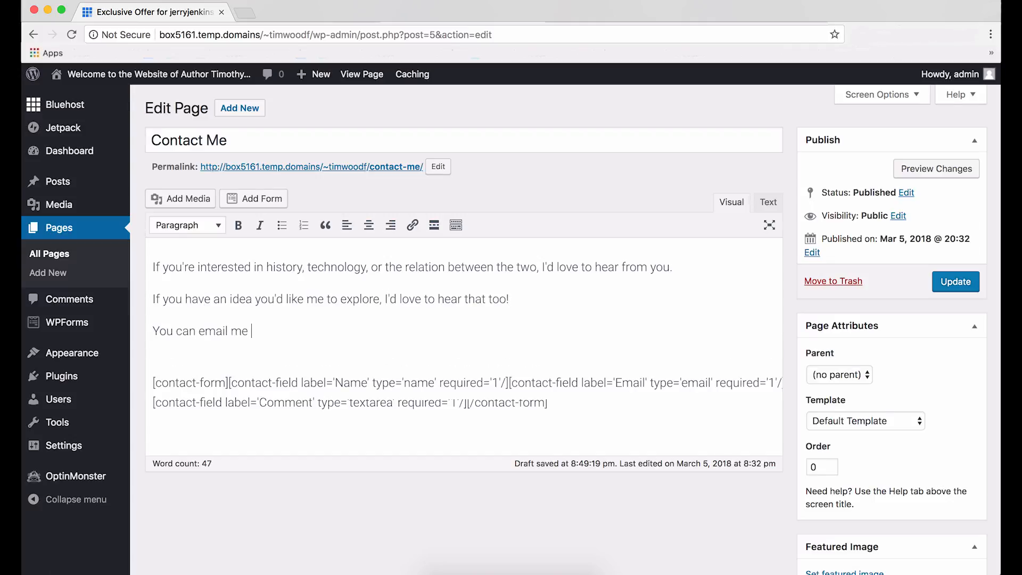
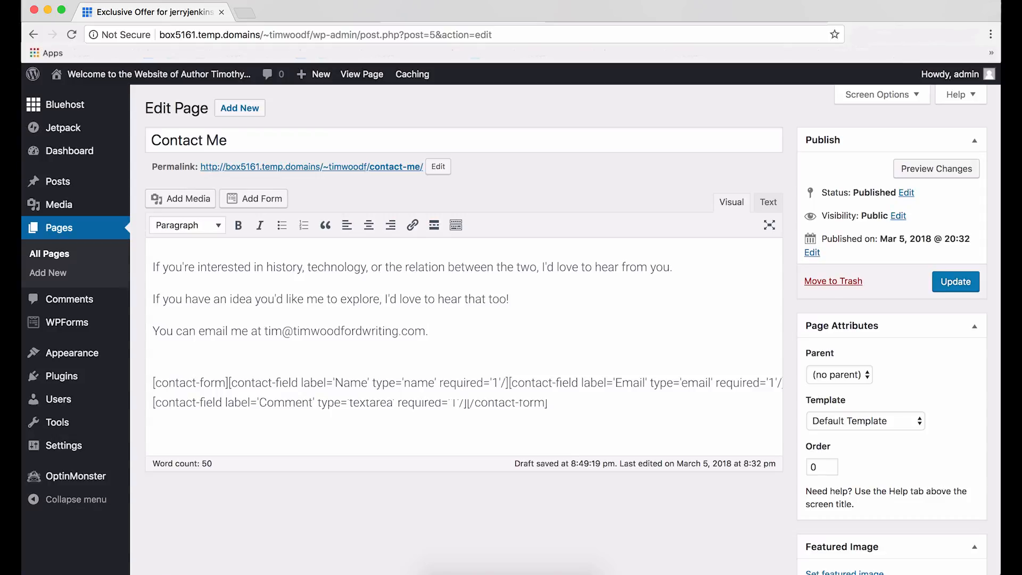
{"action": "mouse_move", "coordinate": [148, 260]}
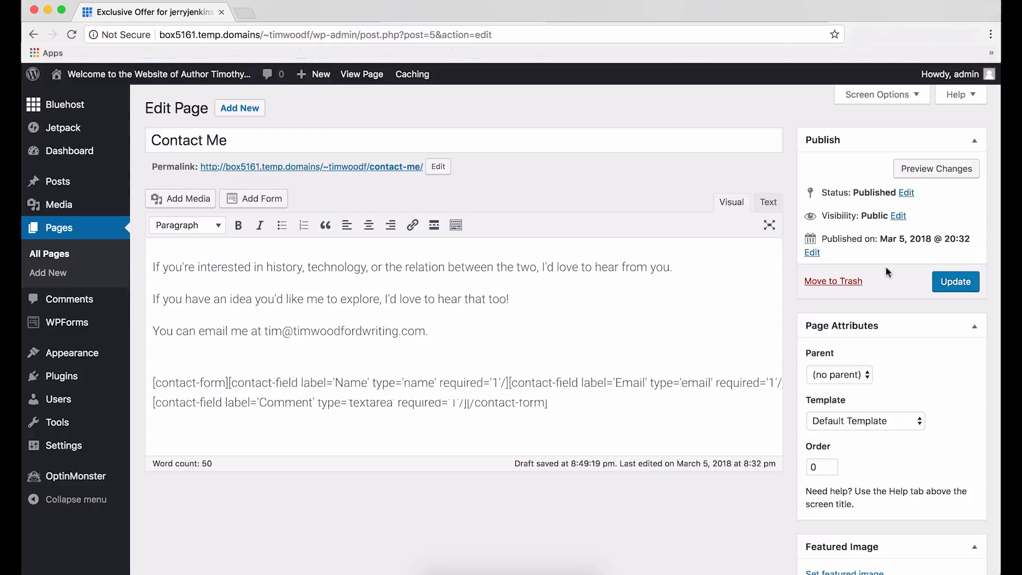
{"action": "left_click", "coordinate": [955, 281]}
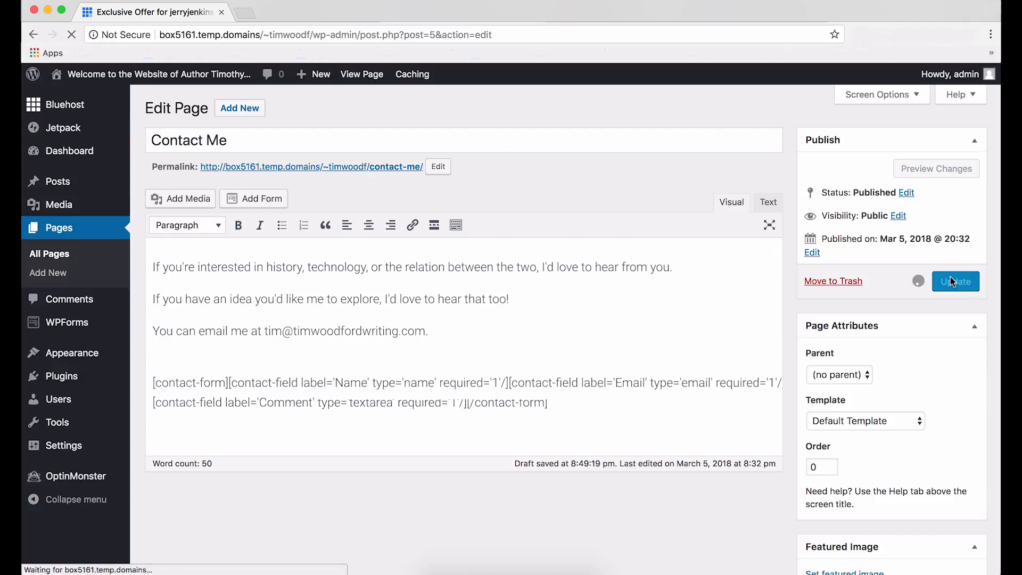
{"action": "left_click", "coordinate": [955, 281]}
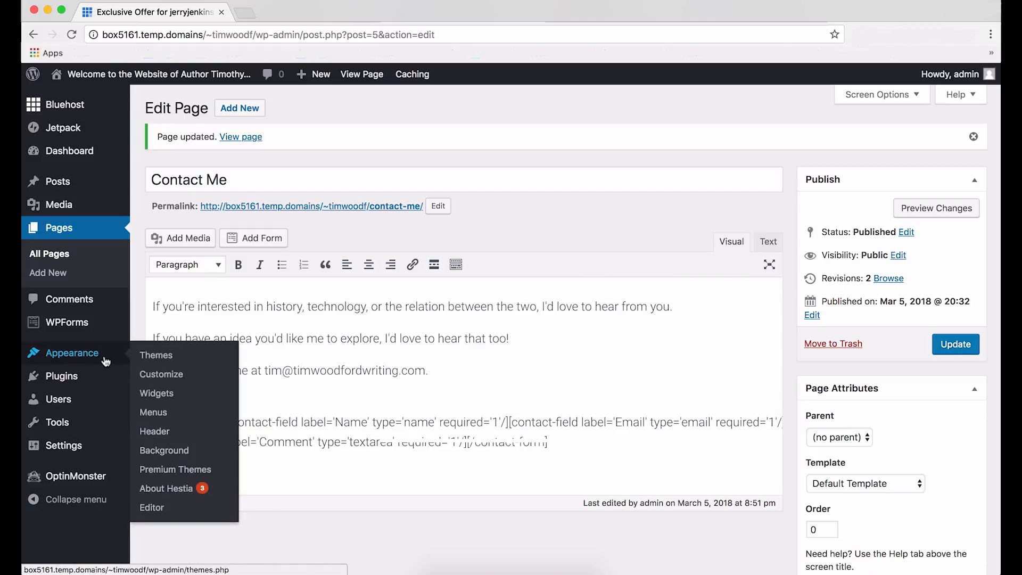
{"action": "mouse_move", "coordinate": [153, 413]}
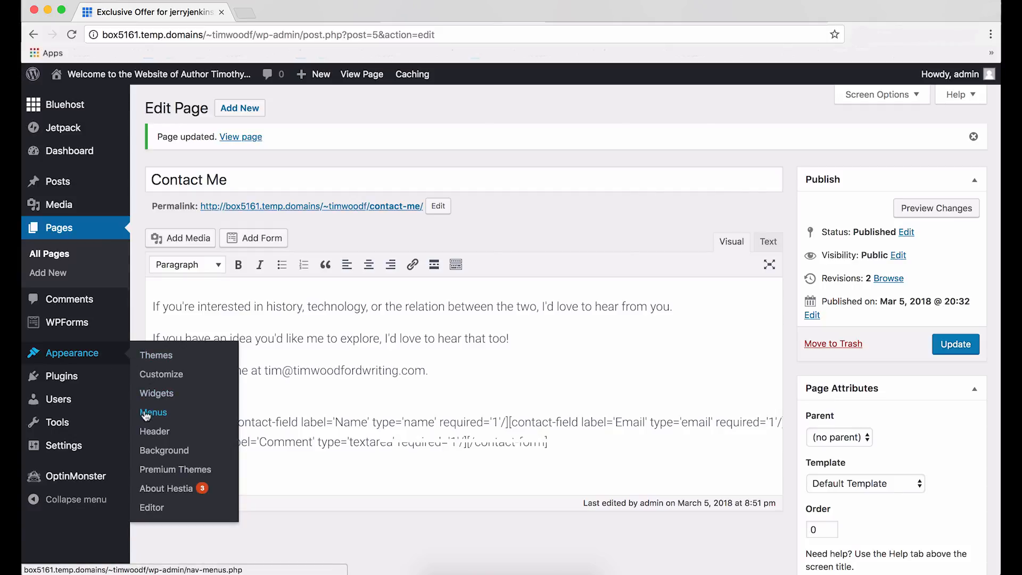
Step: Create a new navigation menu named 'Main Menu' in Appearance > Menus and save it
{"action": "left_click", "coordinate": [153, 412]}
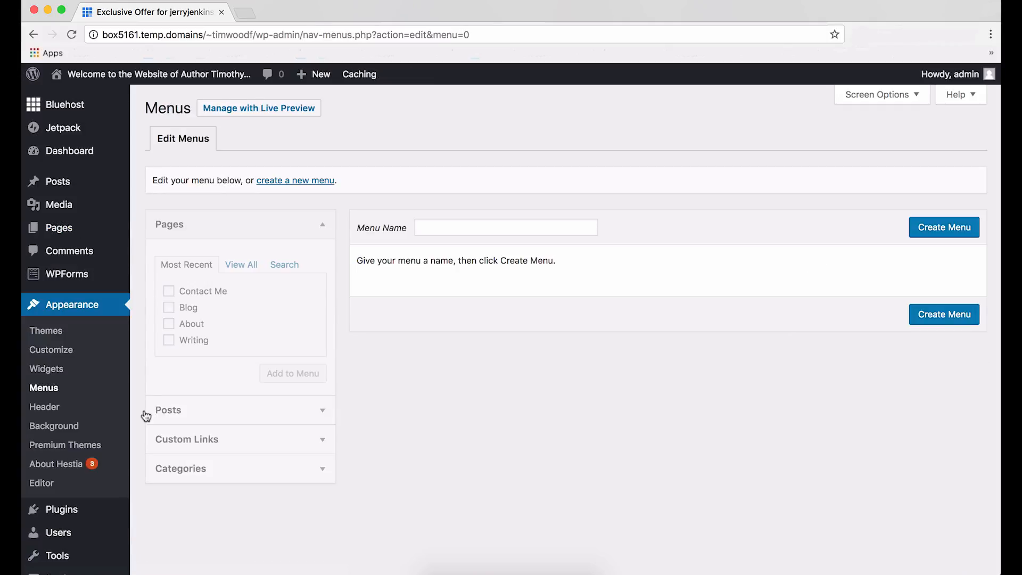
{"action": "mouse_move", "coordinate": [181, 382]}
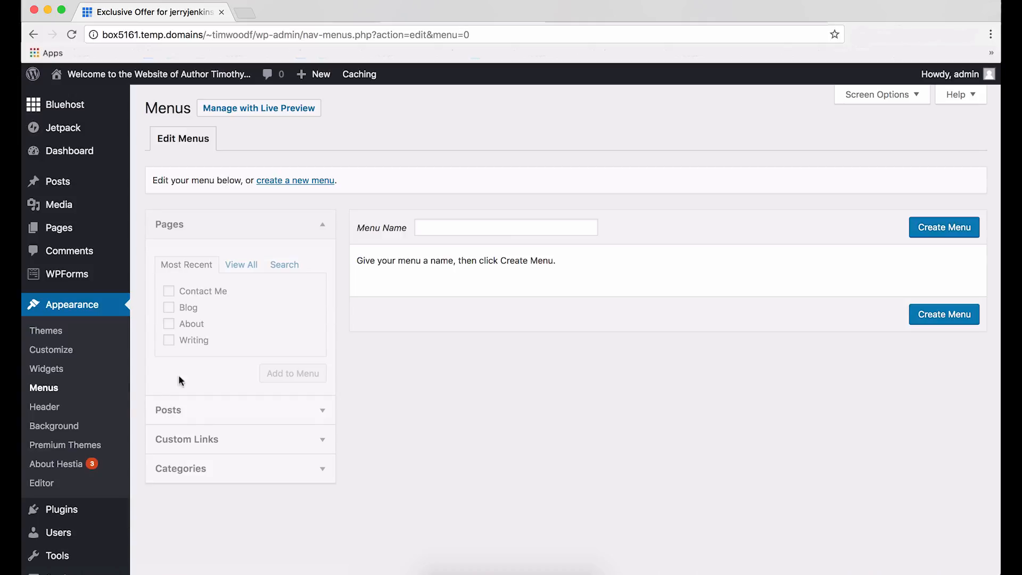
{"action": "type", "text": "Main"}
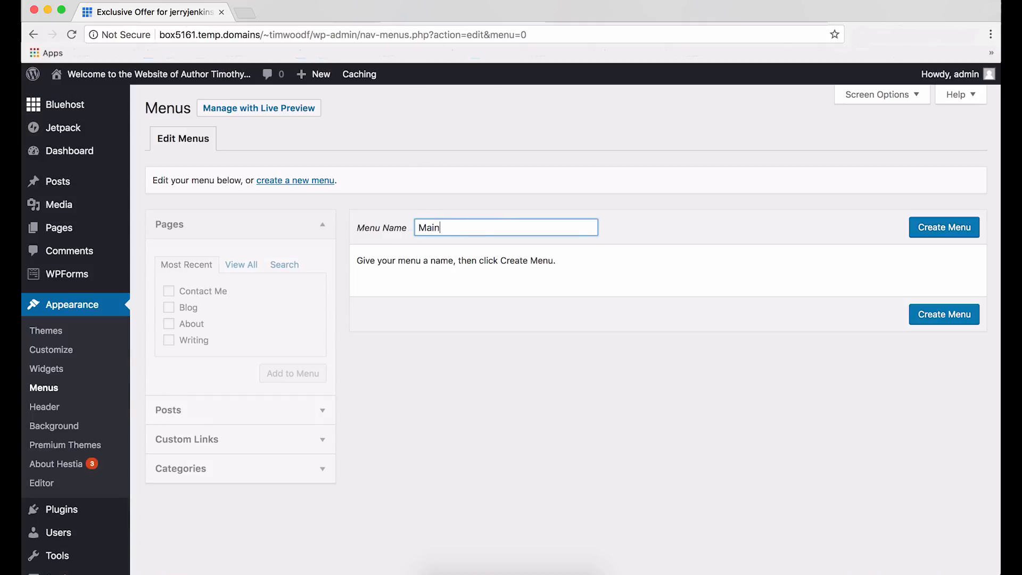
{"action": "type", "text": "Menu"}
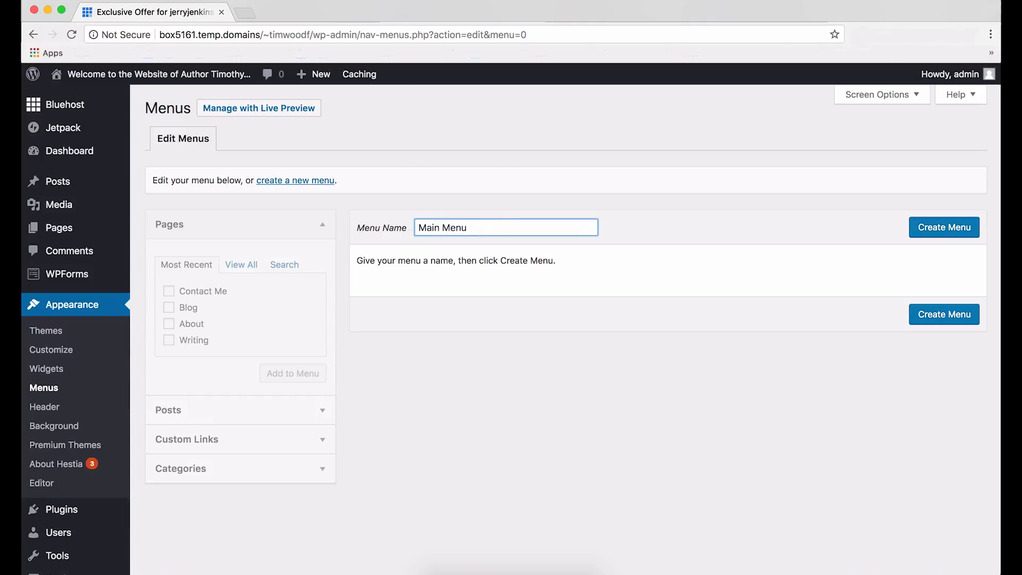
{"action": "left_click", "coordinate": [944, 227]}
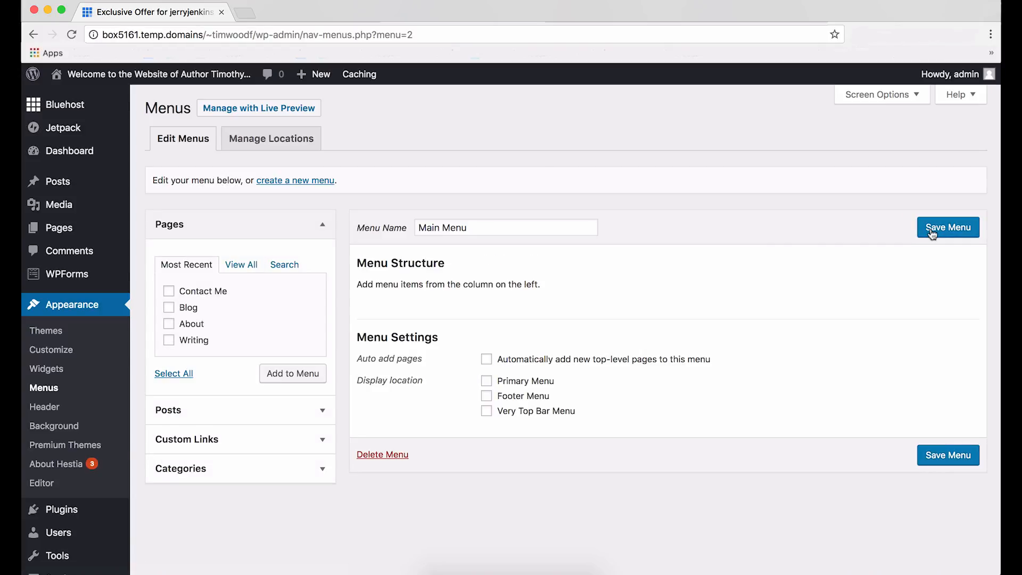
{"action": "left_click", "coordinate": [948, 227]}
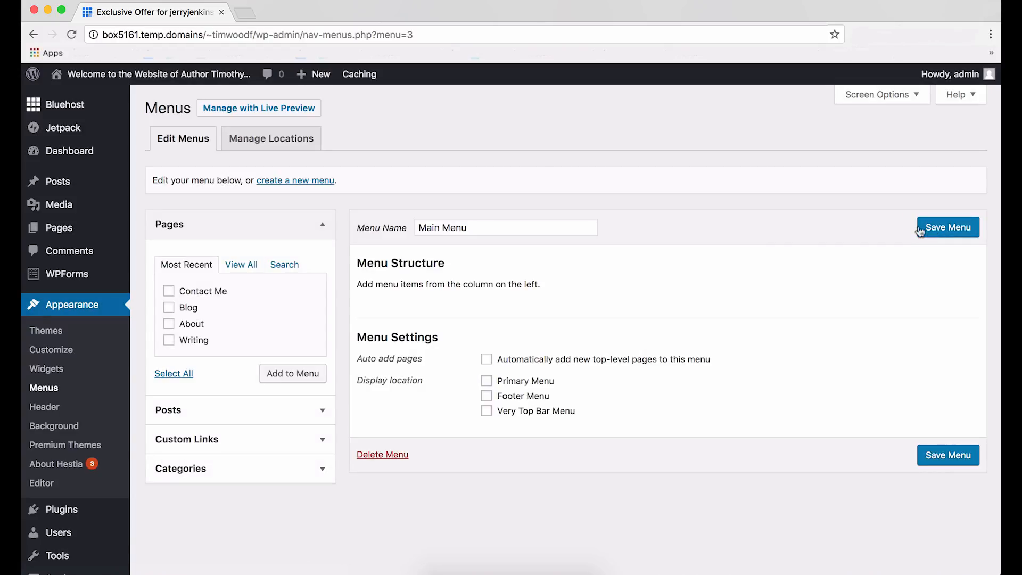
{"action": "mouse_move", "coordinate": [330, 338]}
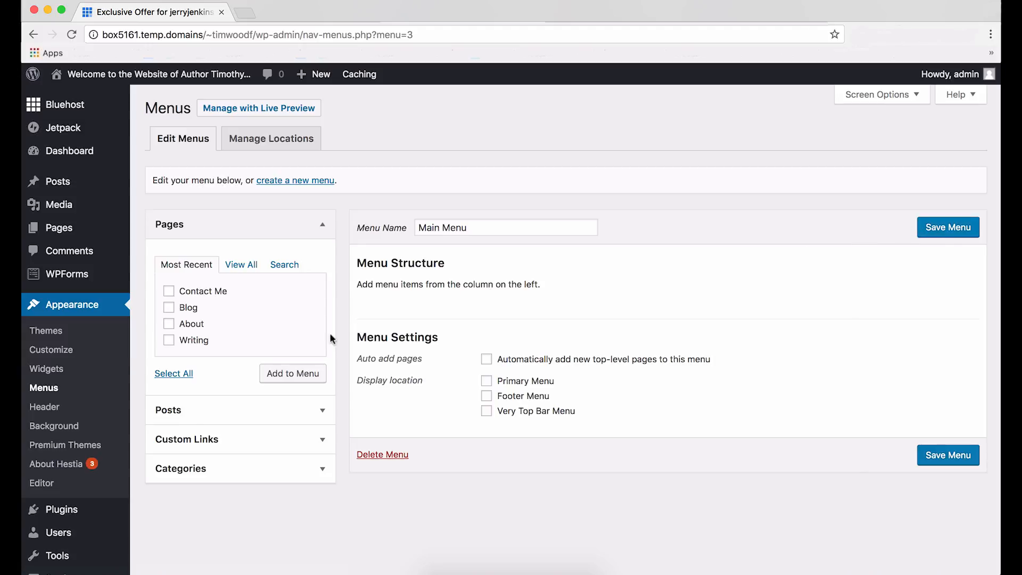
Step: Add all four pages — Contact Me, Blog, About, Writing — to the Main Menu
{"action": "left_click", "coordinate": [173, 373]}
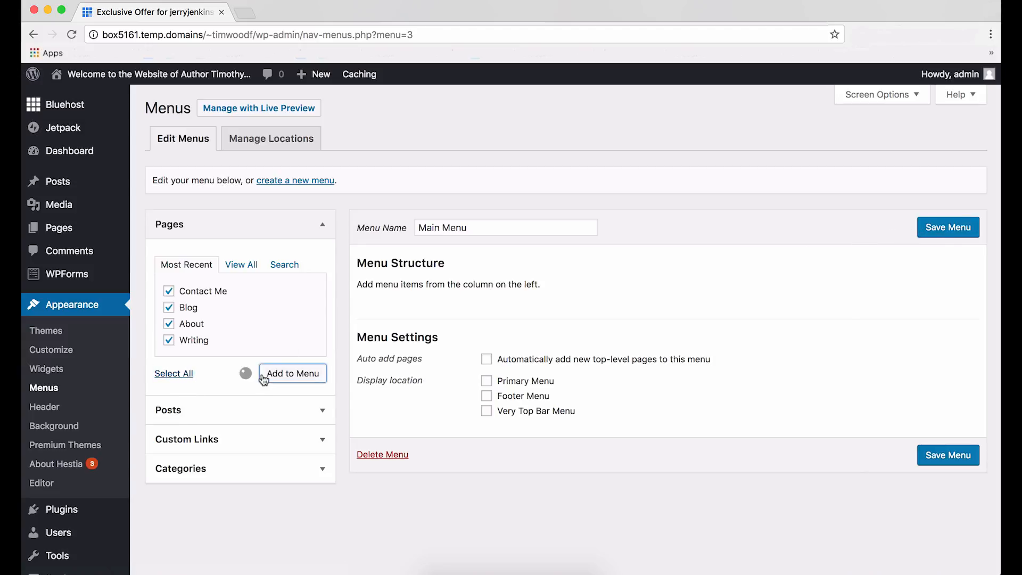
{"action": "left_click", "coordinate": [291, 373]}
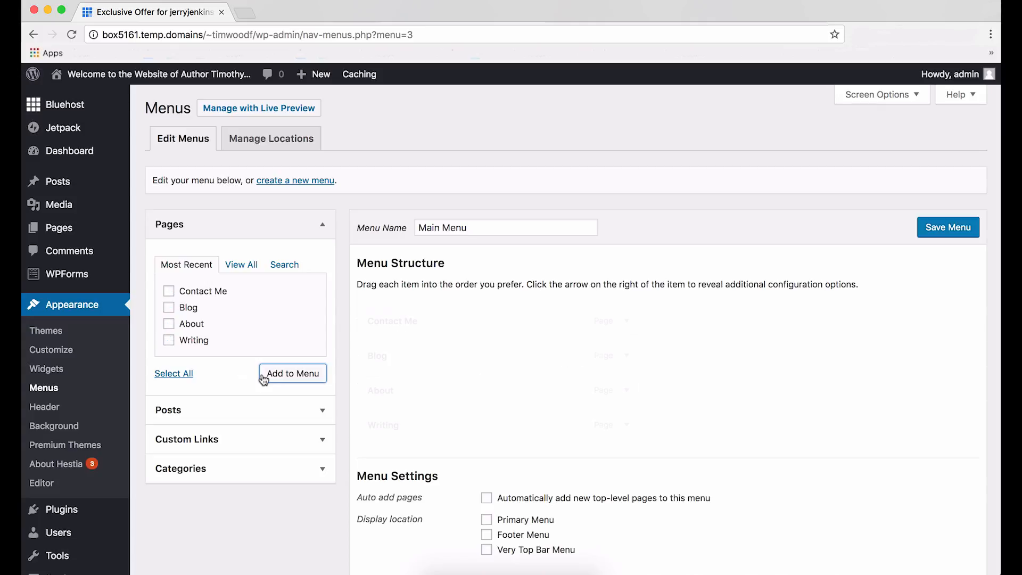
{"action": "left_click", "coordinate": [291, 373]}
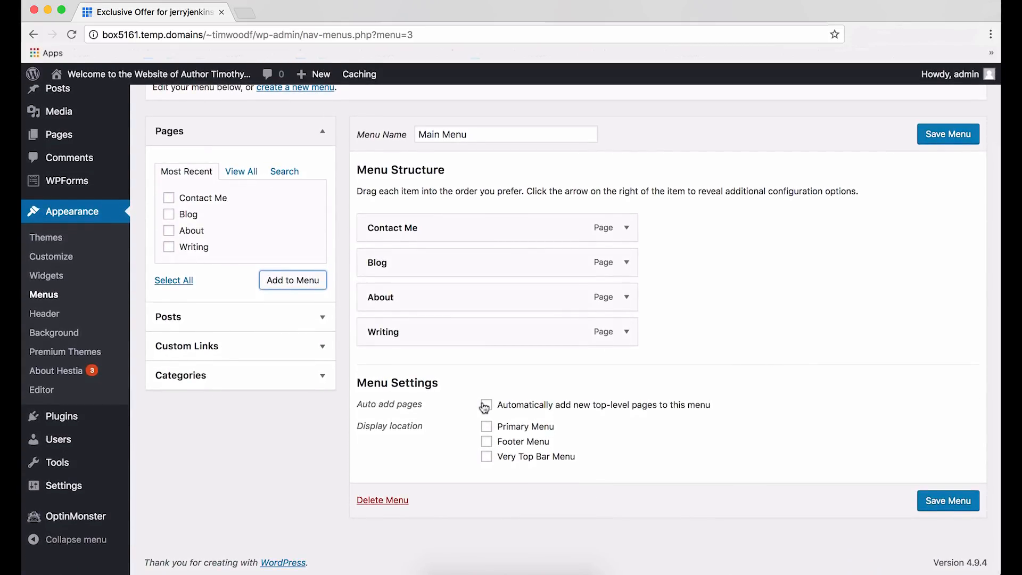
Step: Auto-add new top-level pages, assign the menu to the primary location, and save it
{"action": "left_click", "coordinate": [487, 404]}
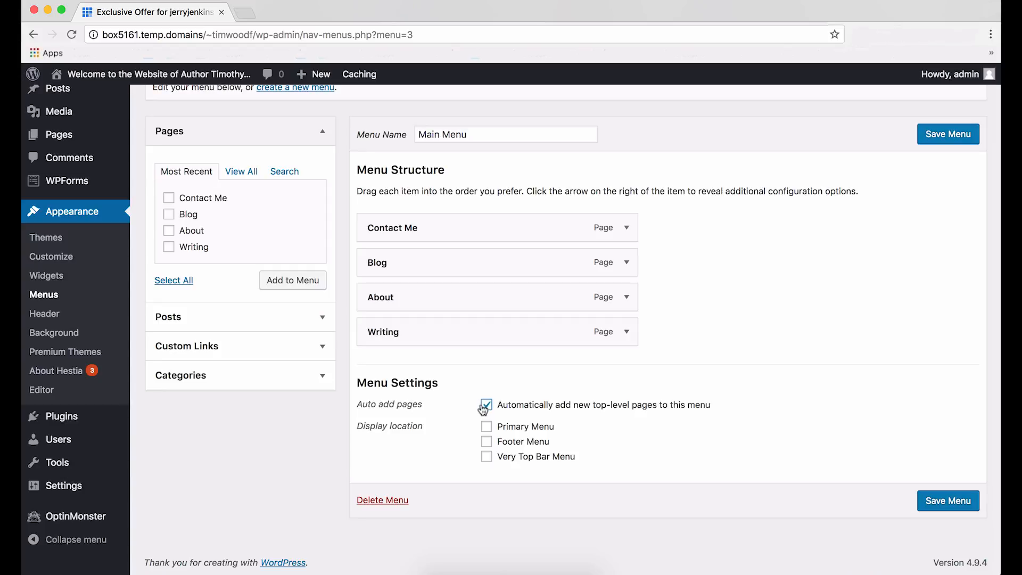
{"action": "left_click", "coordinate": [486, 426]}
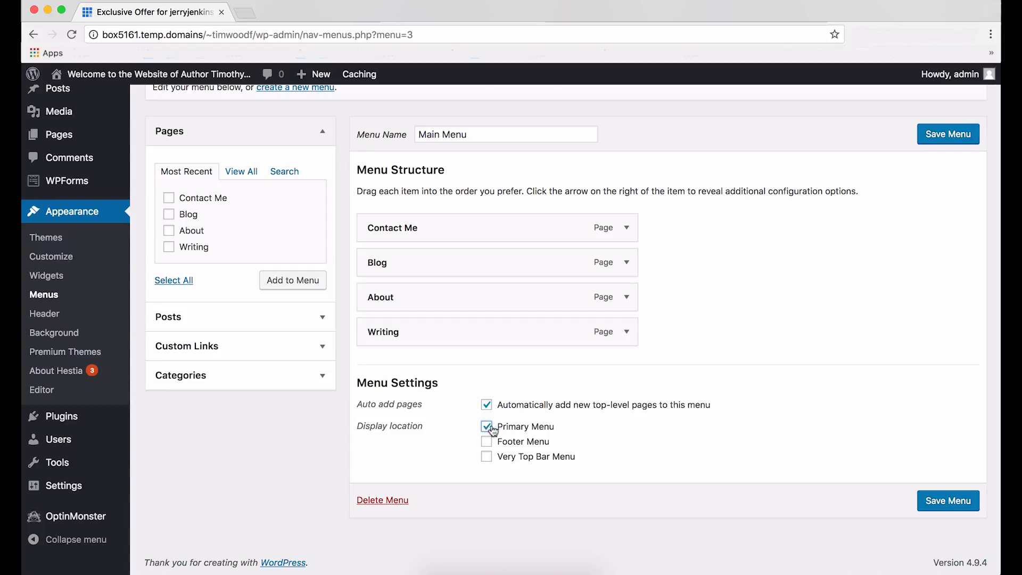
{"action": "mouse_move", "coordinate": [891, 486]}
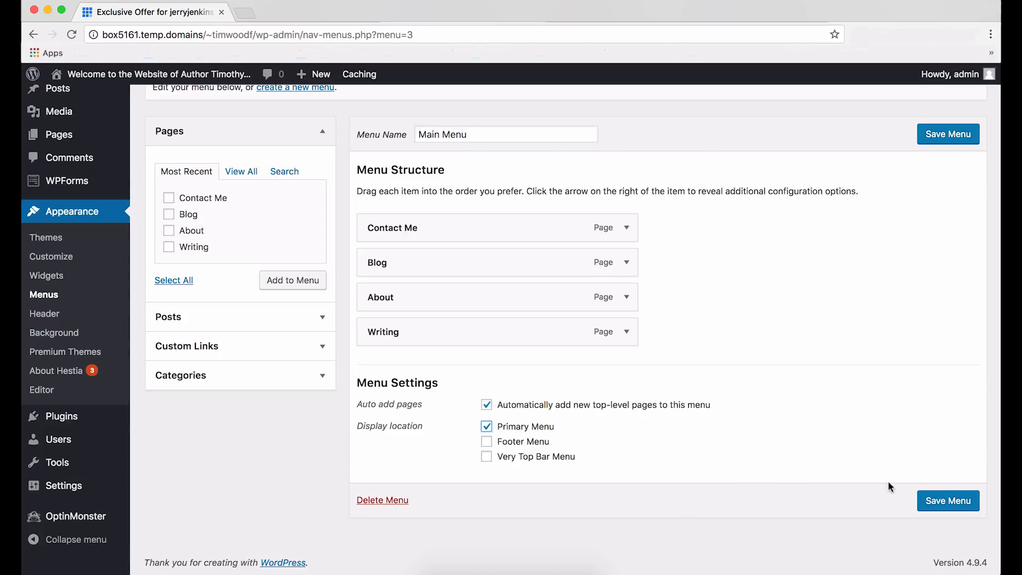
{"action": "left_click", "coordinate": [948, 501]}
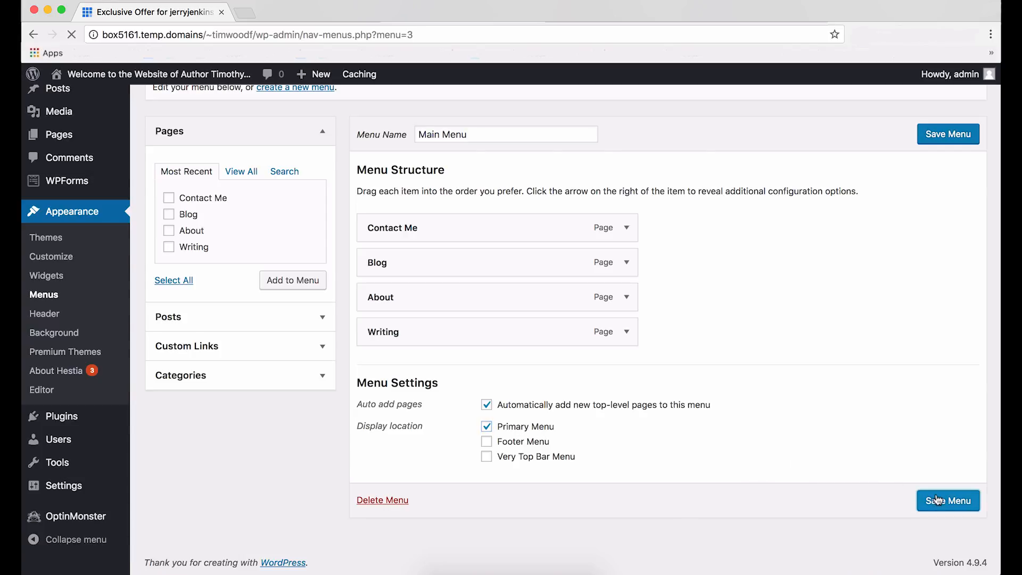
{"action": "left_click", "coordinate": [948, 500]}
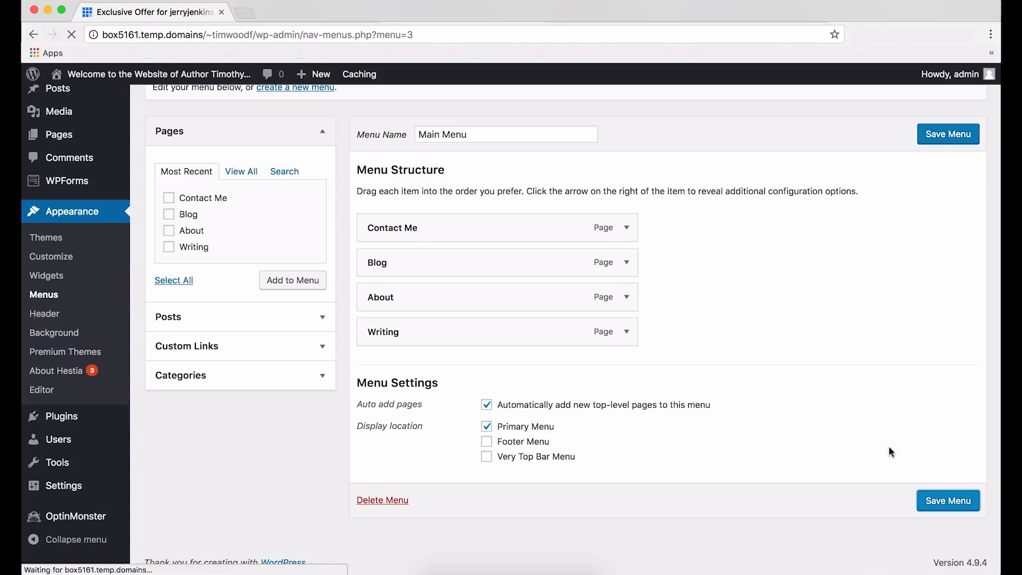
{"action": "left_click", "coordinate": [947, 501]}
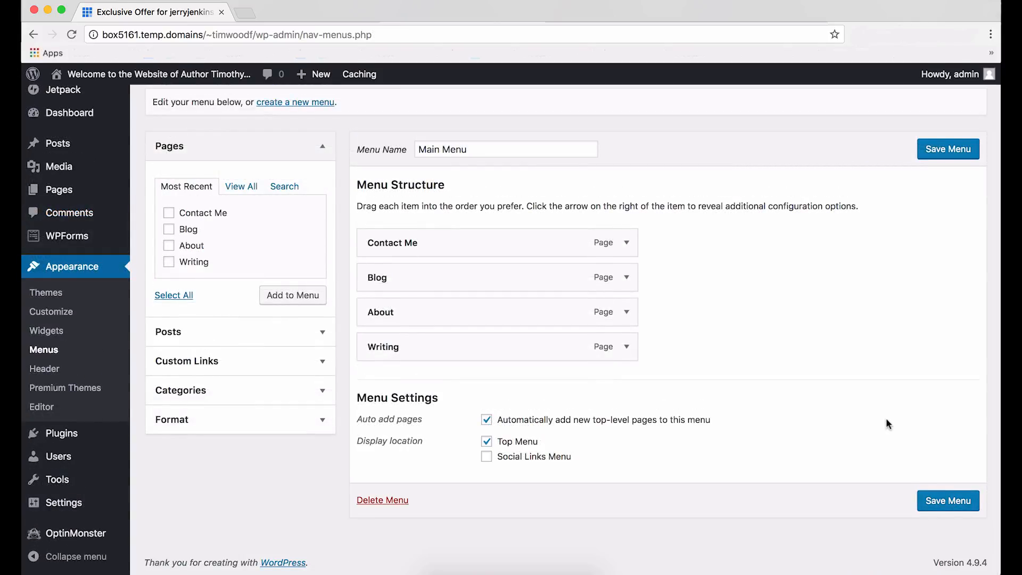
{"action": "scroll", "scroll_direction": "up", "scroll_amount": 3}
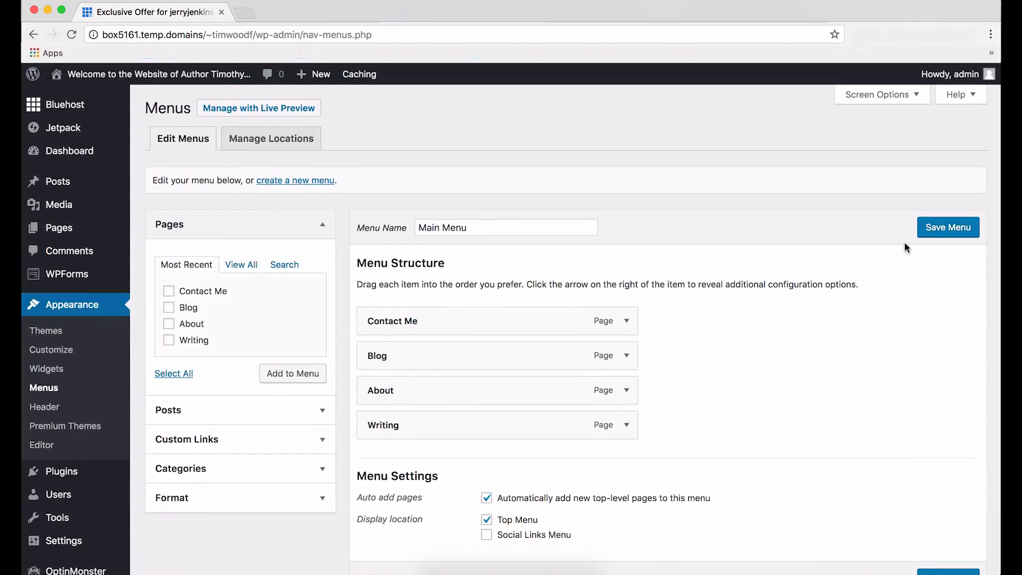
Step: Launch the site live from the Bluehost home page and view the public homepage
{"action": "left_click", "coordinate": [65, 104]}
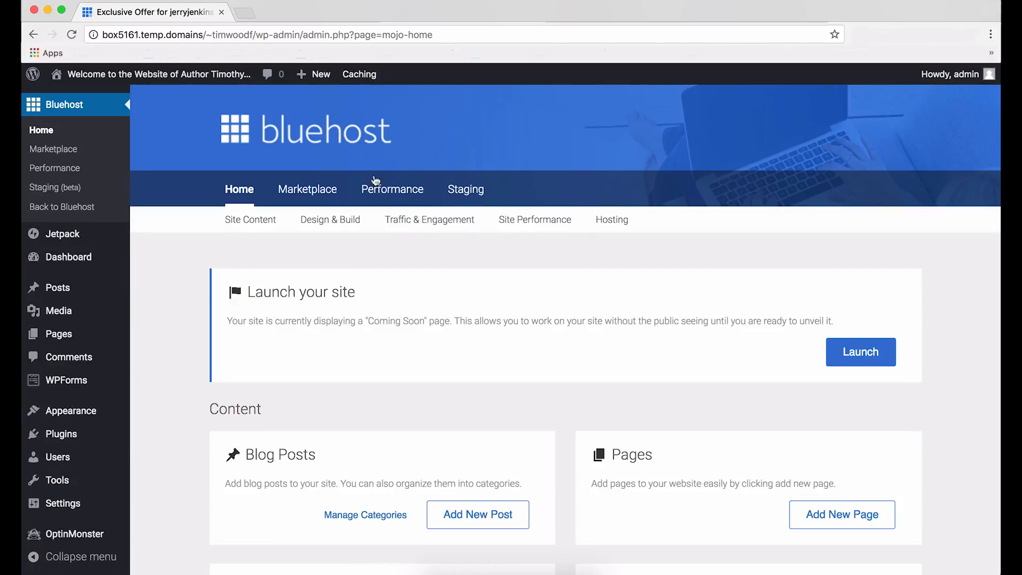
{"action": "mouse_move", "coordinate": [861, 353]}
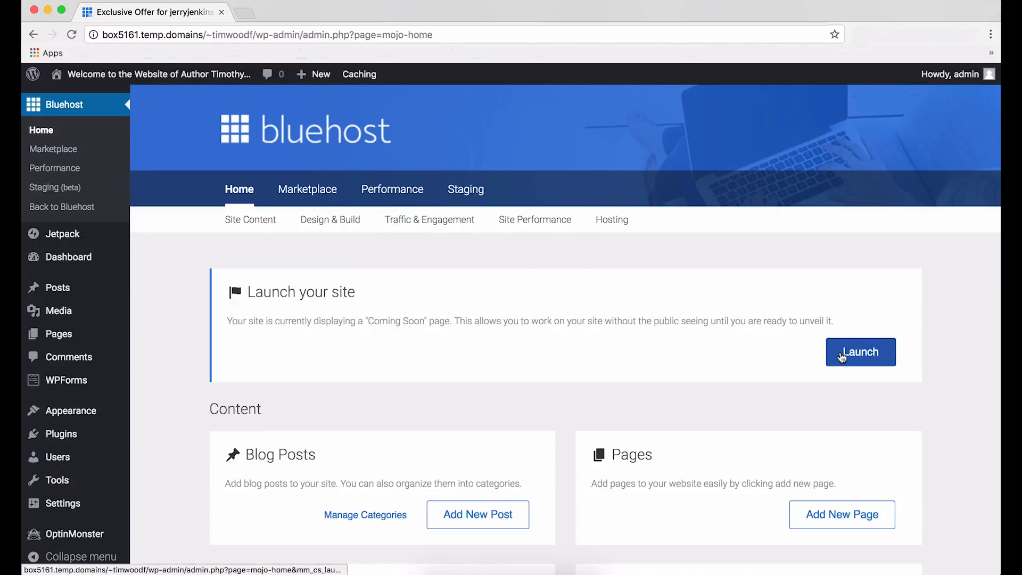
{"action": "left_click", "coordinate": [861, 352]}
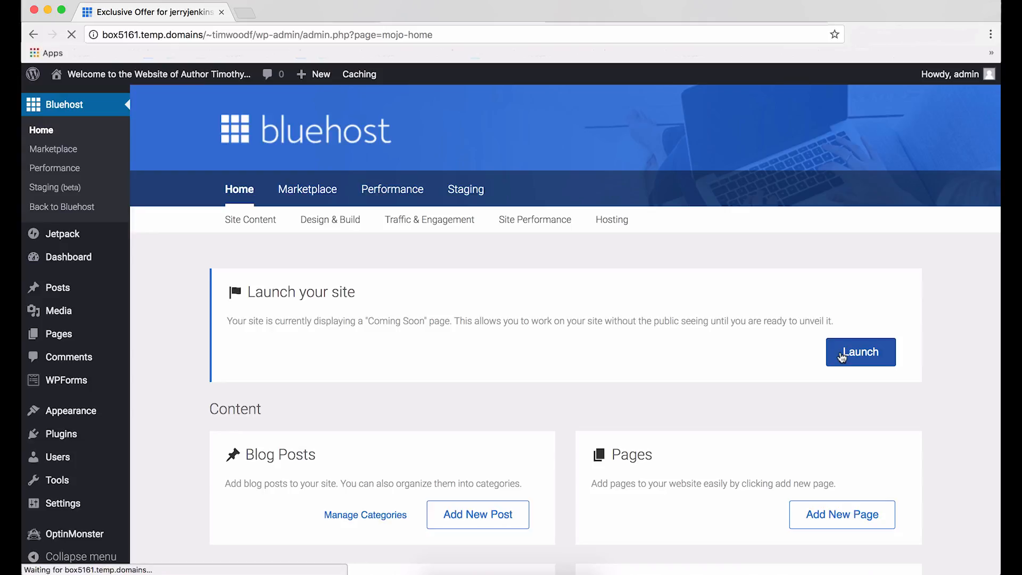
{"action": "left_click", "coordinate": [861, 351]}
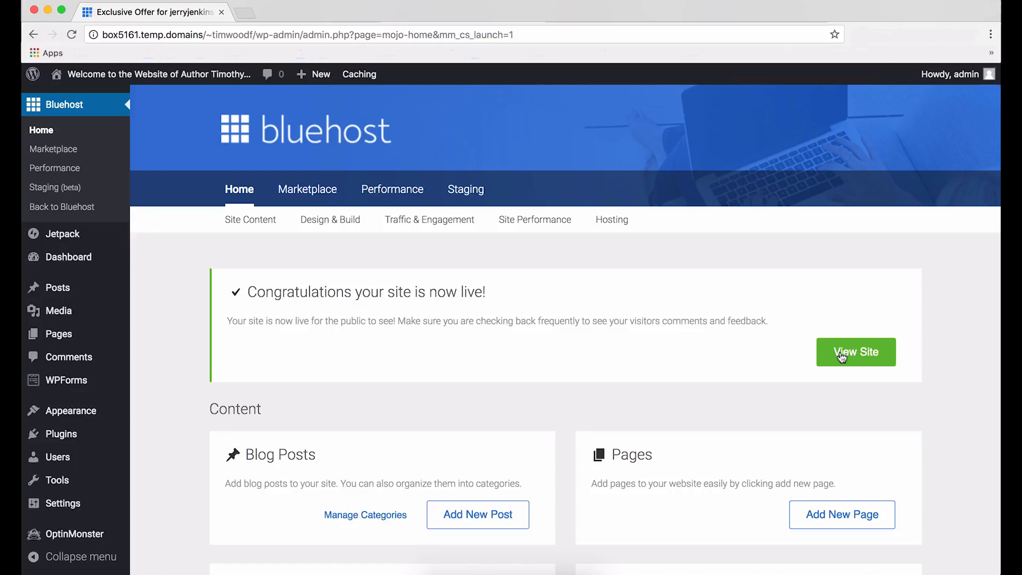
{"action": "left_click", "coordinate": [855, 353]}
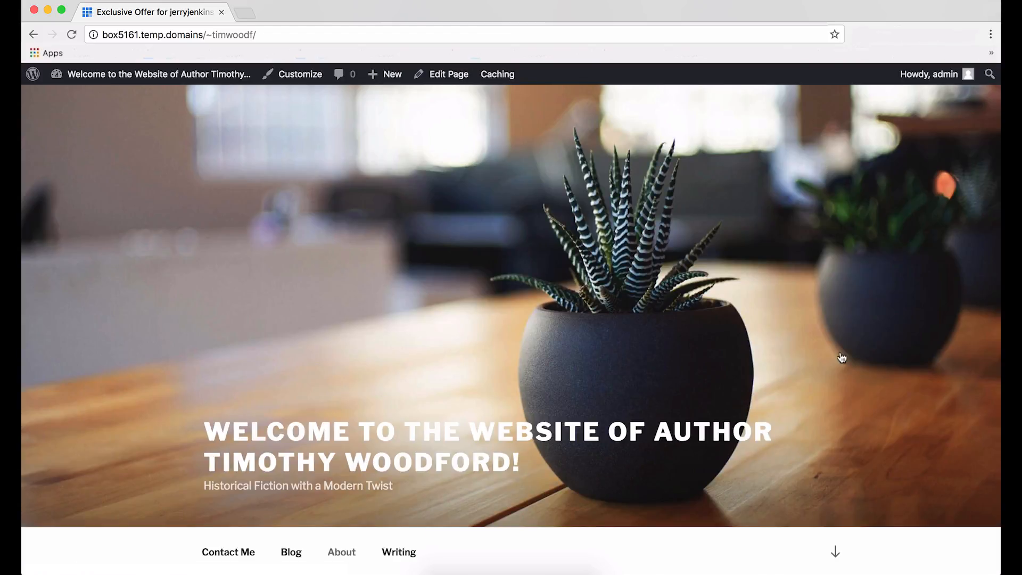
Step: Scroll through the live homepage and About section, then return to the admin dashboard
{"action": "scroll", "scroll_direction": "down", "scroll_amount": 3}
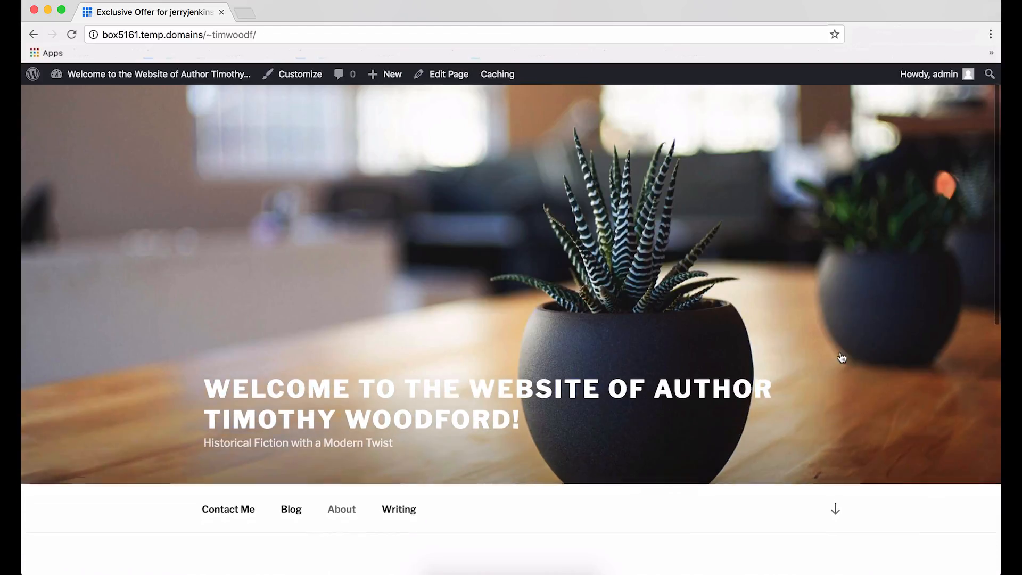
{"action": "scroll", "scroll_direction": "down", "scroll_amount": 3}
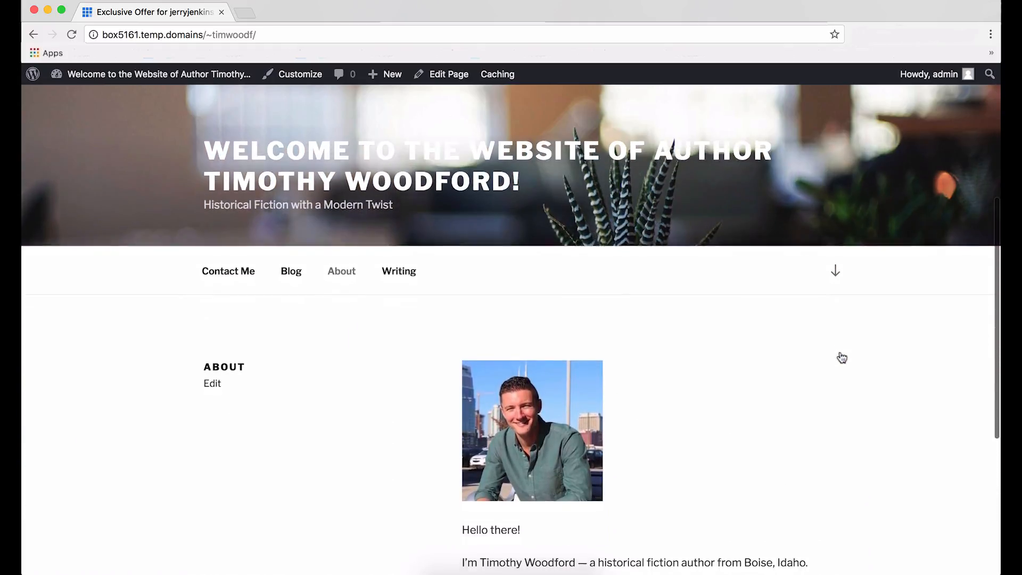
{"action": "scroll", "scroll_direction": "down", "scroll_amount": 3}
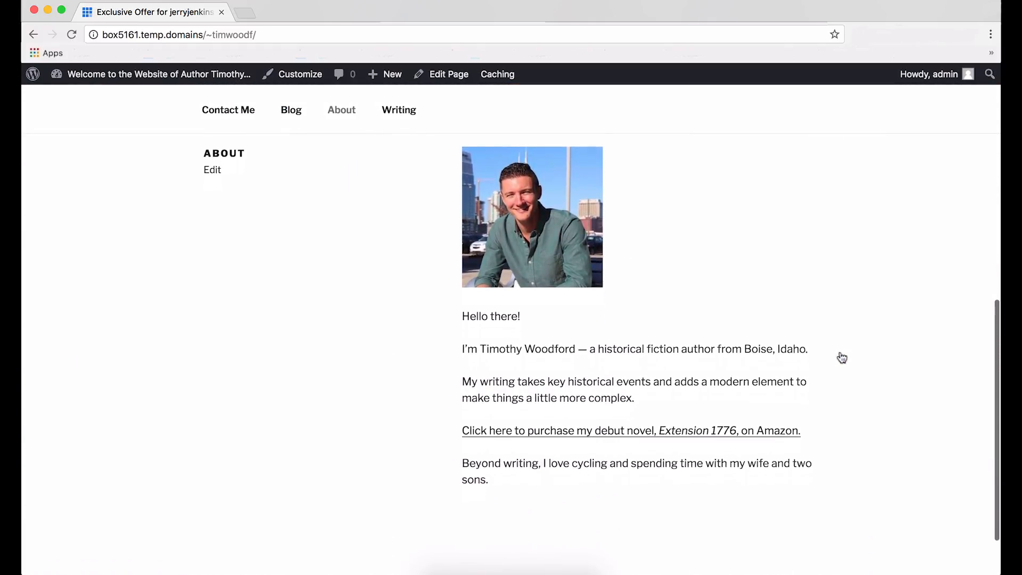
{"action": "scroll", "scroll_direction": "up", "scroll_amount": 3}
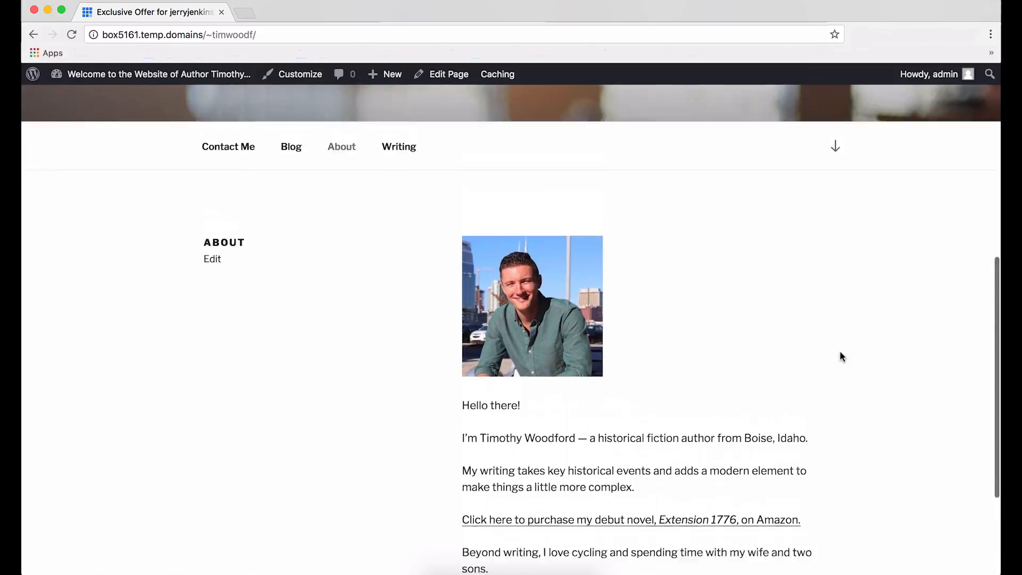
{"action": "scroll", "scroll_direction": "up", "scroll_amount": 3}
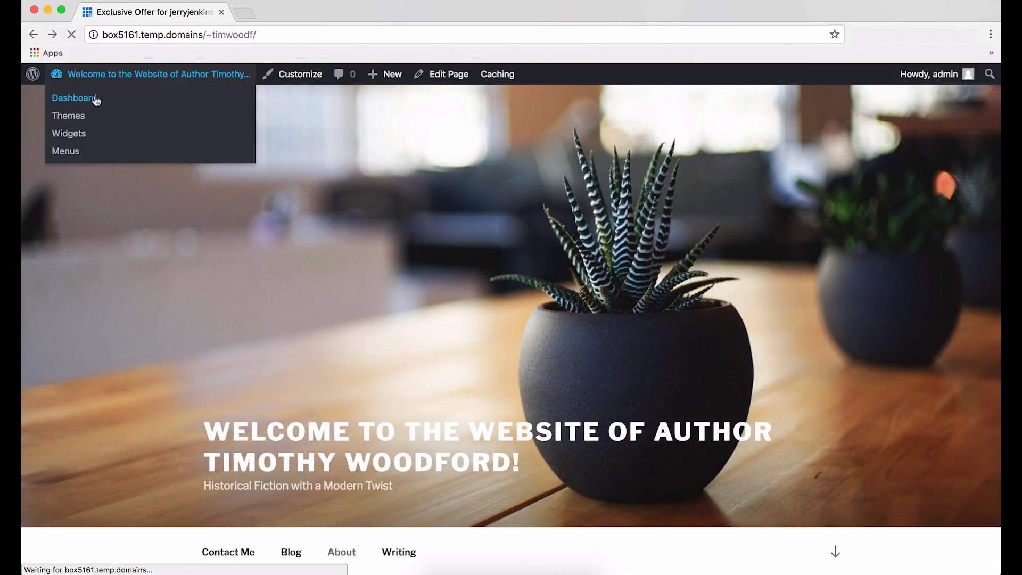
{"action": "left_click", "coordinate": [73, 98]}
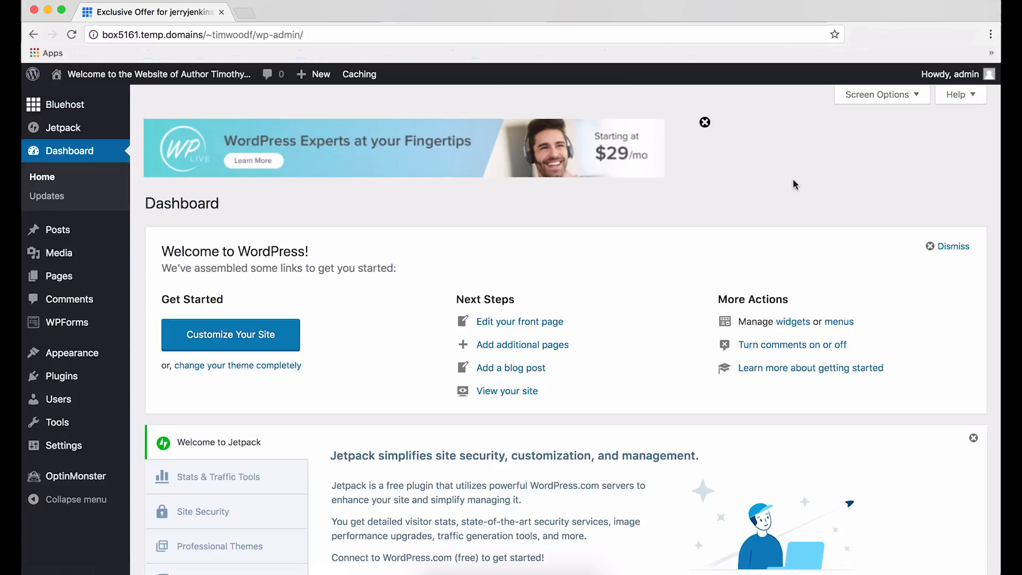
{"action": "mouse_move", "coordinate": [783, 195]}
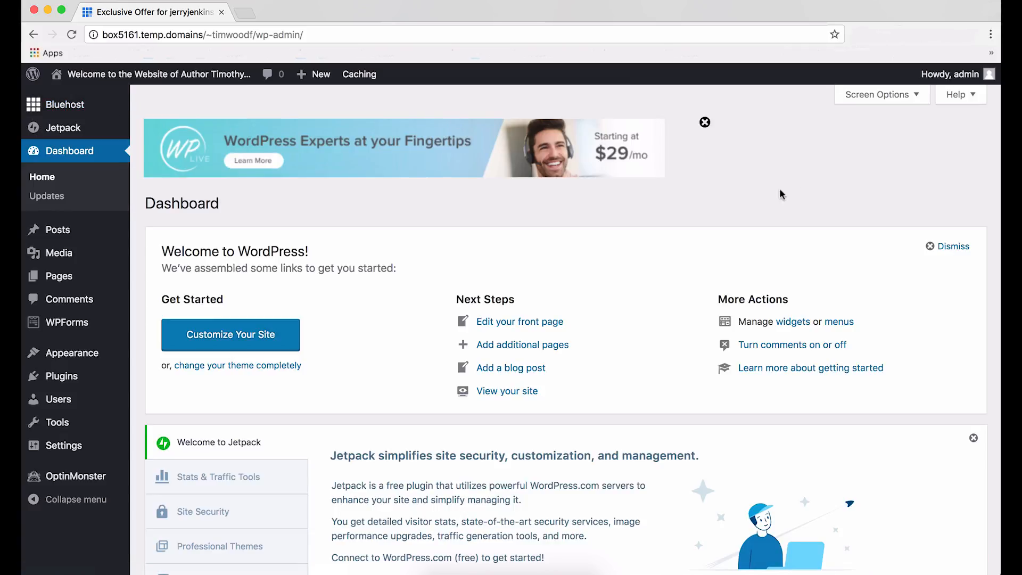
{"action": "mouse_move", "coordinate": [71, 352]}
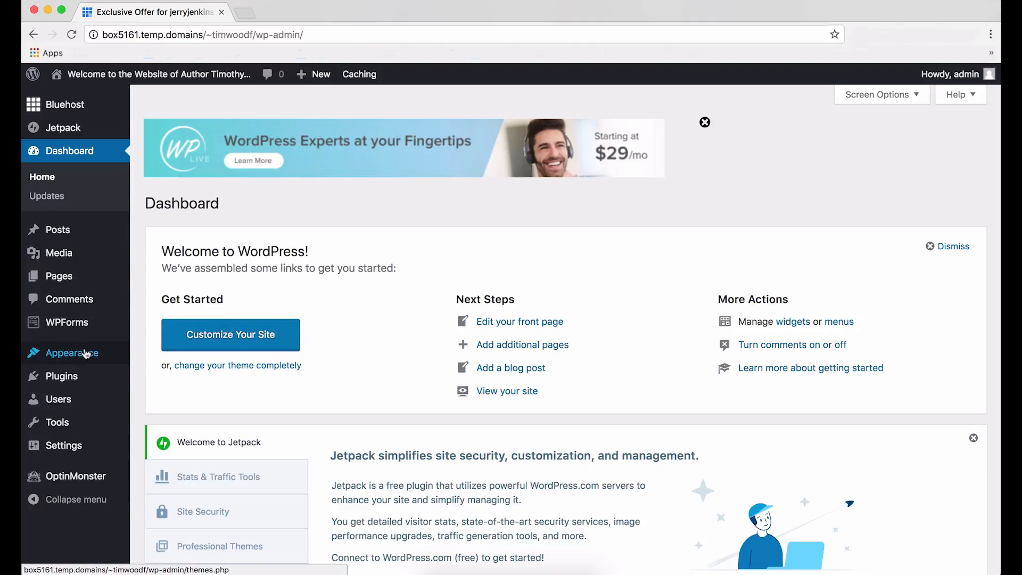
{"action": "mouse_move", "coordinate": [83, 352]}
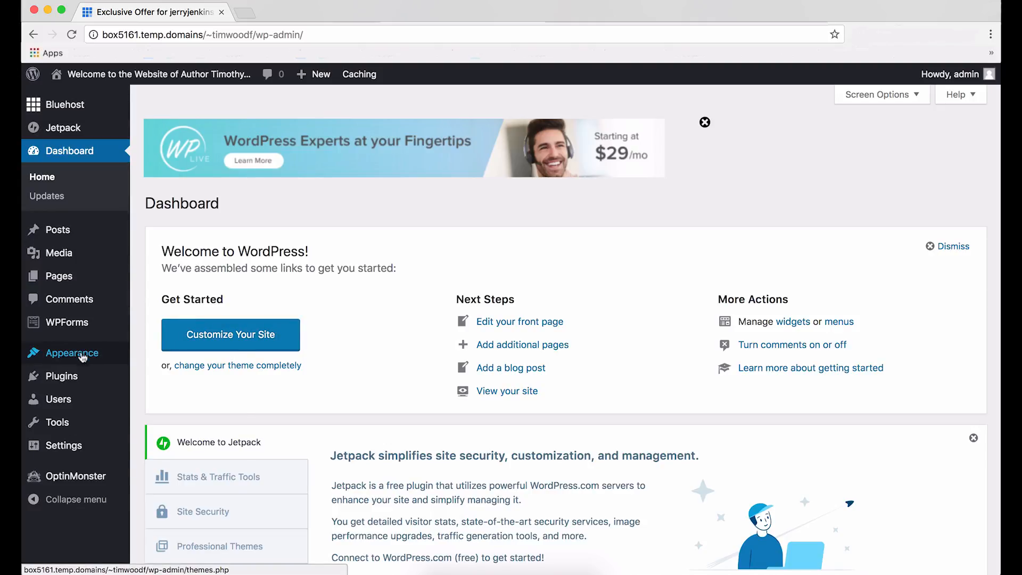
Step: From Appearance > Themes, go to the Add Themes page for new themes
{"action": "left_click", "coordinate": [72, 353]}
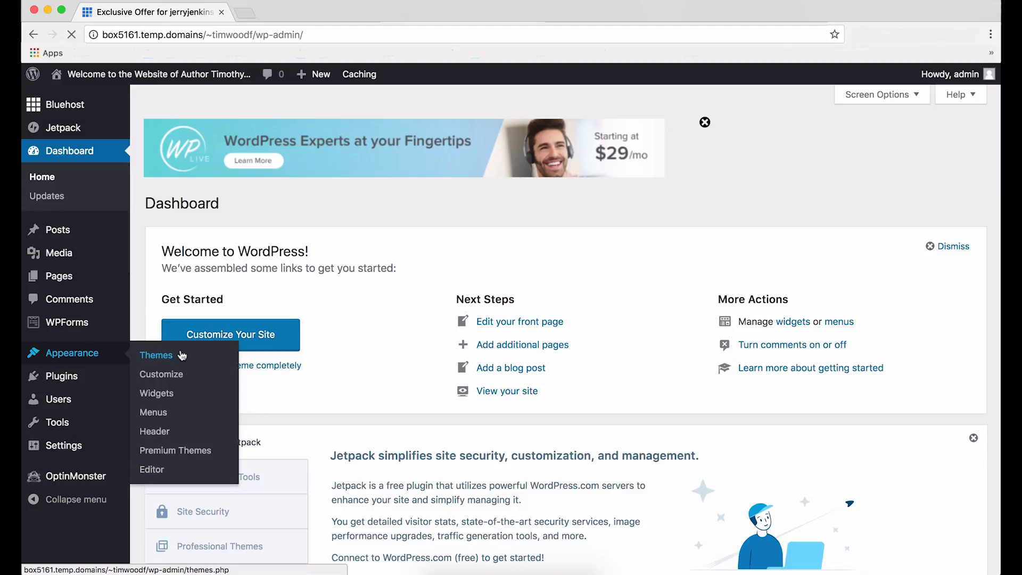
{"action": "left_click", "coordinate": [155, 355]}
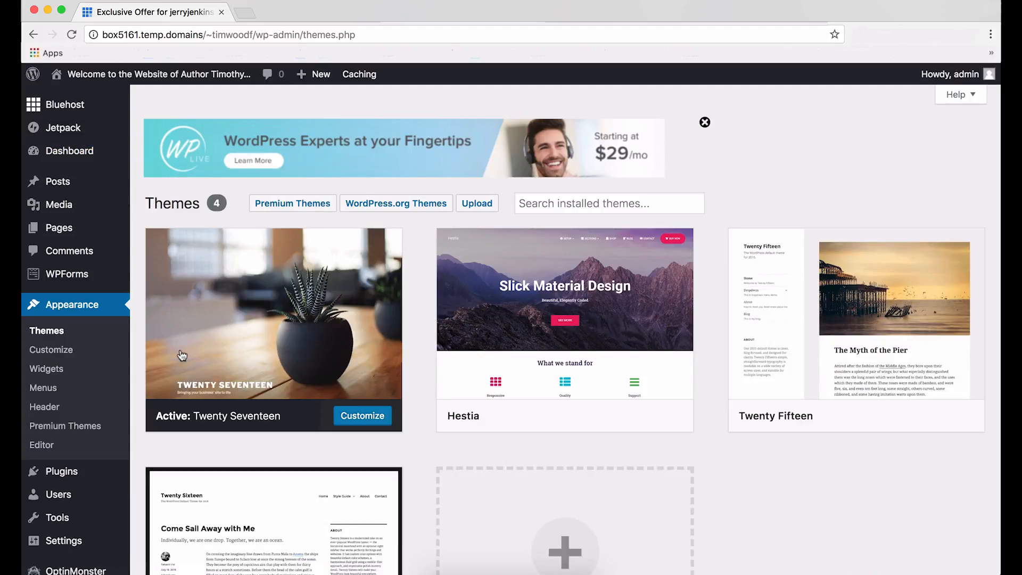
{"action": "scroll", "scroll_direction": "down", "scroll_amount": 3}
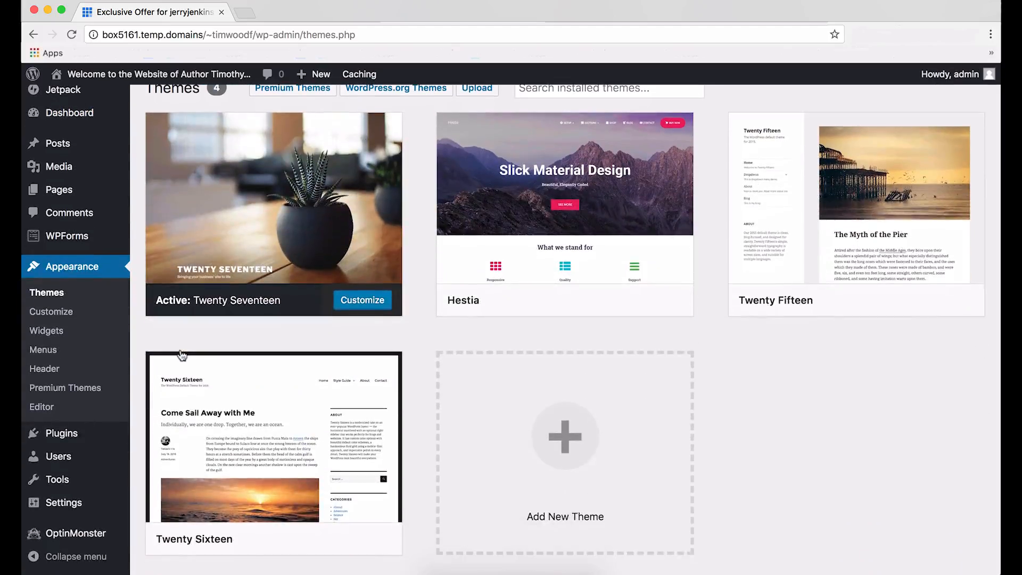
{"action": "left_click", "coordinate": [565, 436]}
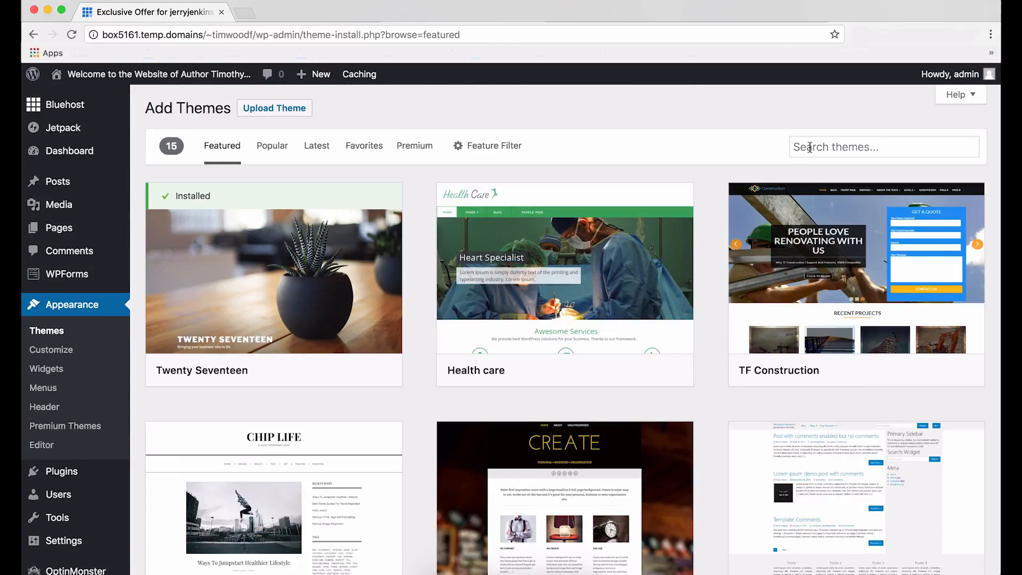
Step: Browse the popular and latest theme listings to find Simpli
{"action": "left_click", "coordinate": [275, 146]}
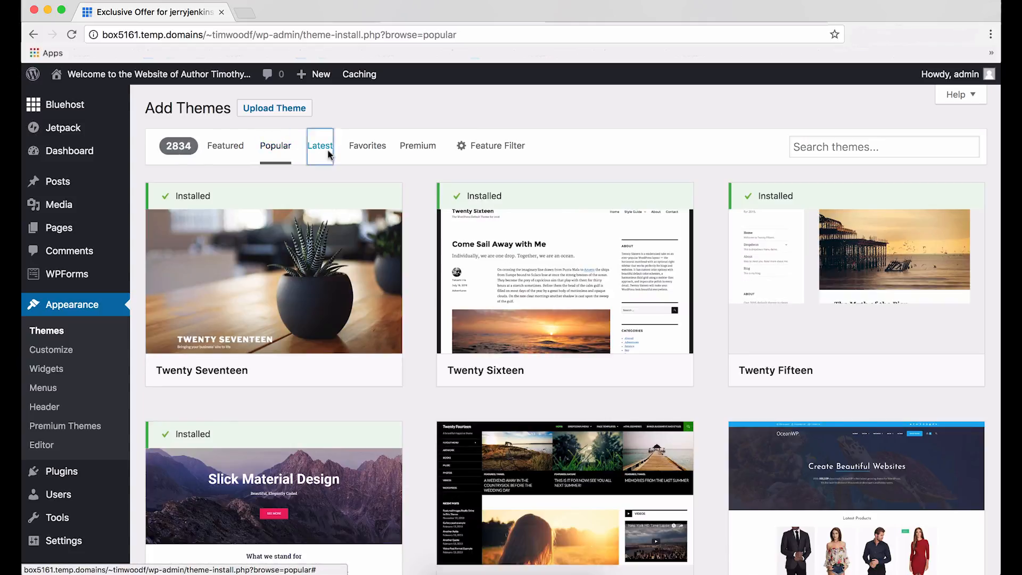
{"action": "left_click", "coordinate": [222, 146]}
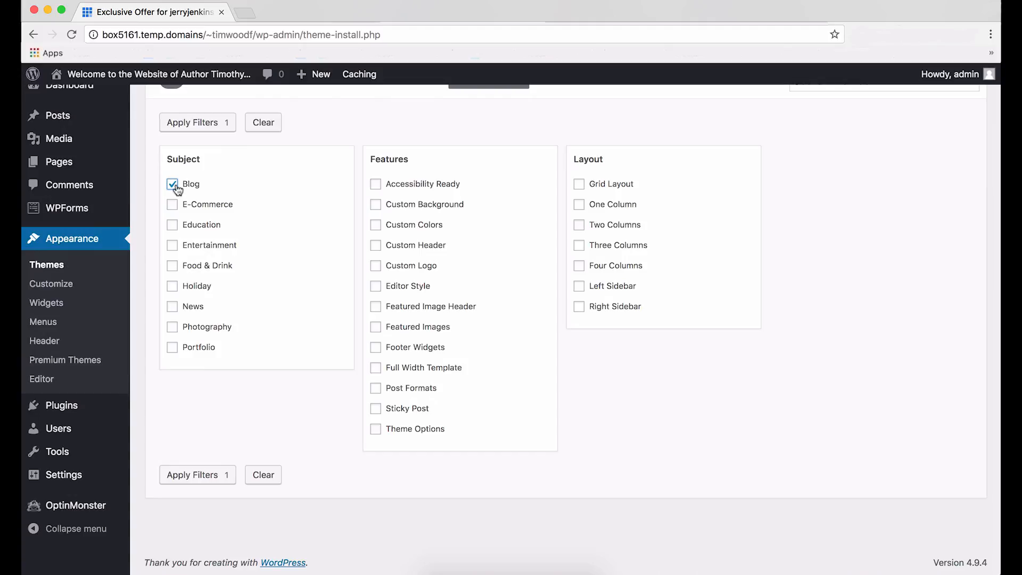
{"action": "left_click", "coordinate": [193, 121]}
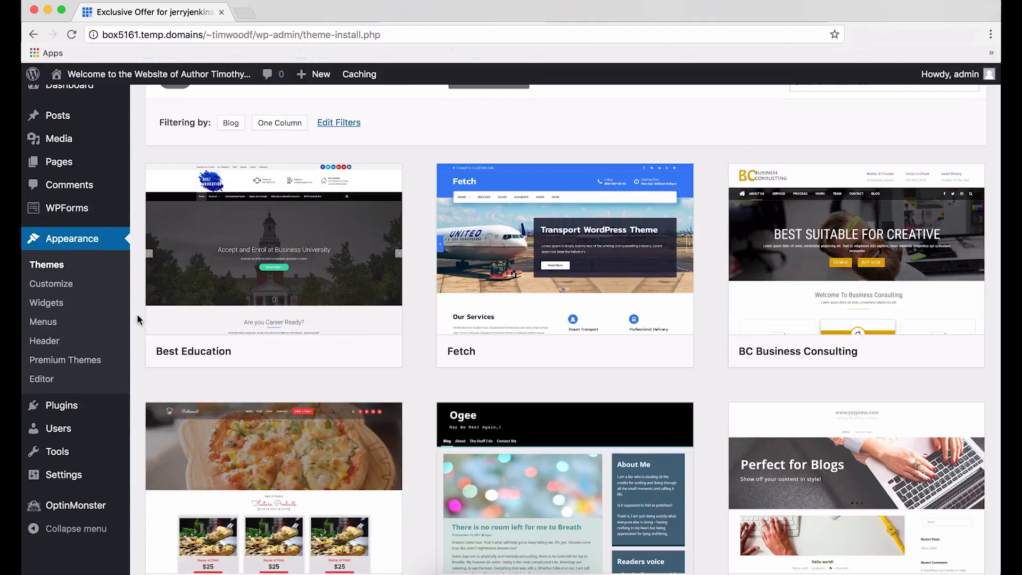
{"action": "scroll", "scroll_direction": "down", "scroll_amount": 3}
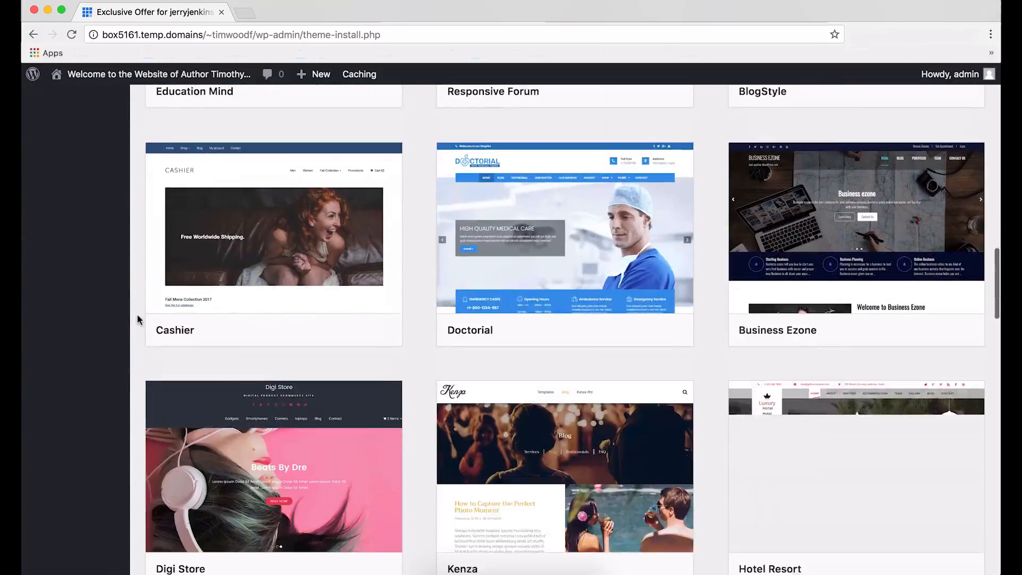
{"action": "scroll", "scroll_direction": "down", "scroll_amount": 3}
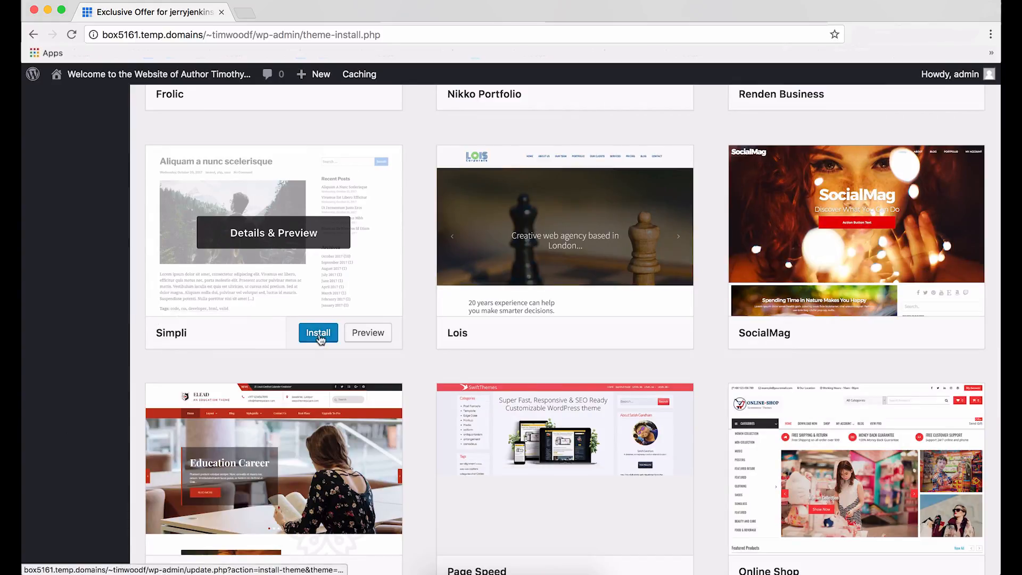
Step: Install the Simpli theme and activate it as the site's theme
{"action": "left_click", "coordinate": [318, 333]}
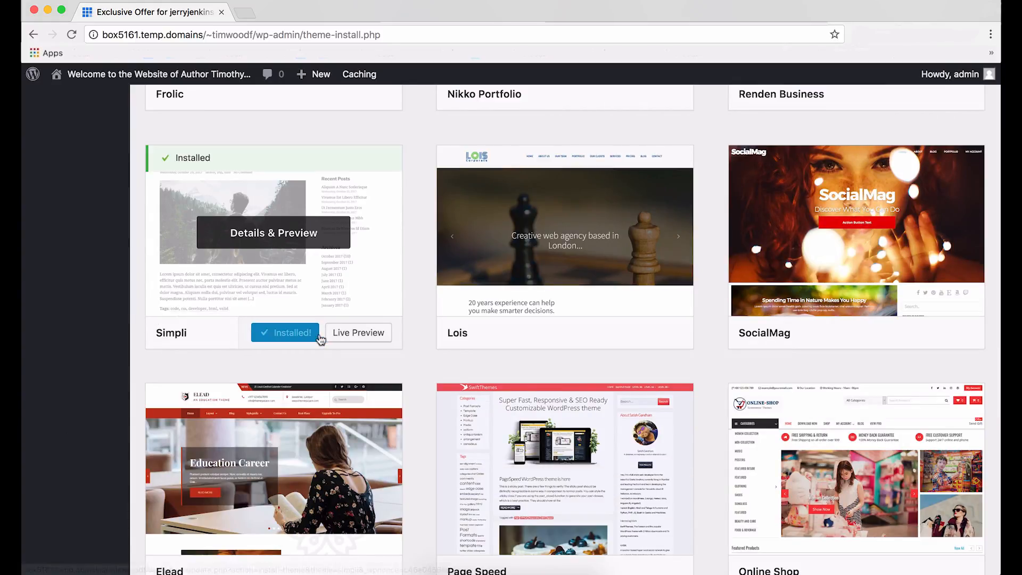
{"action": "mouse_move", "coordinate": [294, 332]}
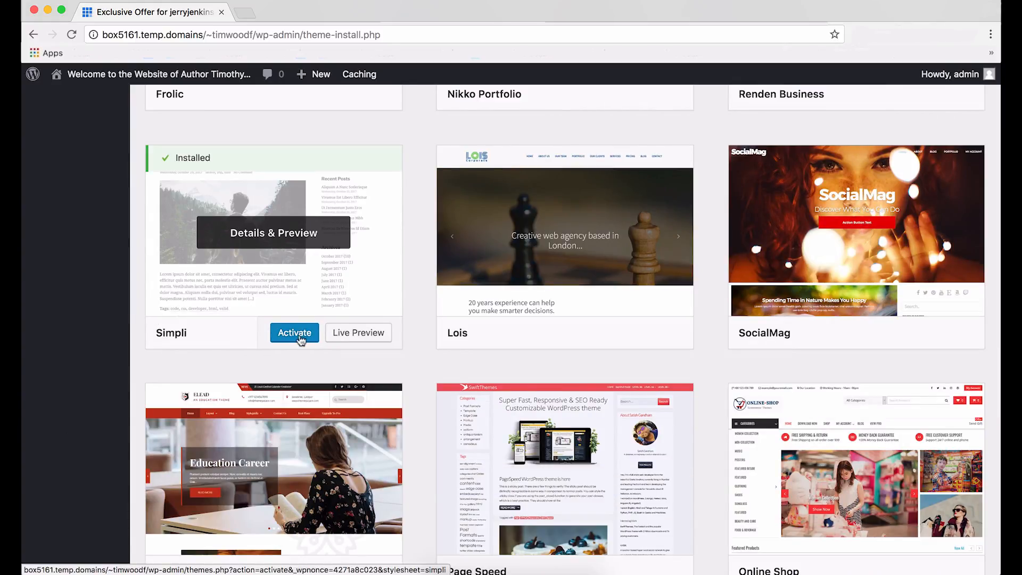
{"action": "left_click", "coordinate": [294, 332]}
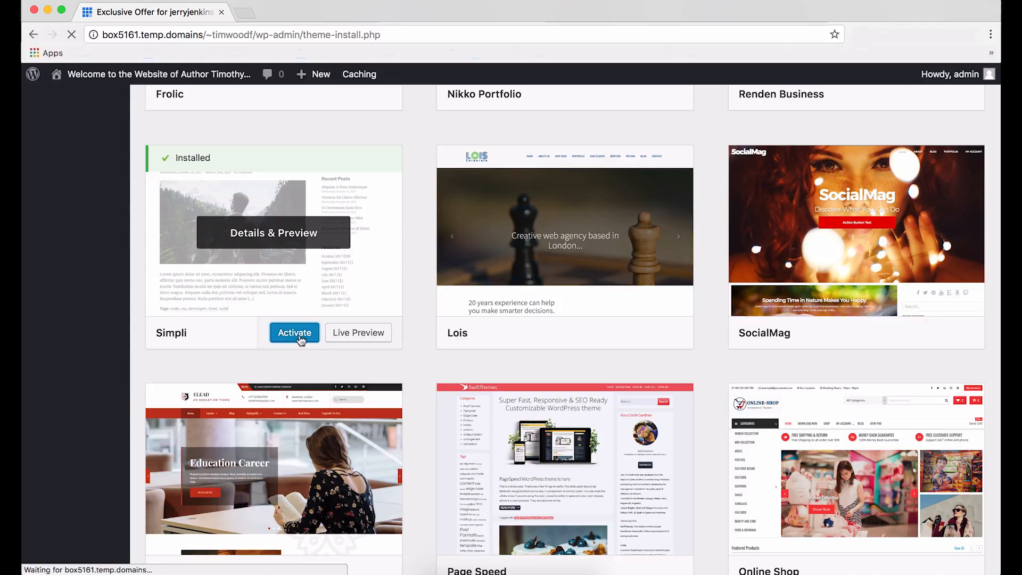
{"action": "left_click", "coordinate": [294, 332]}
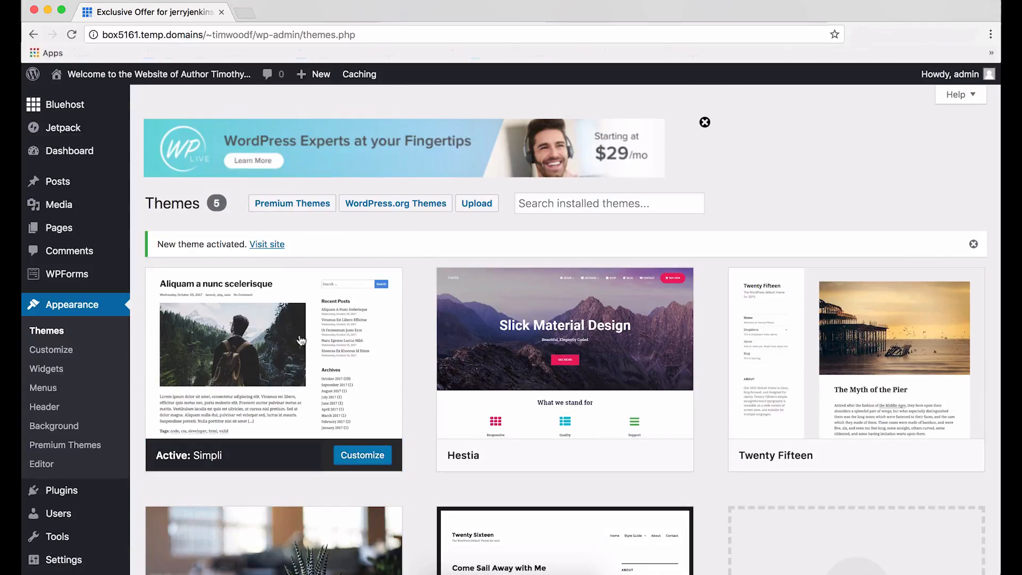
{"action": "mouse_move", "coordinate": [266, 244]}
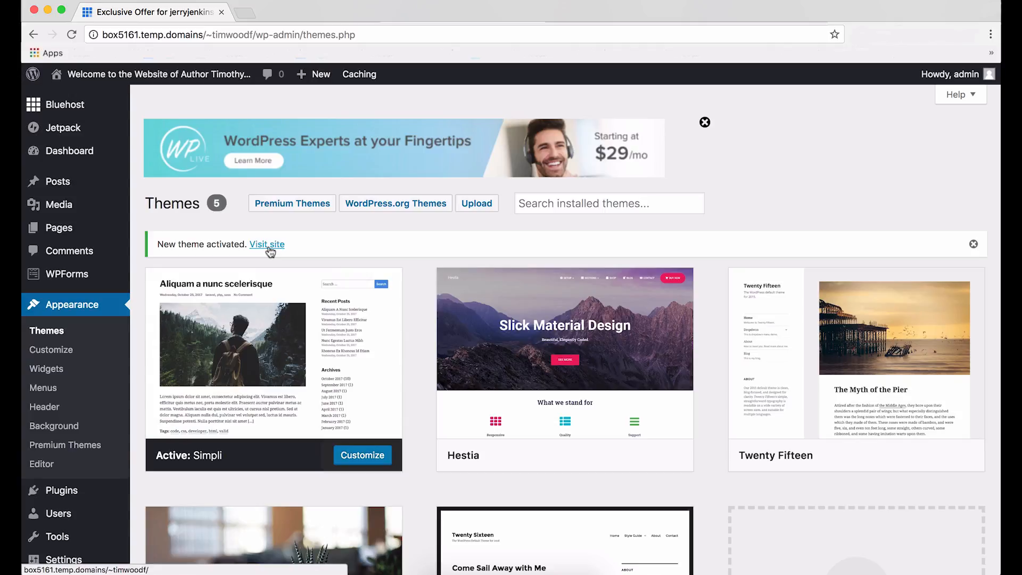
Step: Visit the live site and look over the front page in its new Simpli look
{"action": "left_click", "coordinate": [266, 243]}
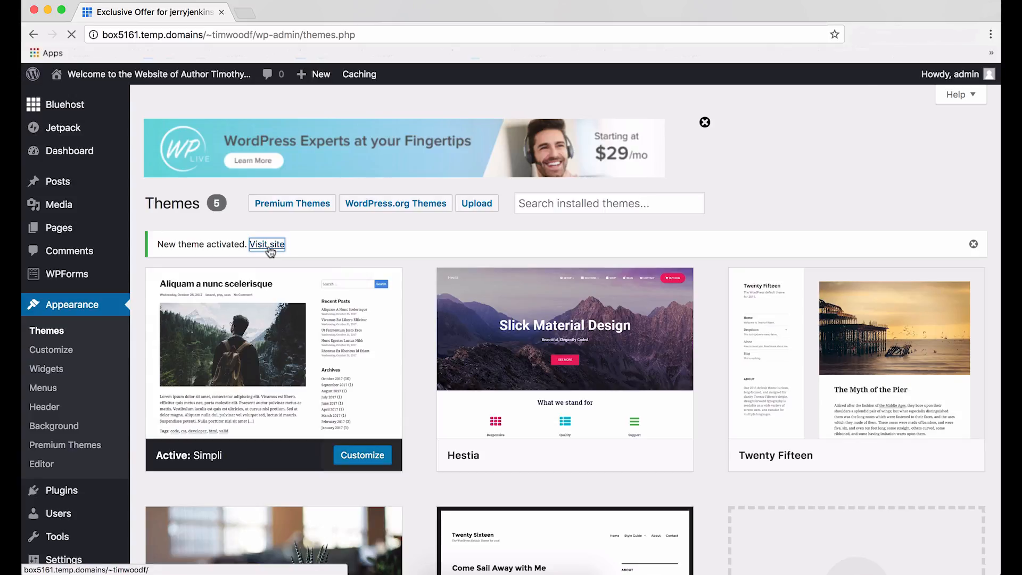
{"action": "left_click", "coordinate": [266, 244]}
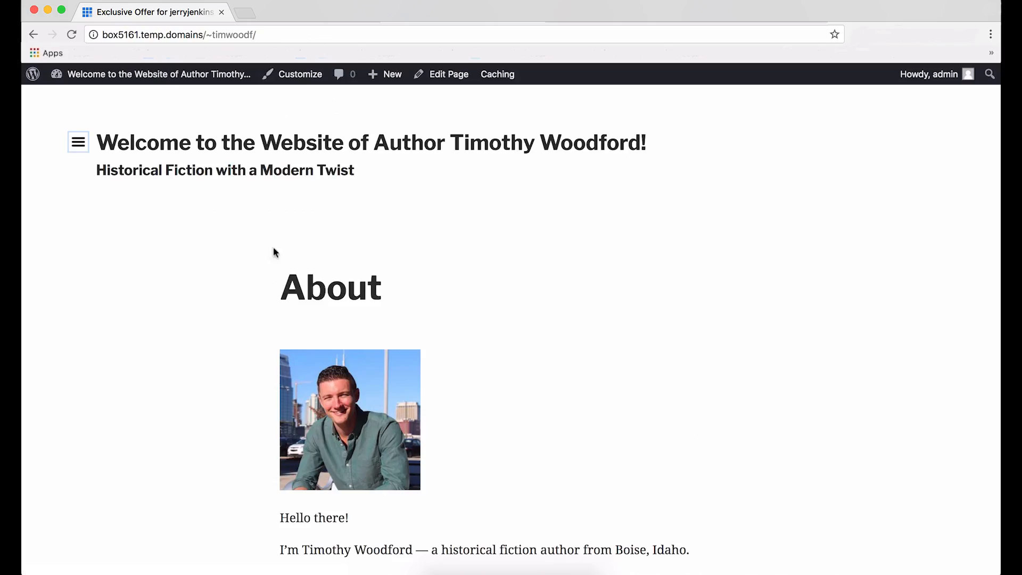
{"action": "scroll", "scroll_direction": "down", "scroll_amount": 3}
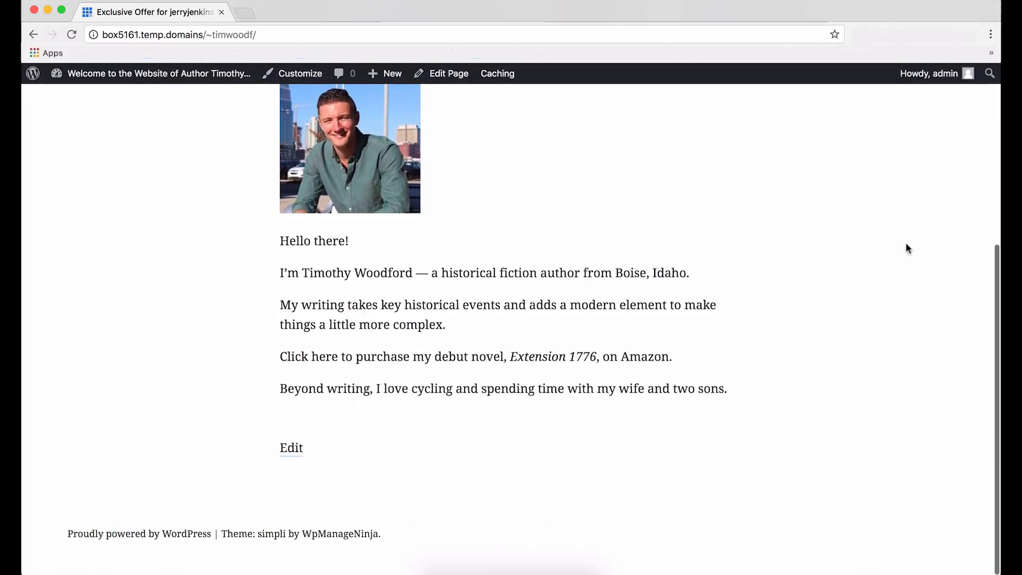
{"action": "scroll", "scroll_direction": "up", "scroll_amount": 3}
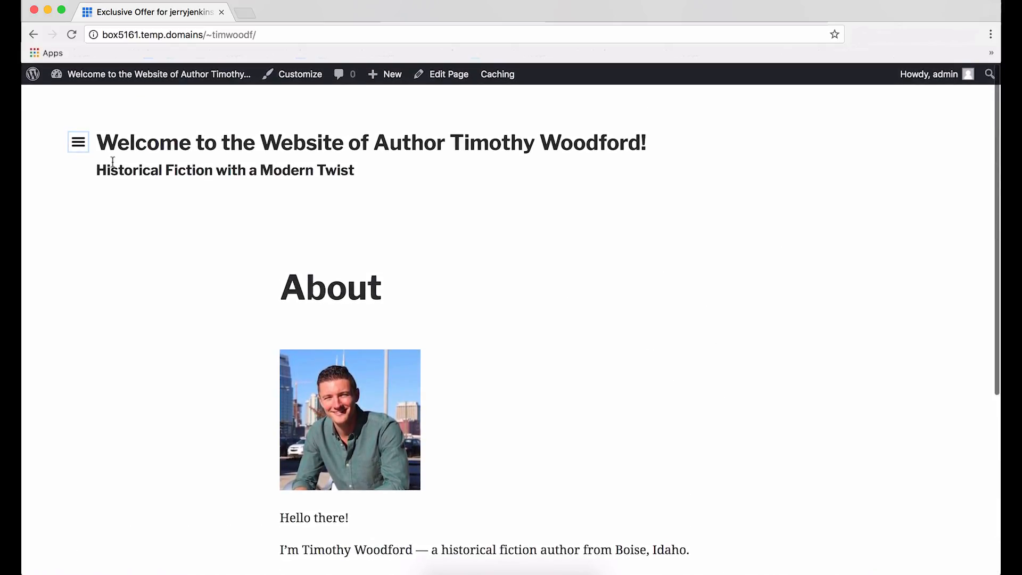
Step: Use the site's hamburger menu to reach the Writing page and review it
{"action": "left_click", "coordinate": [78, 141]}
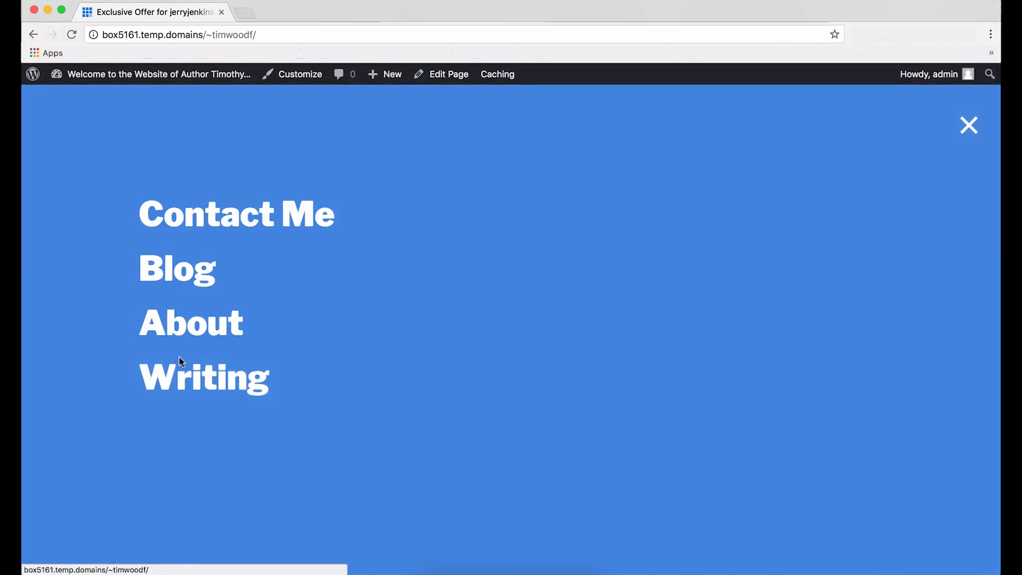
{"action": "left_click", "coordinate": [204, 377]}
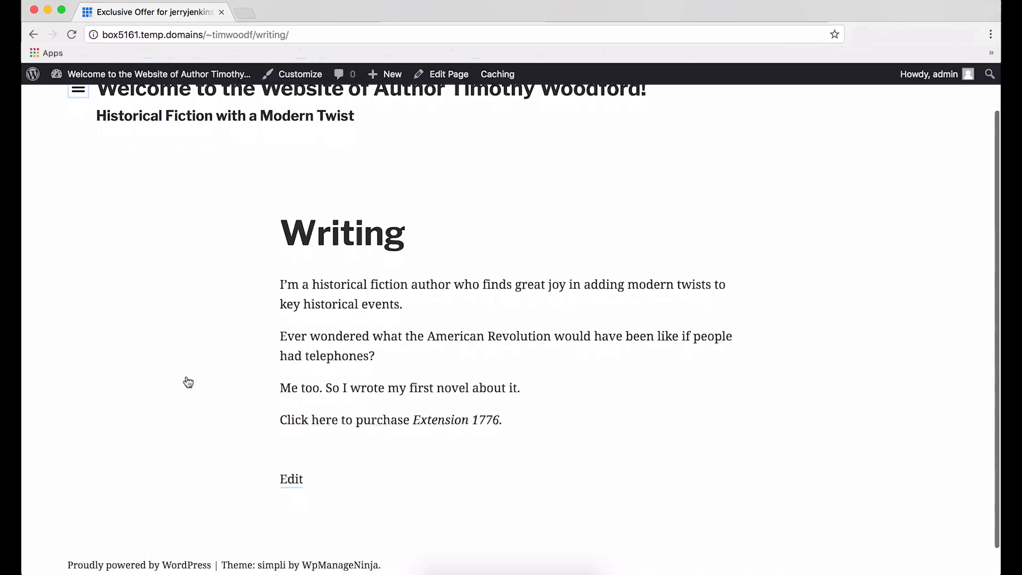
{"action": "scroll", "scroll_direction": "up", "scroll_amount": 3}
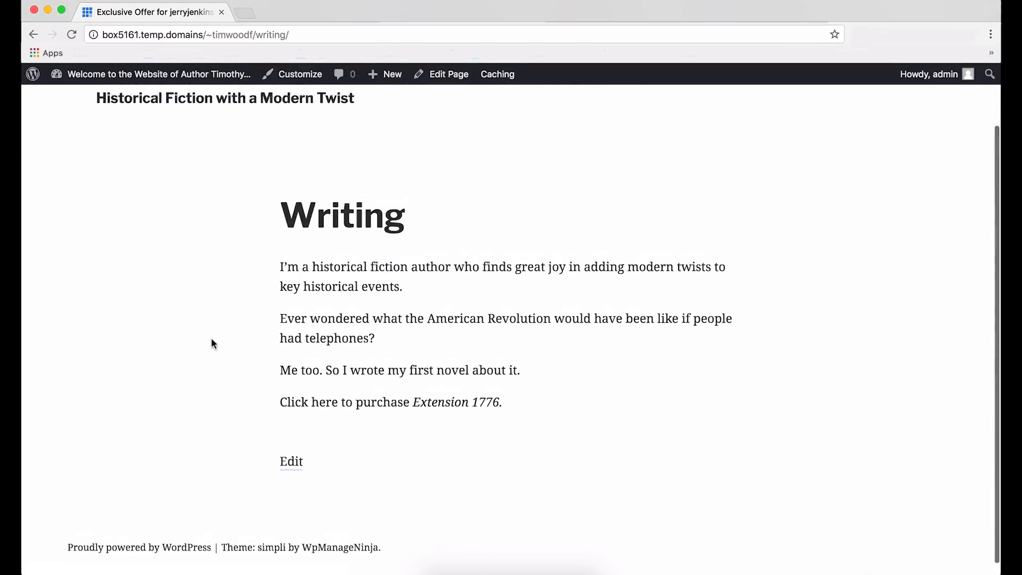
{"action": "scroll", "scroll_direction": "up", "scroll_amount": 3}
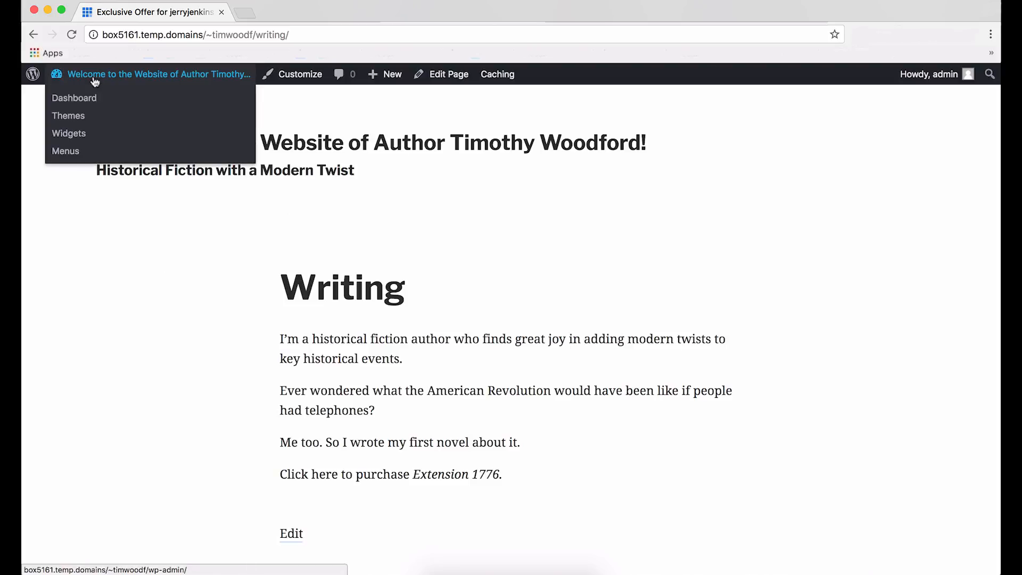
Step: From the dashboard, start customizing the Simpli theme at its Colors settings
{"action": "left_click", "coordinate": [74, 98]}
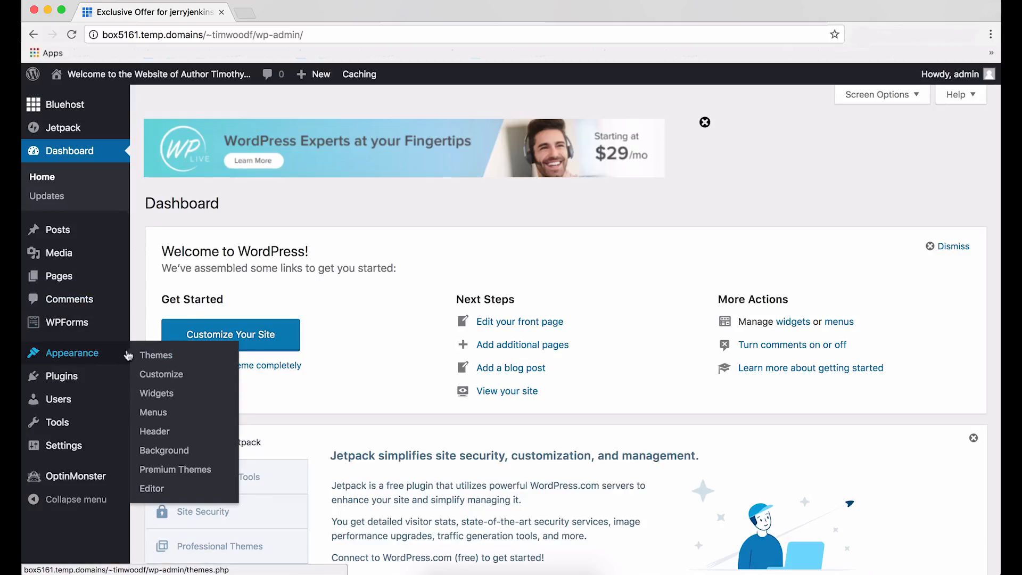
{"action": "left_click", "coordinate": [156, 355]}
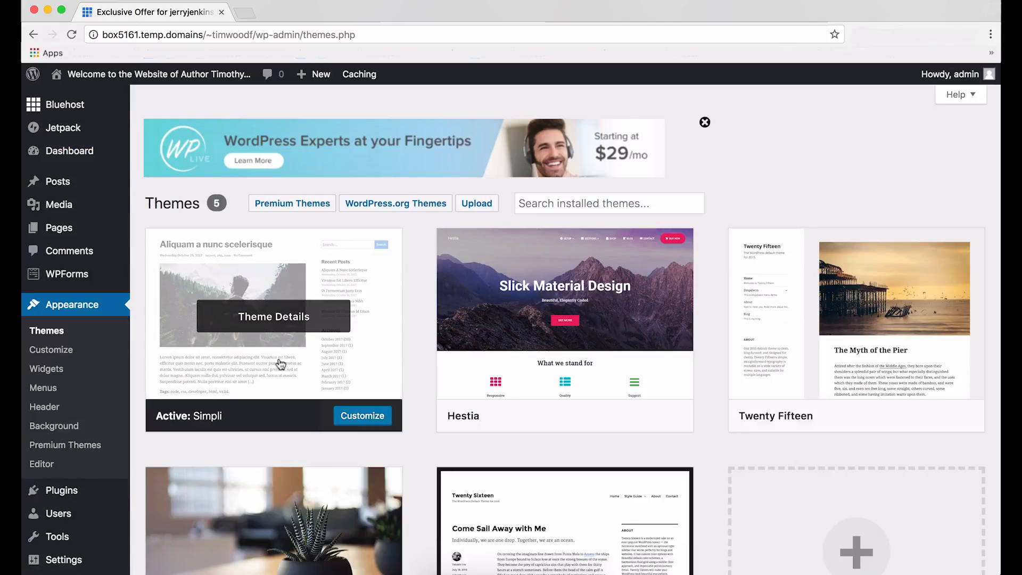
{"action": "left_click", "coordinate": [362, 416]}
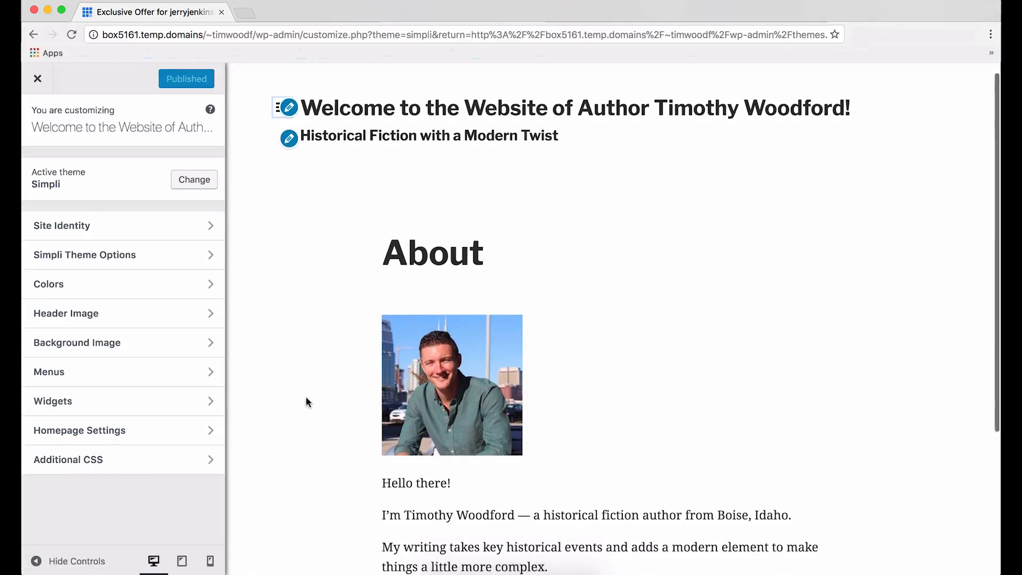
{"action": "left_click", "coordinate": [48, 283]}
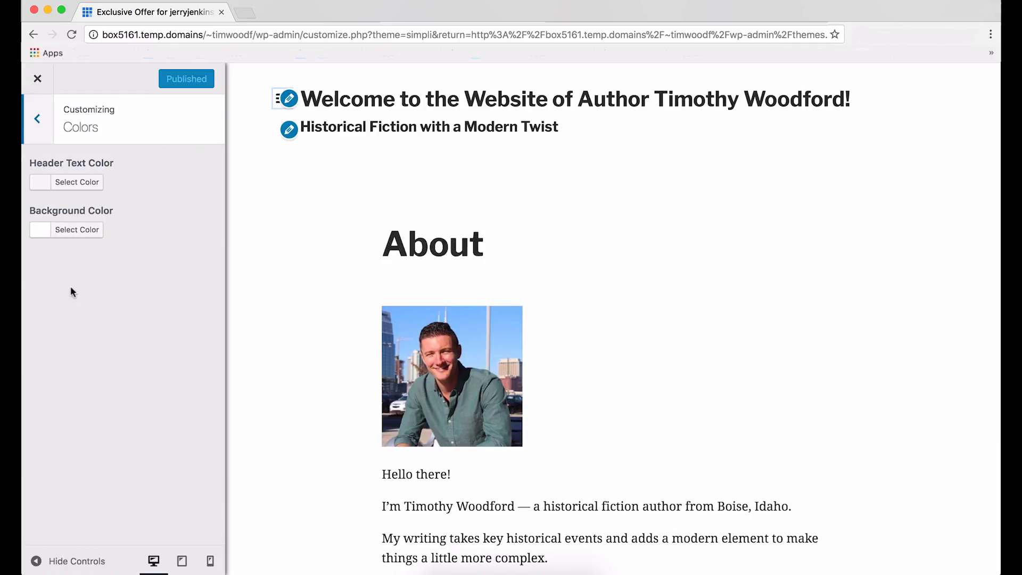
{"action": "mouse_move", "coordinate": [41, 230]}
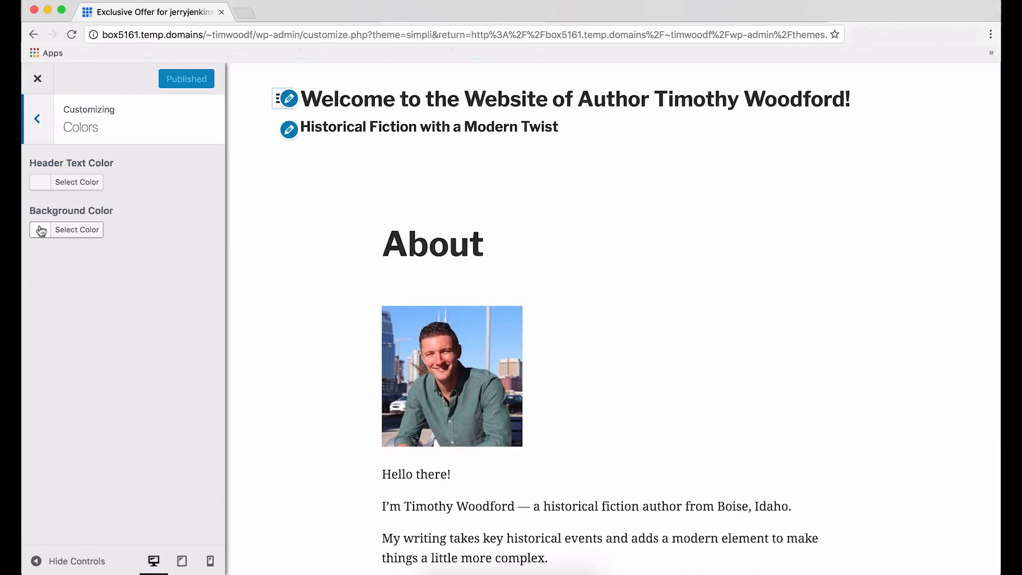
Step: Choose the green Background Color swatch, publish it, and return to the themes list
{"action": "left_click", "coordinate": [77, 230]}
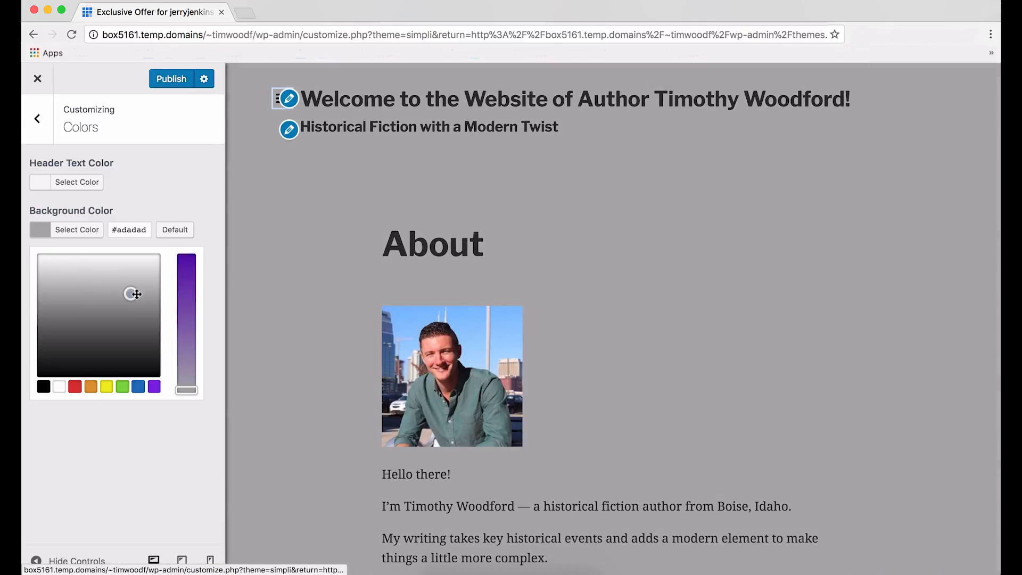
{"action": "left_click", "coordinate": [122, 386]}
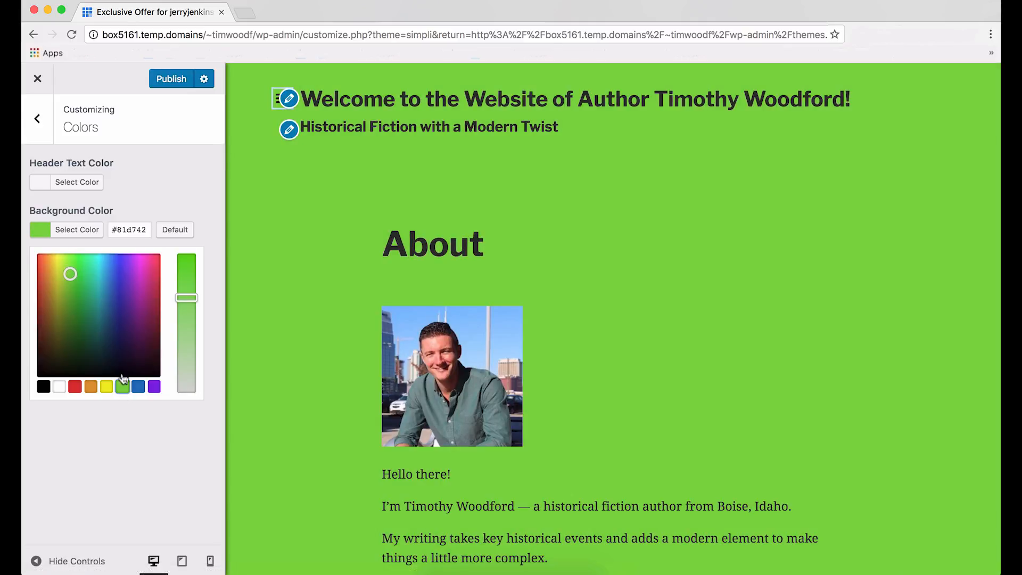
{"action": "left_click", "coordinate": [37, 118]}
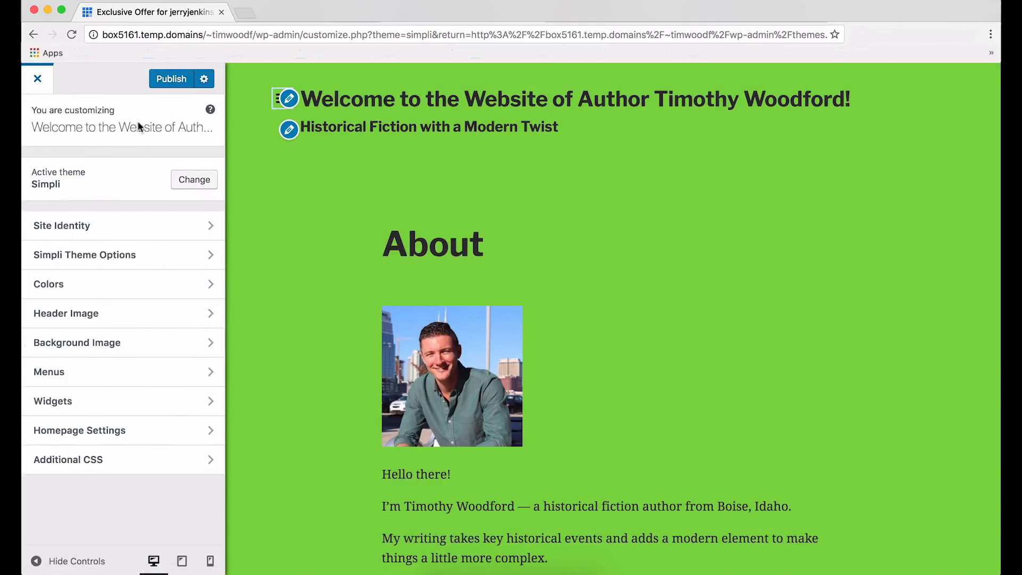
{"action": "left_click", "coordinate": [171, 77]}
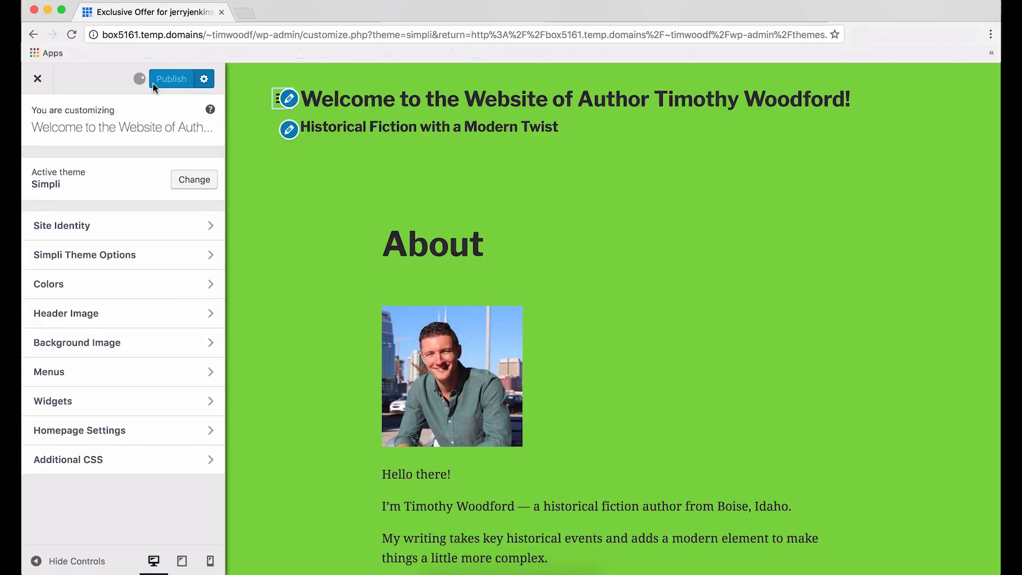
{"action": "left_click", "coordinate": [171, 78]}
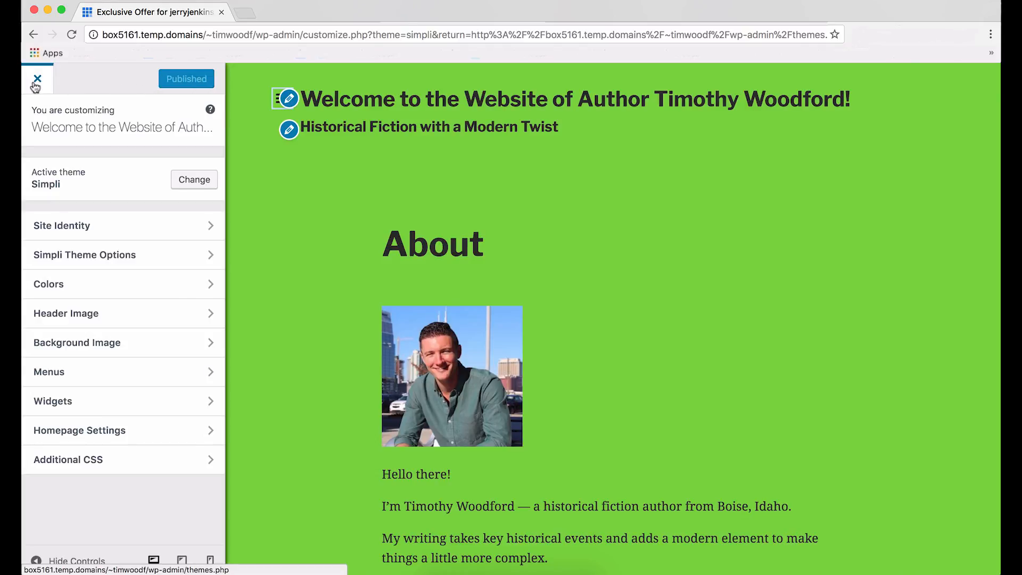
{"action": "left_click", "coordinate": [37, 79]}
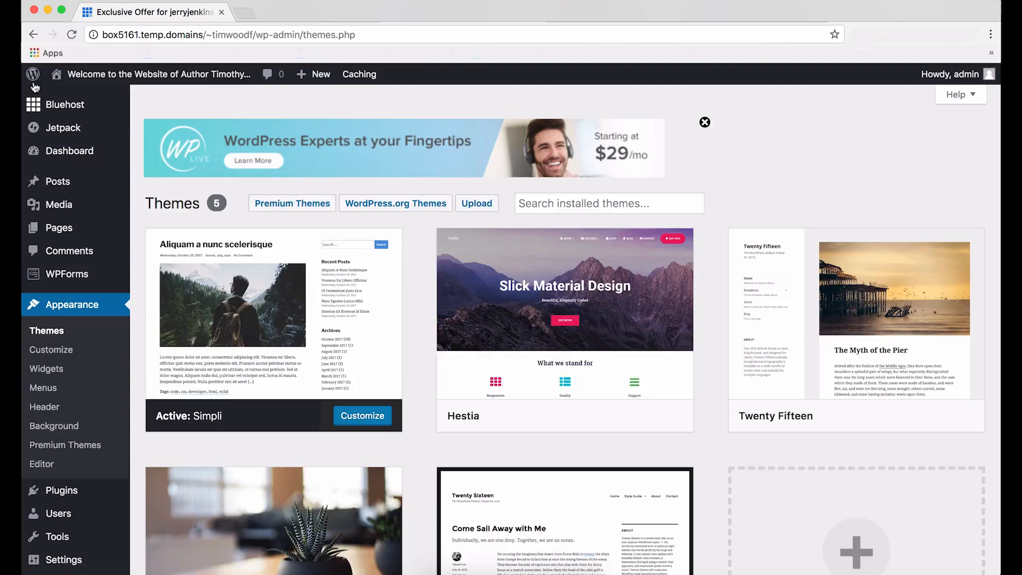
Step: Return to the WordPress Dashboard home with its Welcome panel
{"action": "left_click", "coordinate": [65, 104]}
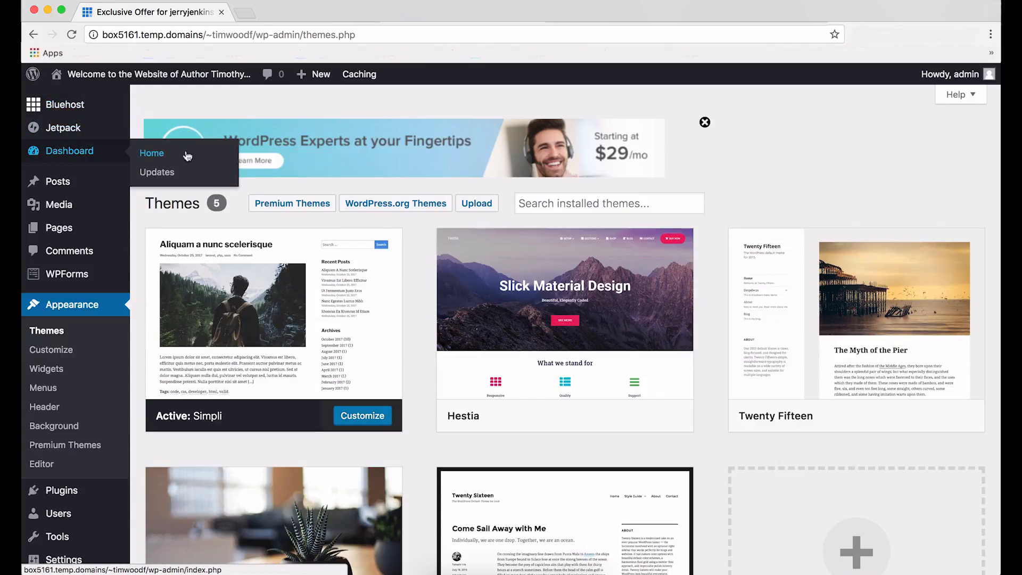
{"action": "left_click", "coordinate": [151, 152]}
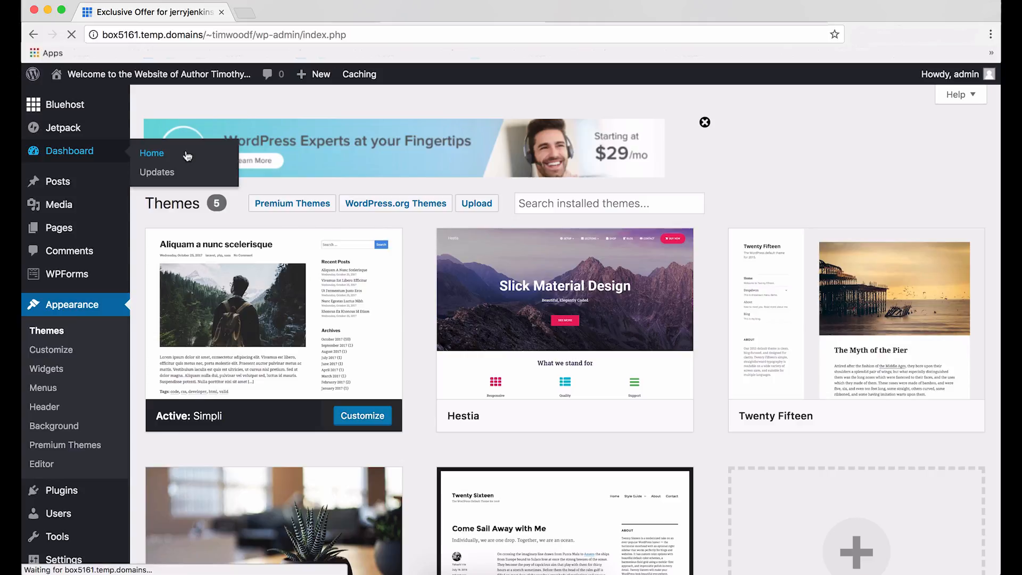
{"action": "left_click", "coordinate": [152, 152]}
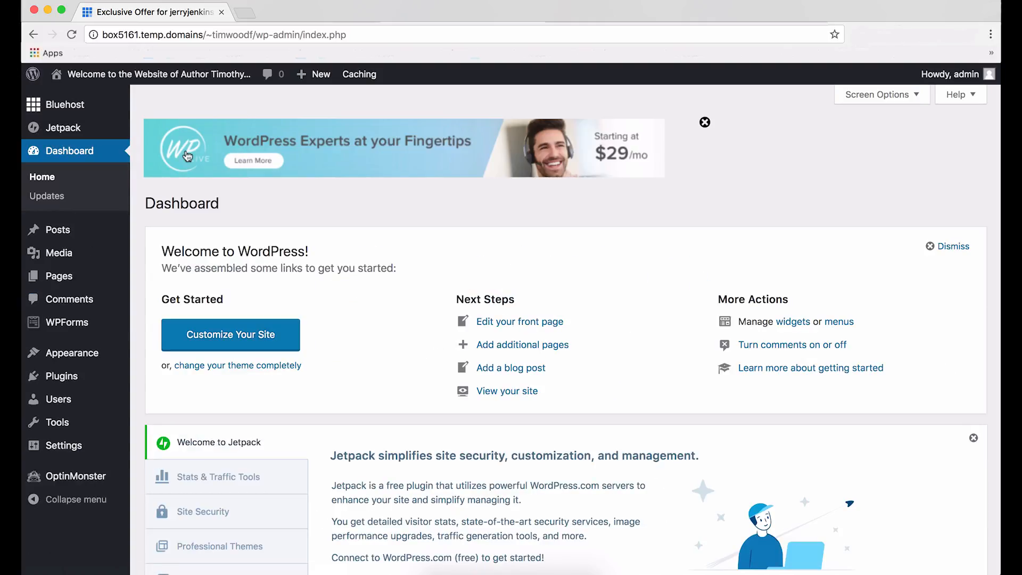